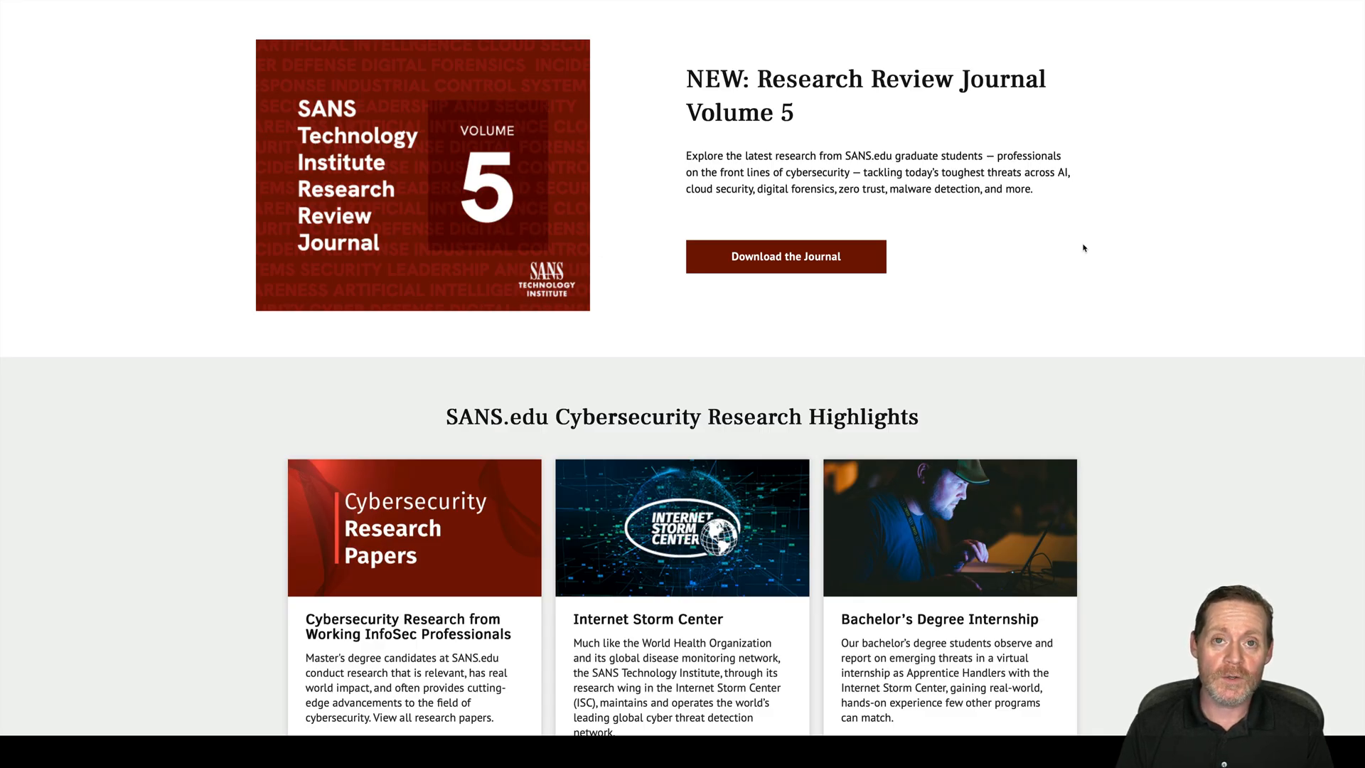
pyautogui.moveTo(310, 46)
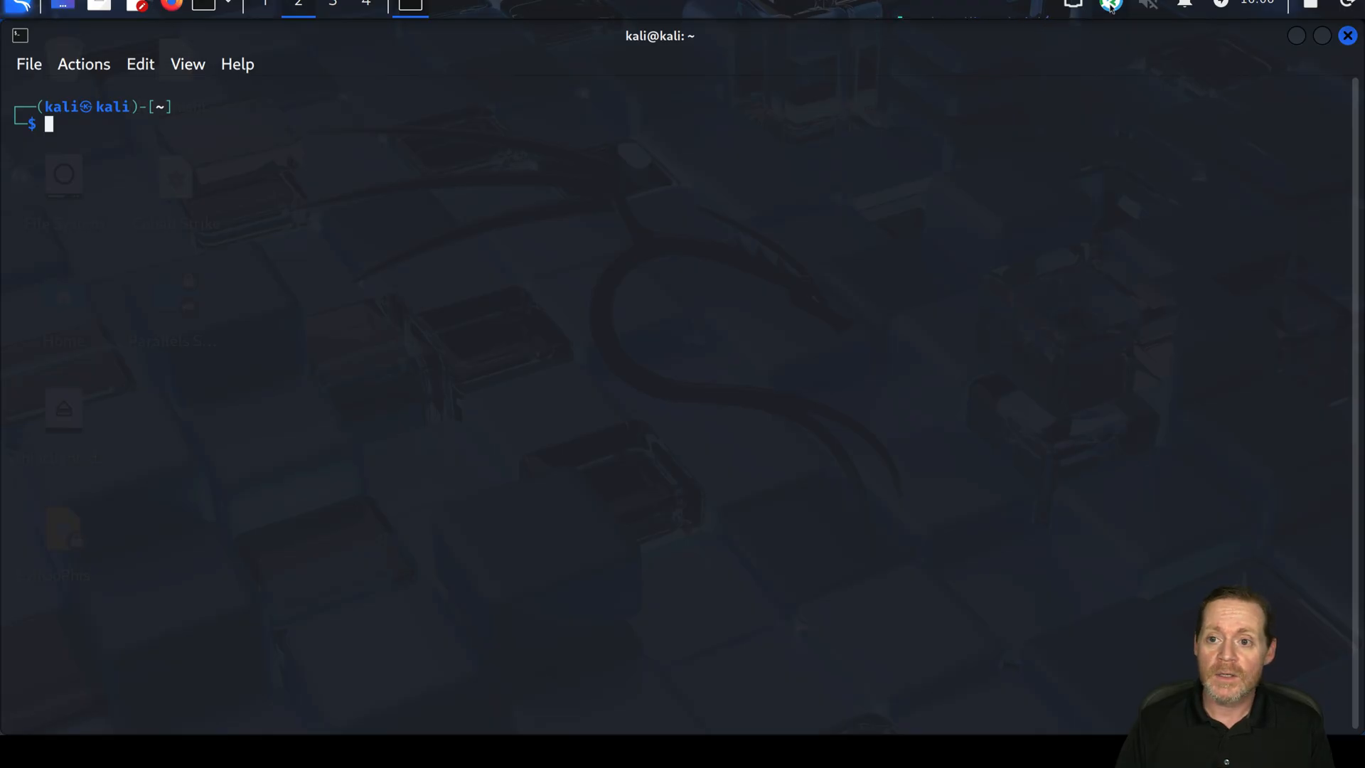
# - Open Remmina's main window and connect to the saved 192.168.138.15 Quick Connect session
pyautogui.click(1108, 5)
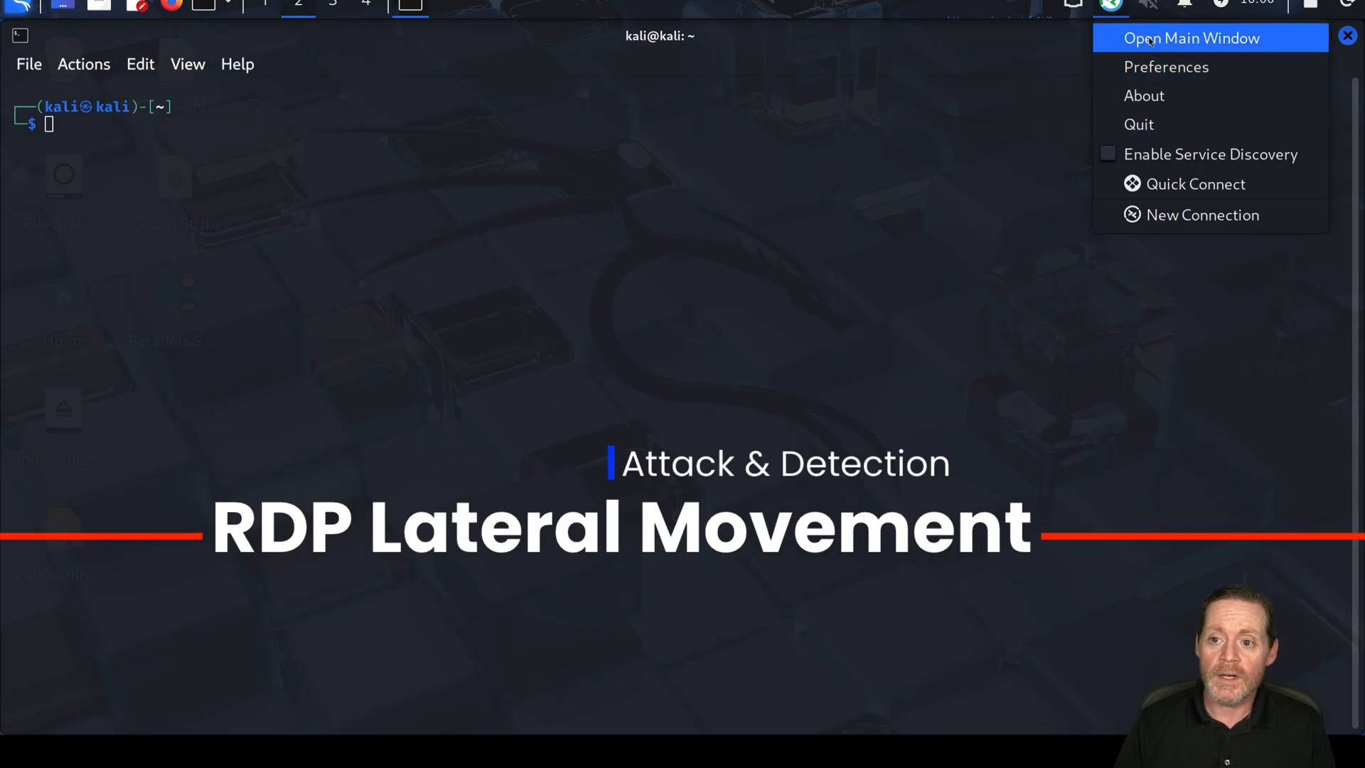
pyautogui.click(1192, 37)
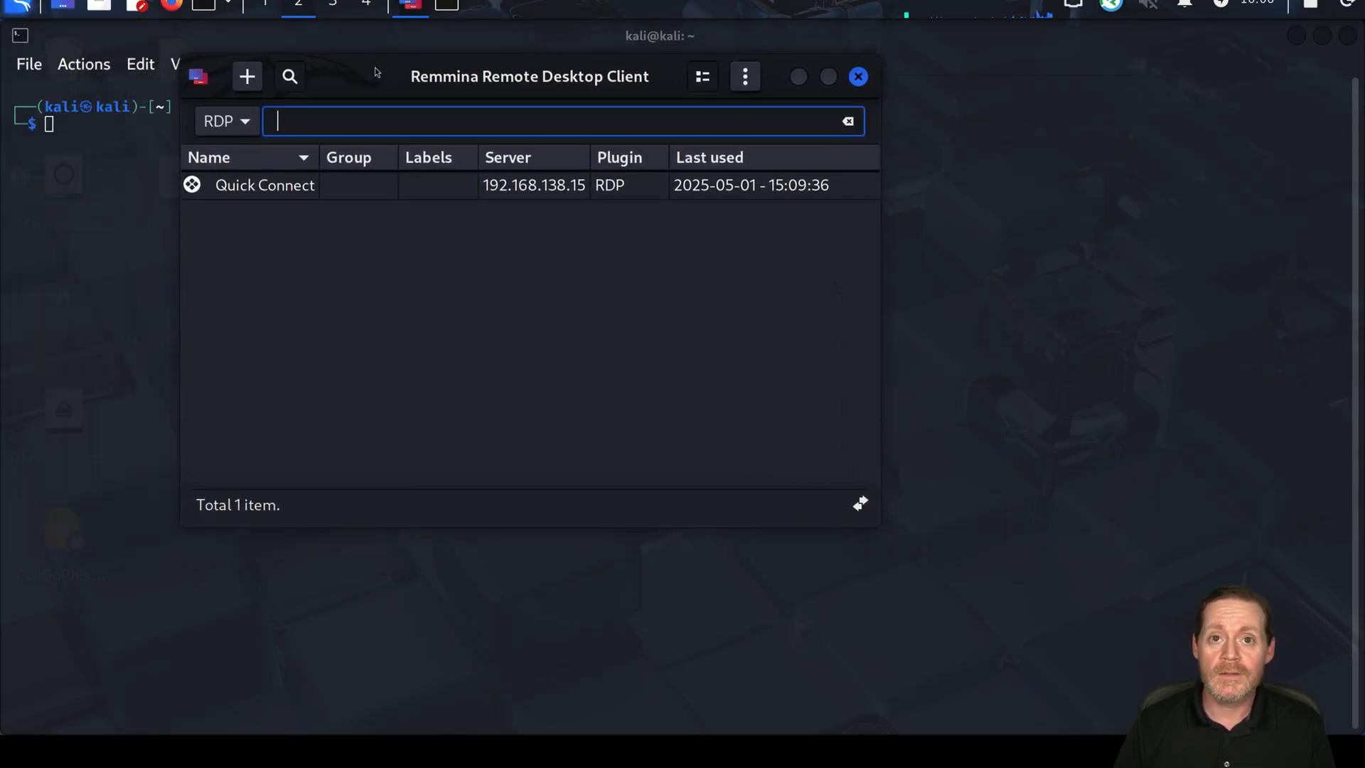
pyautogui.moveTo(368, 202)
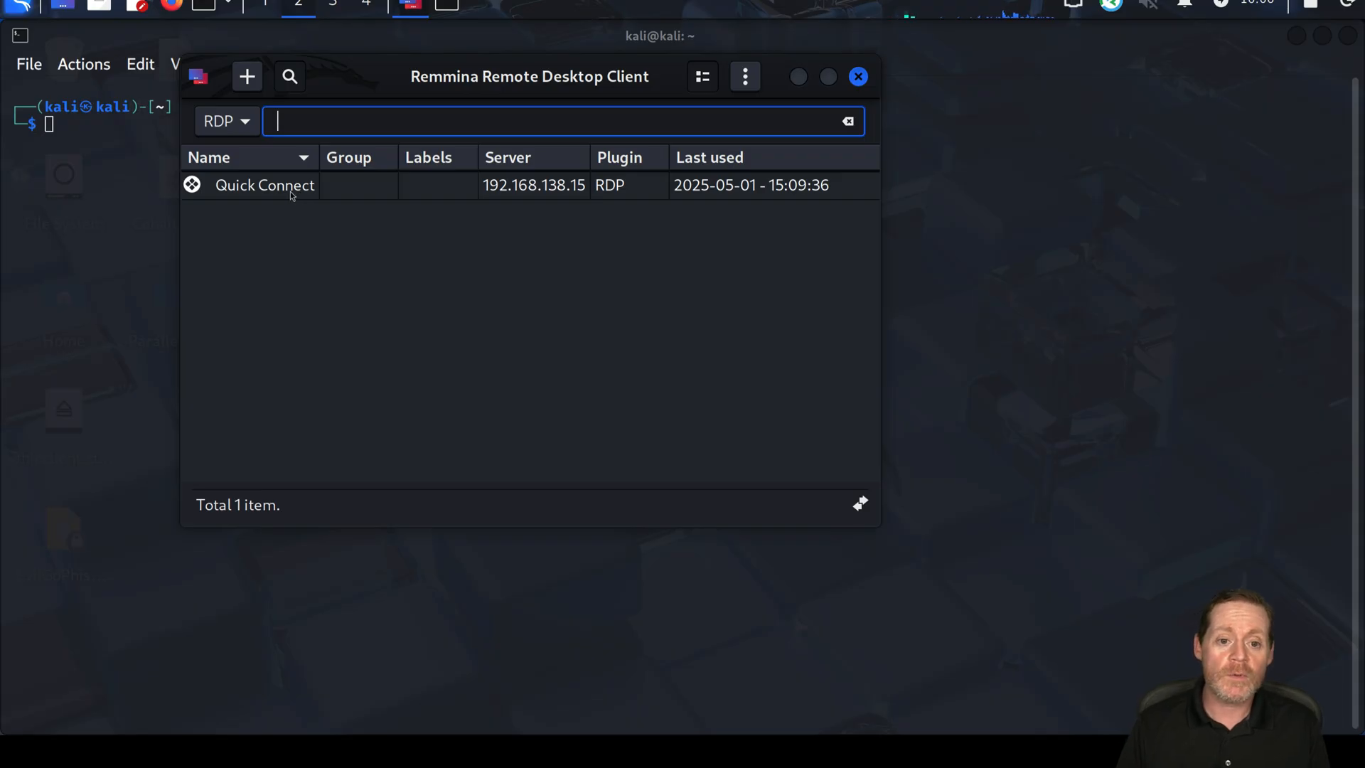
pyautogui.doubleClick(265, 185)
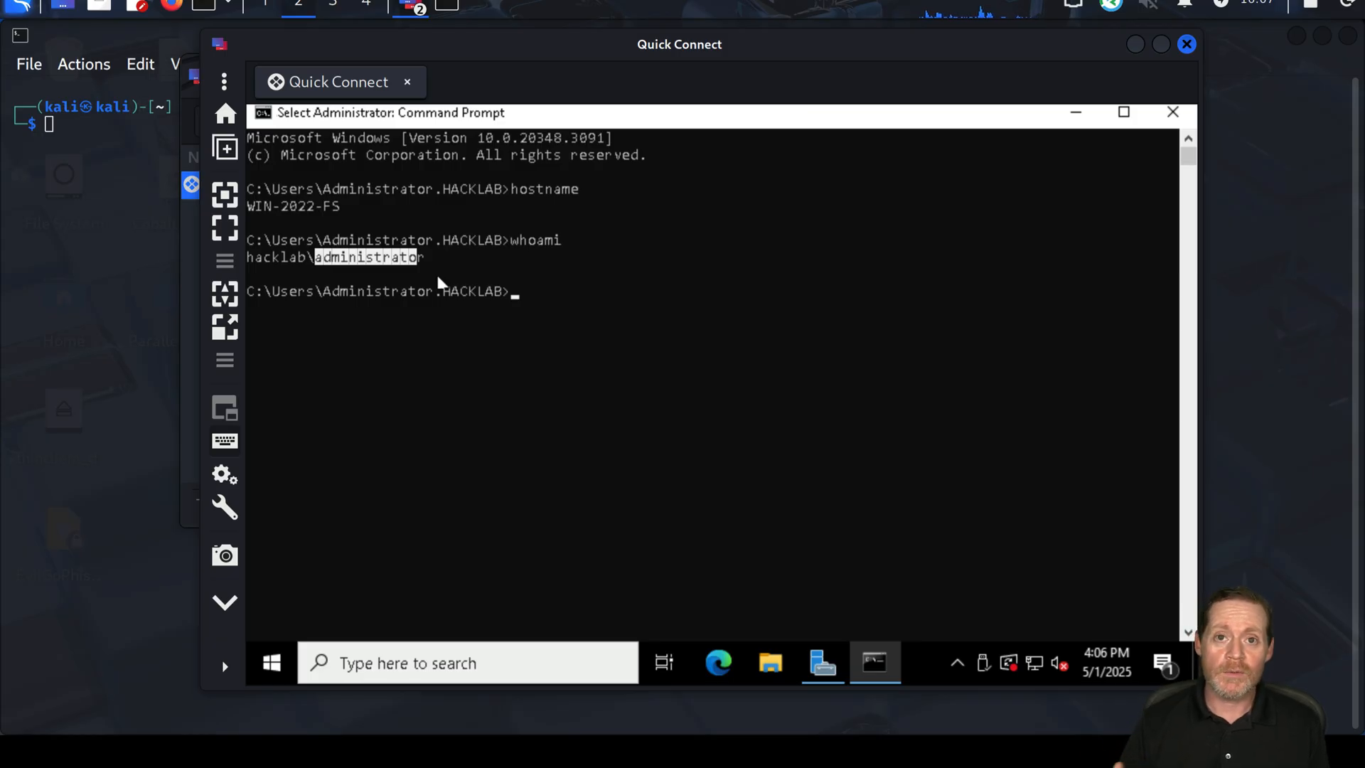
pyautogui.moveTo(299, 51)
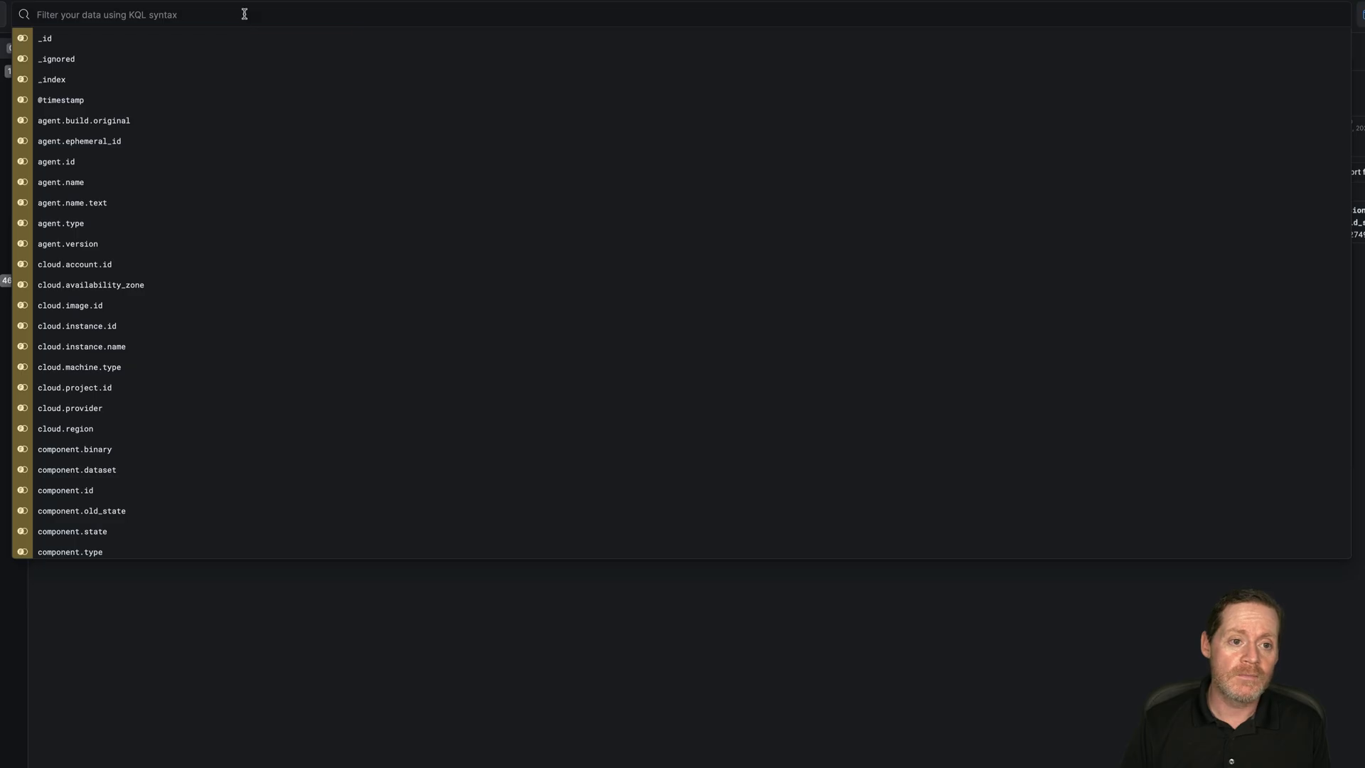
# - Search Kibana for event.code:4624 AND winlog.event_data.LogonType:10, then start an event.code query
pyautogui.write('event.code:4624 AND winlog.event_data.LogonType:10')
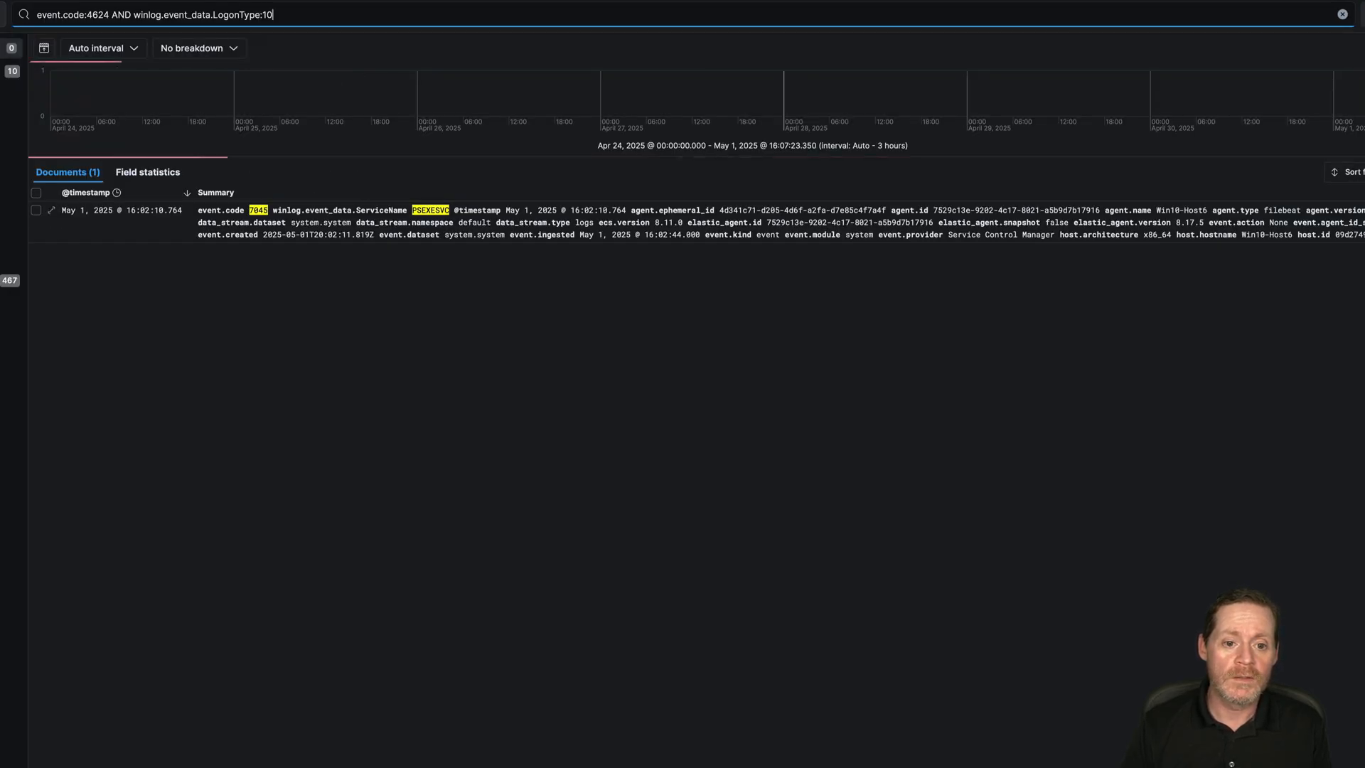
pyautogui.press('Return')
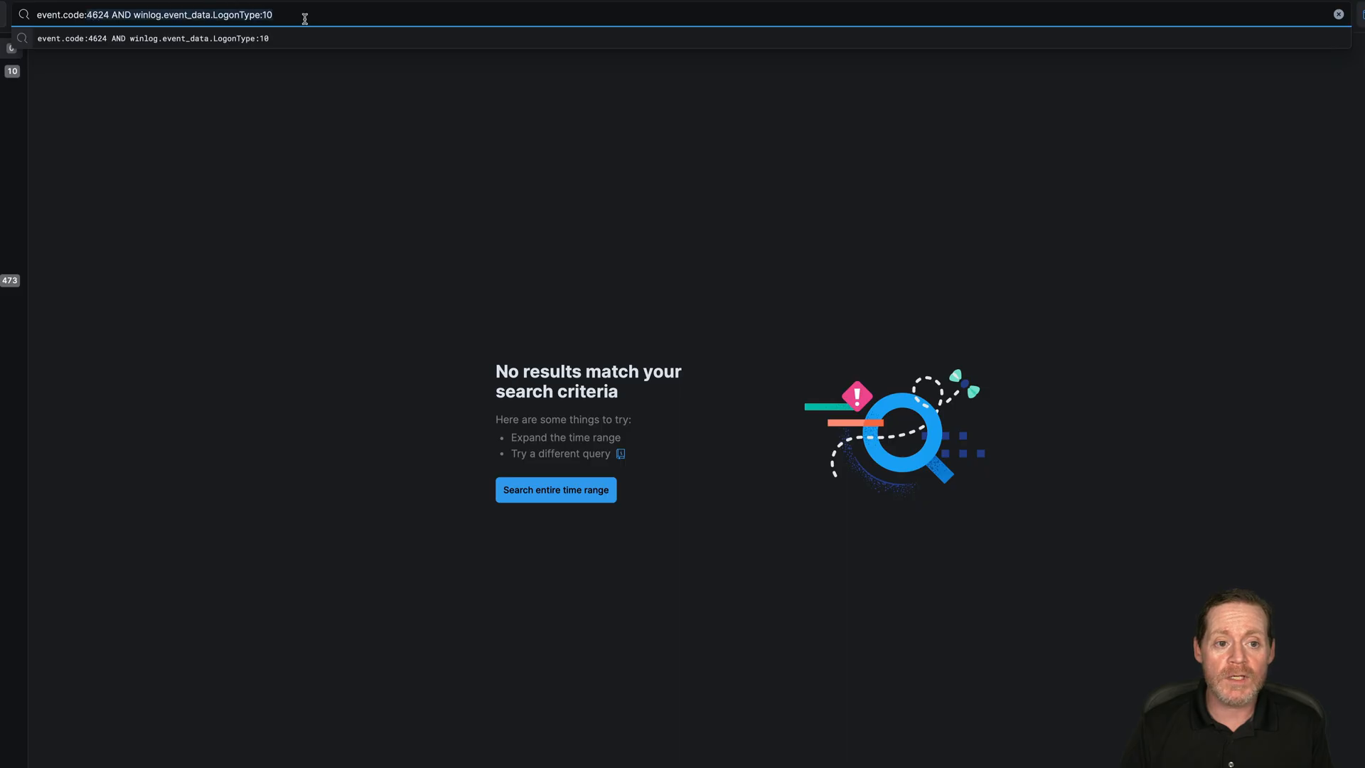
pyautogui.write('event.code:1149')
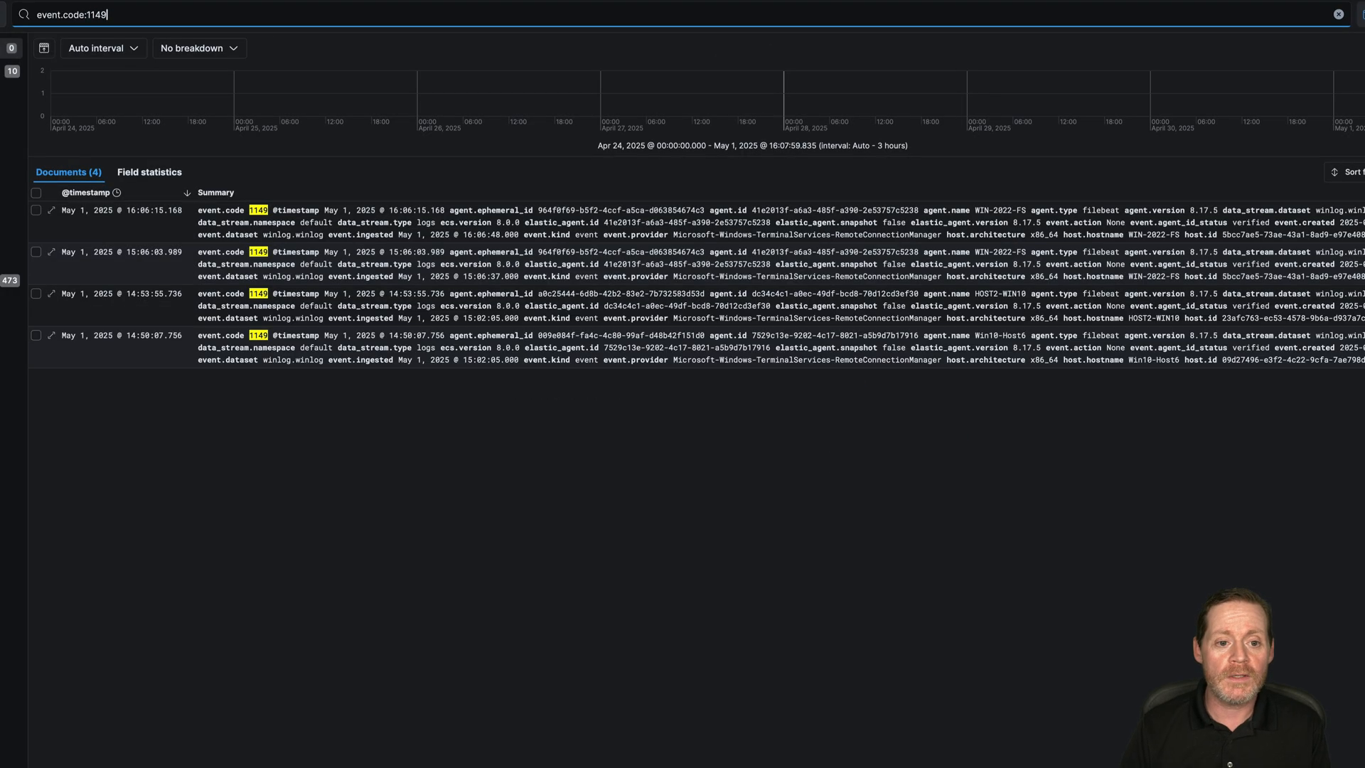
# - Expand the newest event code 1149 record and scroll to its RDP authentication message
pyautogui.click(51, 215)
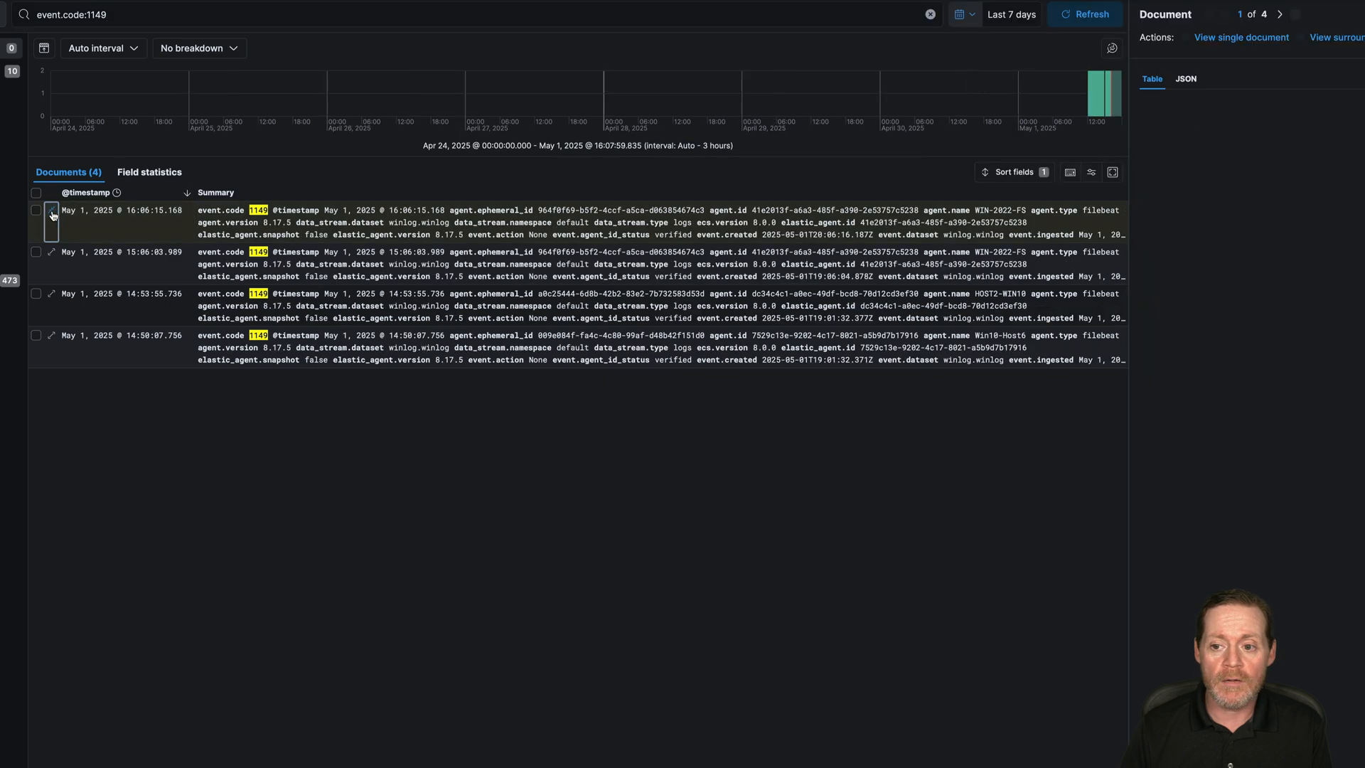
pyautogui.click(52, 210)
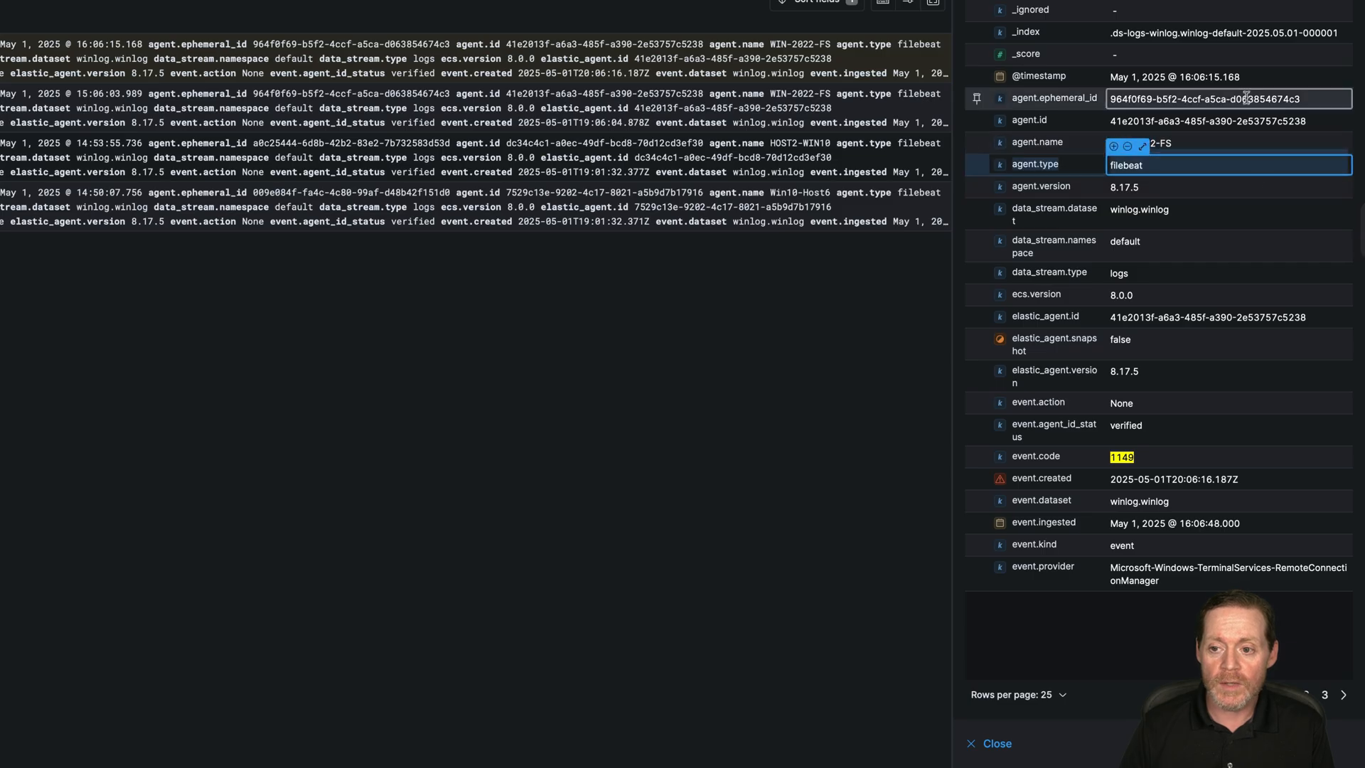
pyautogui.scroll(-3)
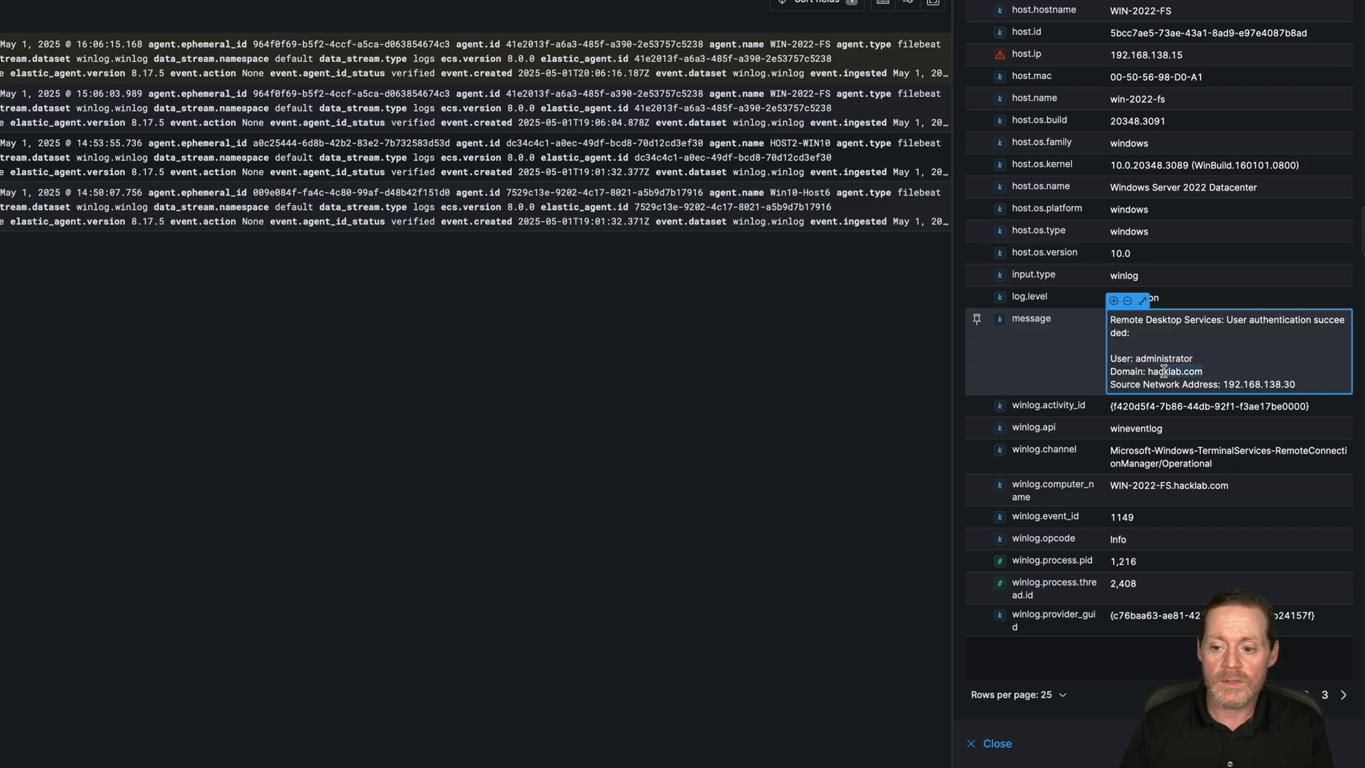
pyautogui.moveTo(1299, 387)
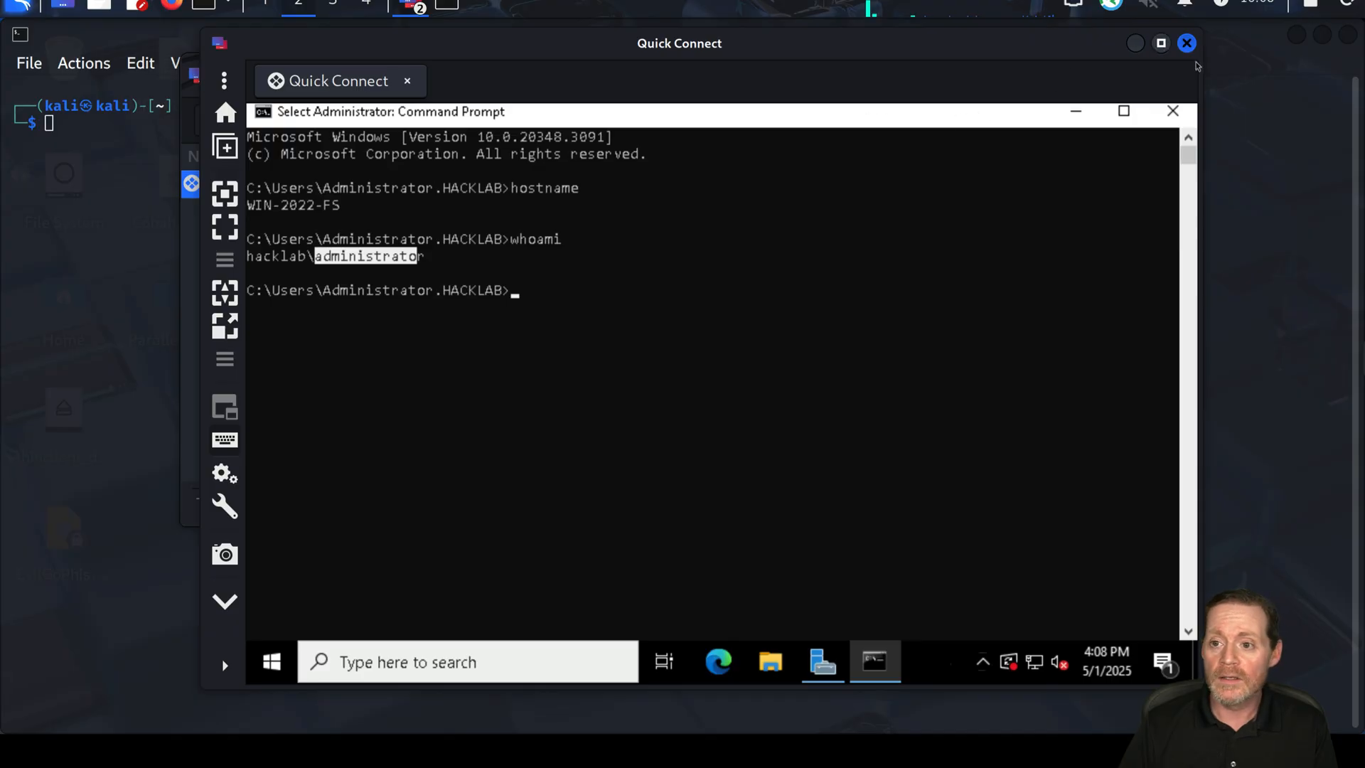
# - Close the WIN-2022-FS RDP session, confirm, and close the Remmina main window
pyautogui.click(1187, 43)
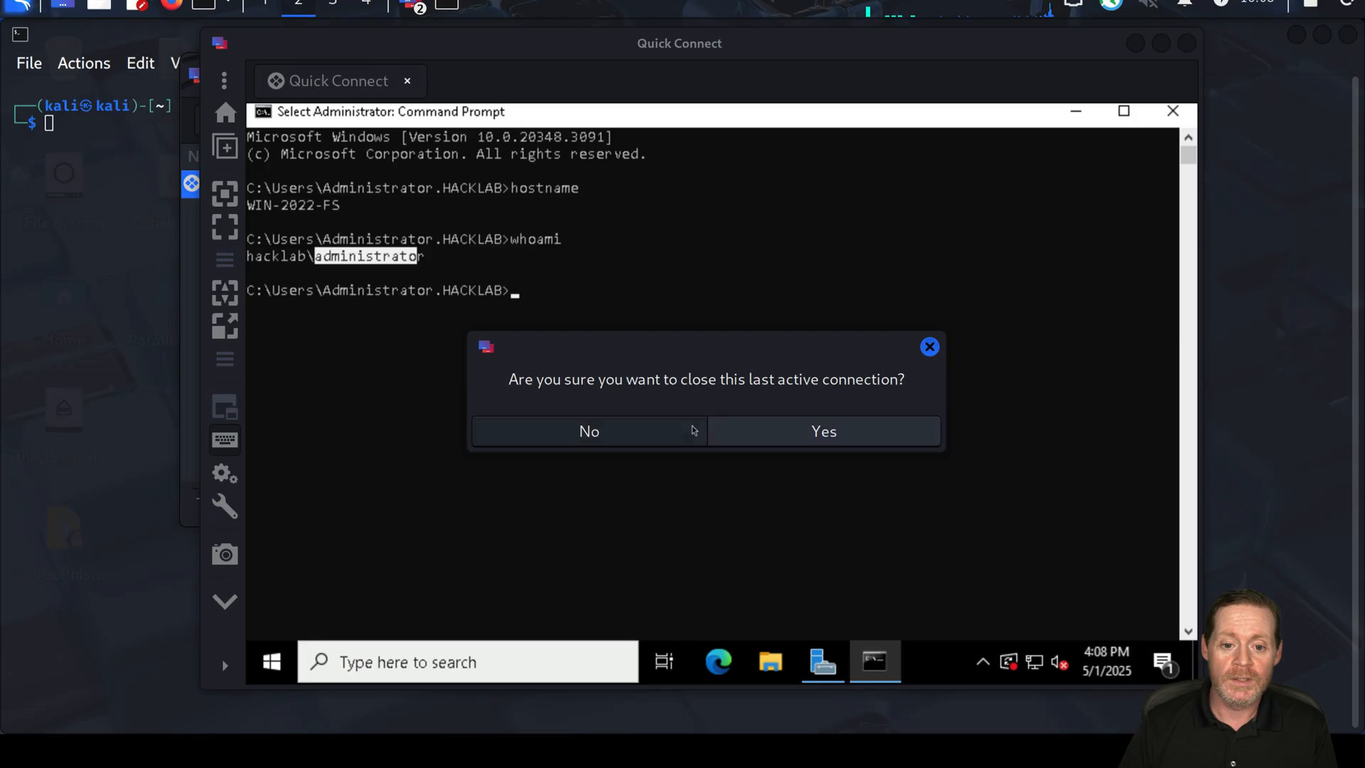
pyautogui.click(822, 431)
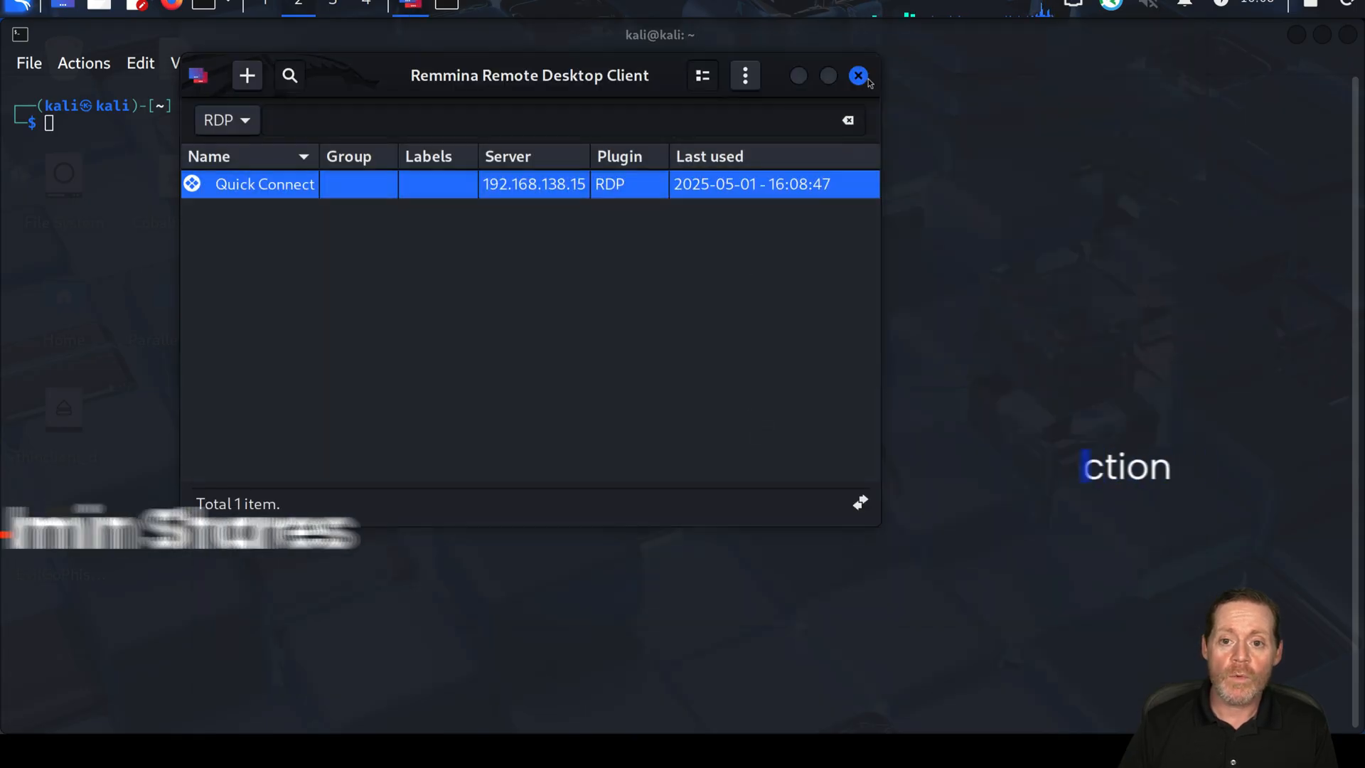
pyautogui.click(857, 76)
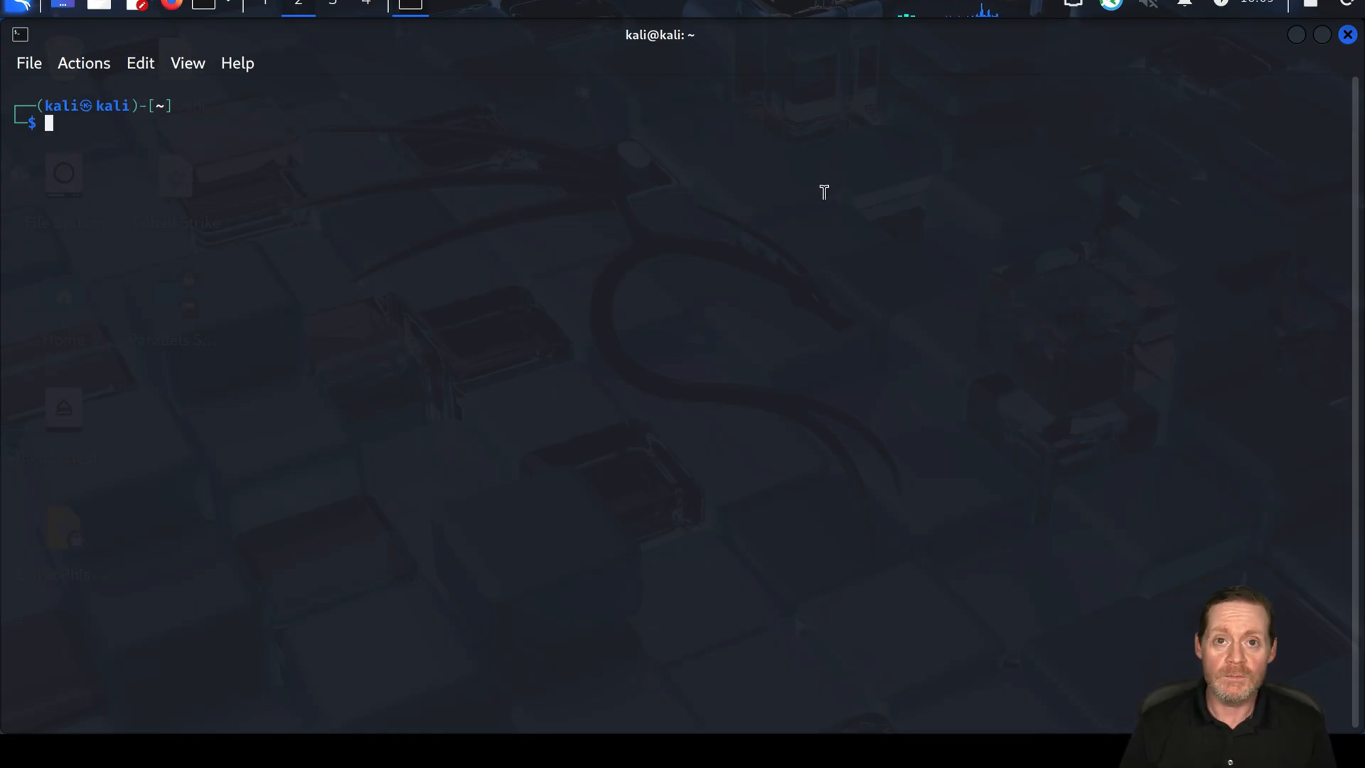
pyautogui.moveTo(824, 193)
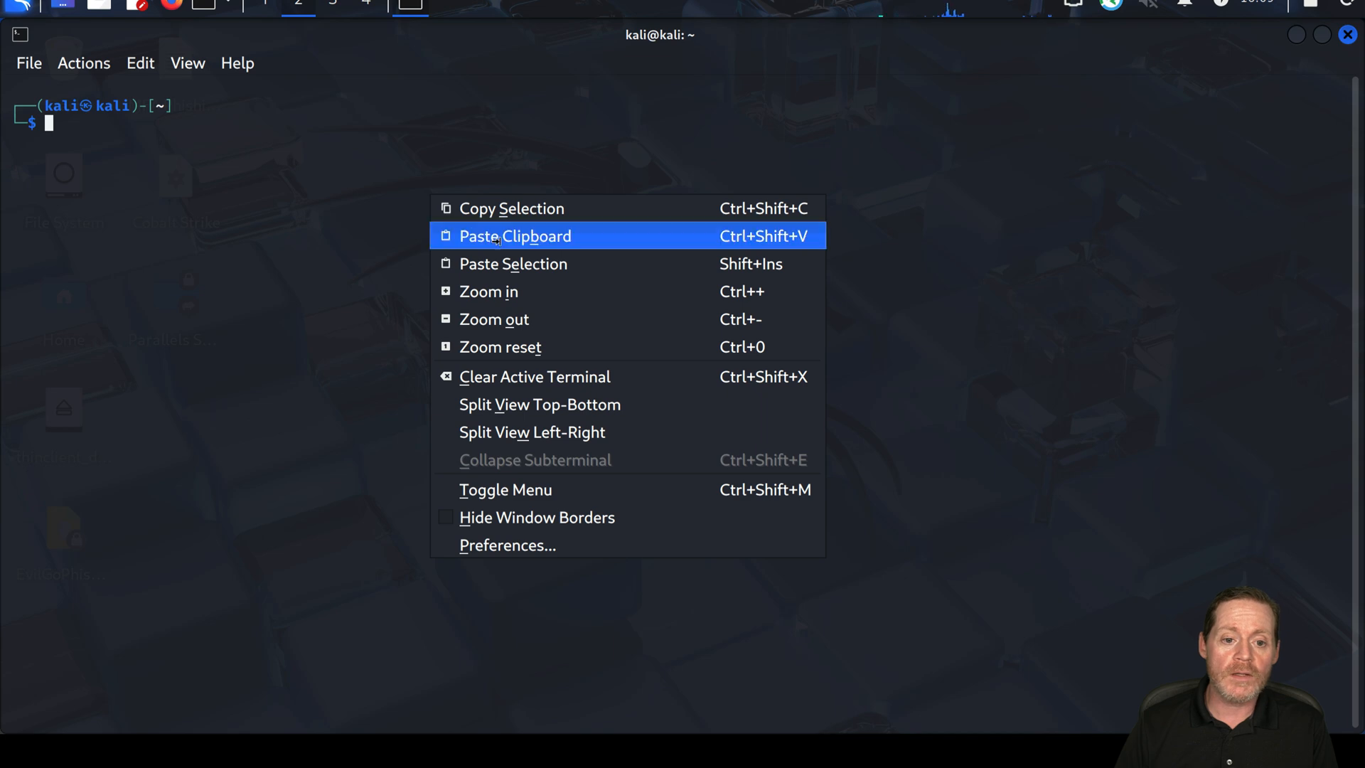
# - Run the pasted smbmap command as clint.barton against 192.168.138.58 with corrected password
pyautogui.click(515, 236)
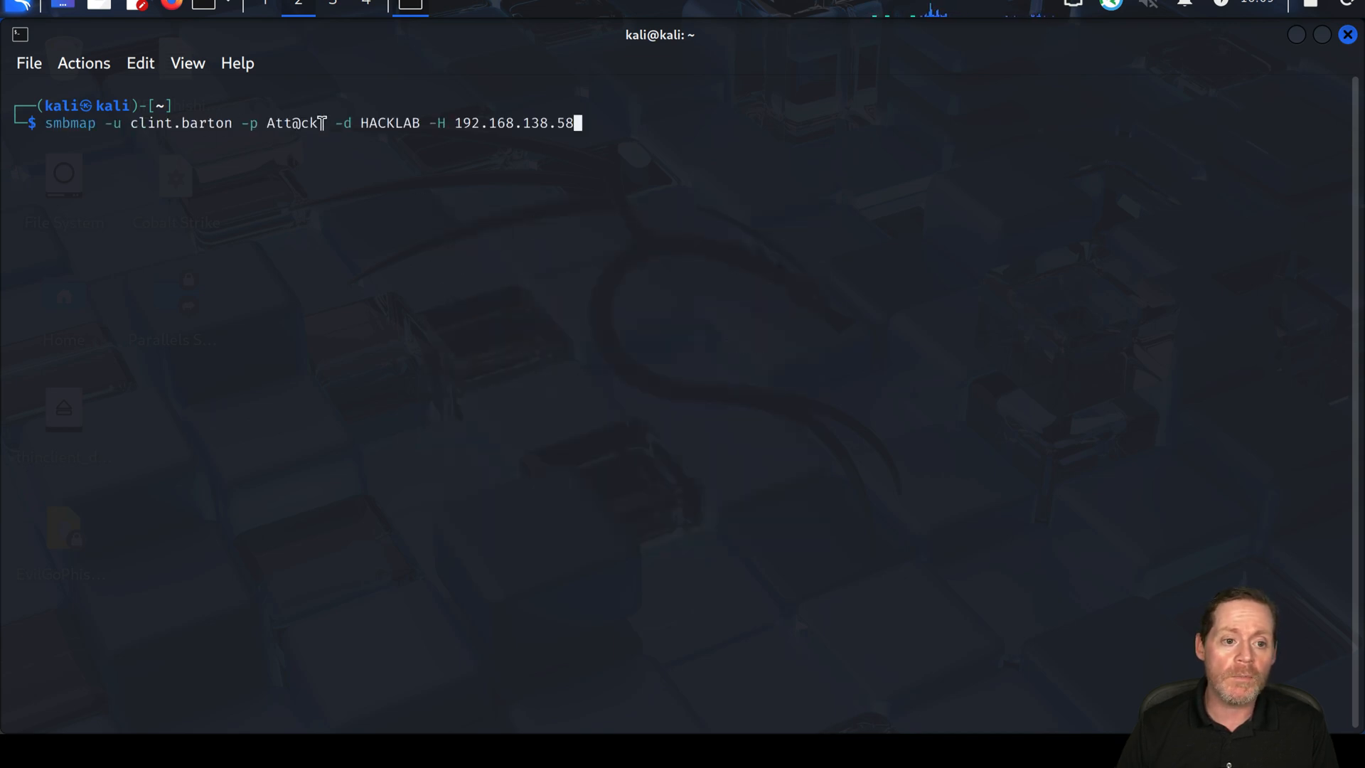
pyautogui.write('!')
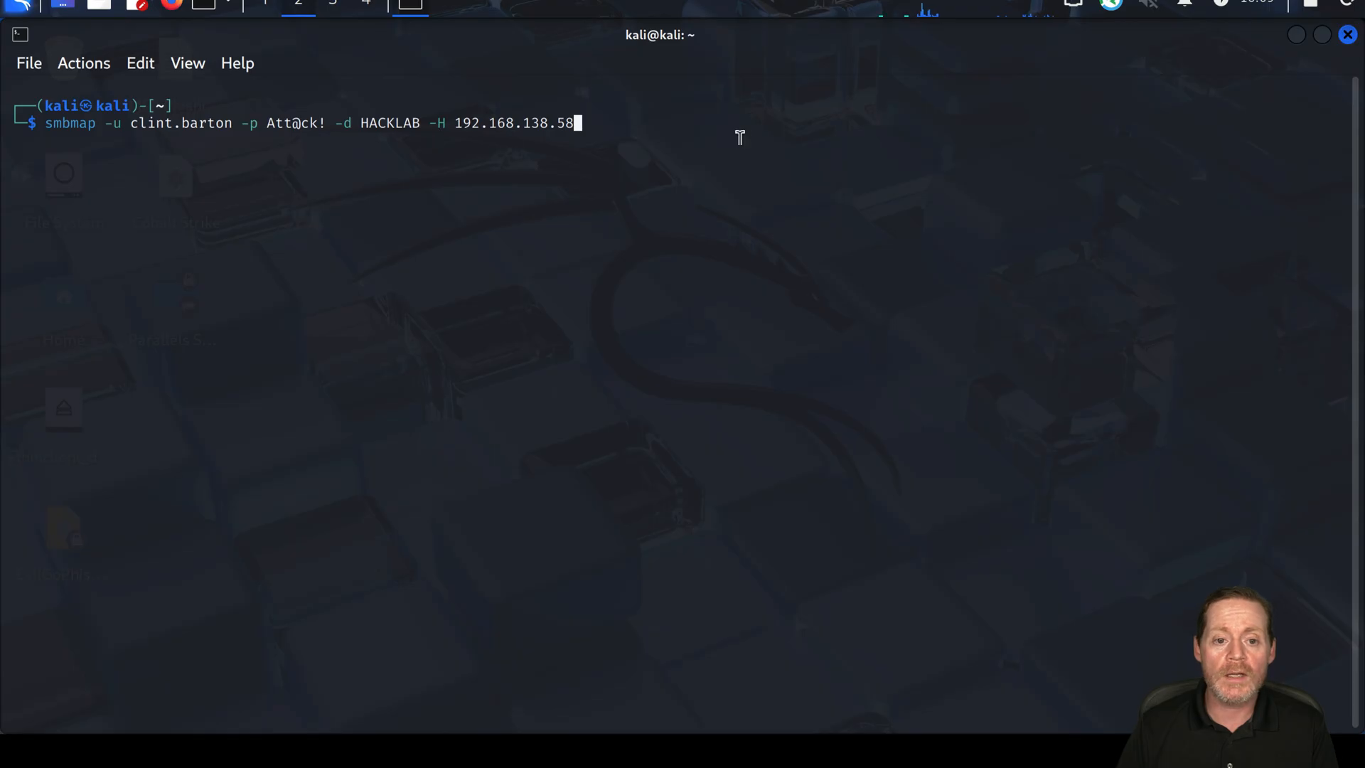
pyautogui.press('Return')
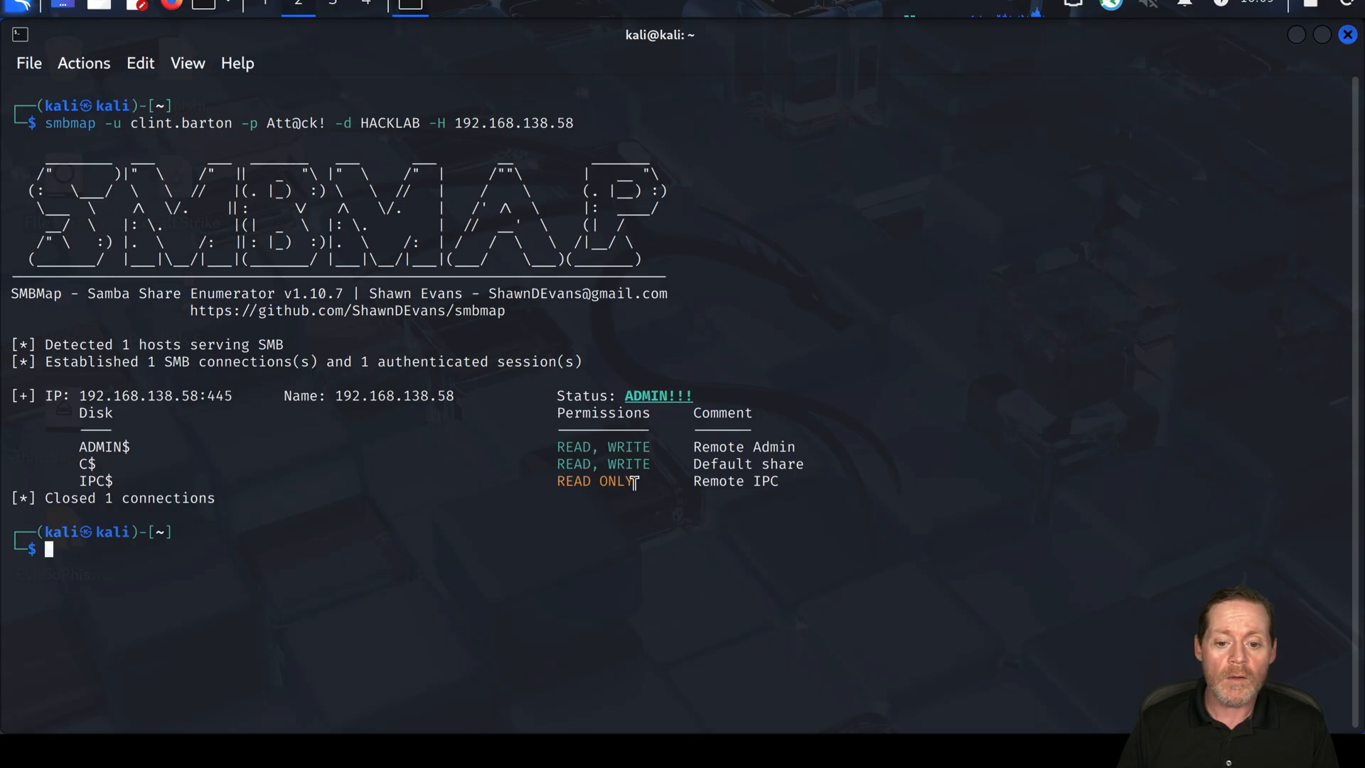
pyautogui.moveTo(691, 396)
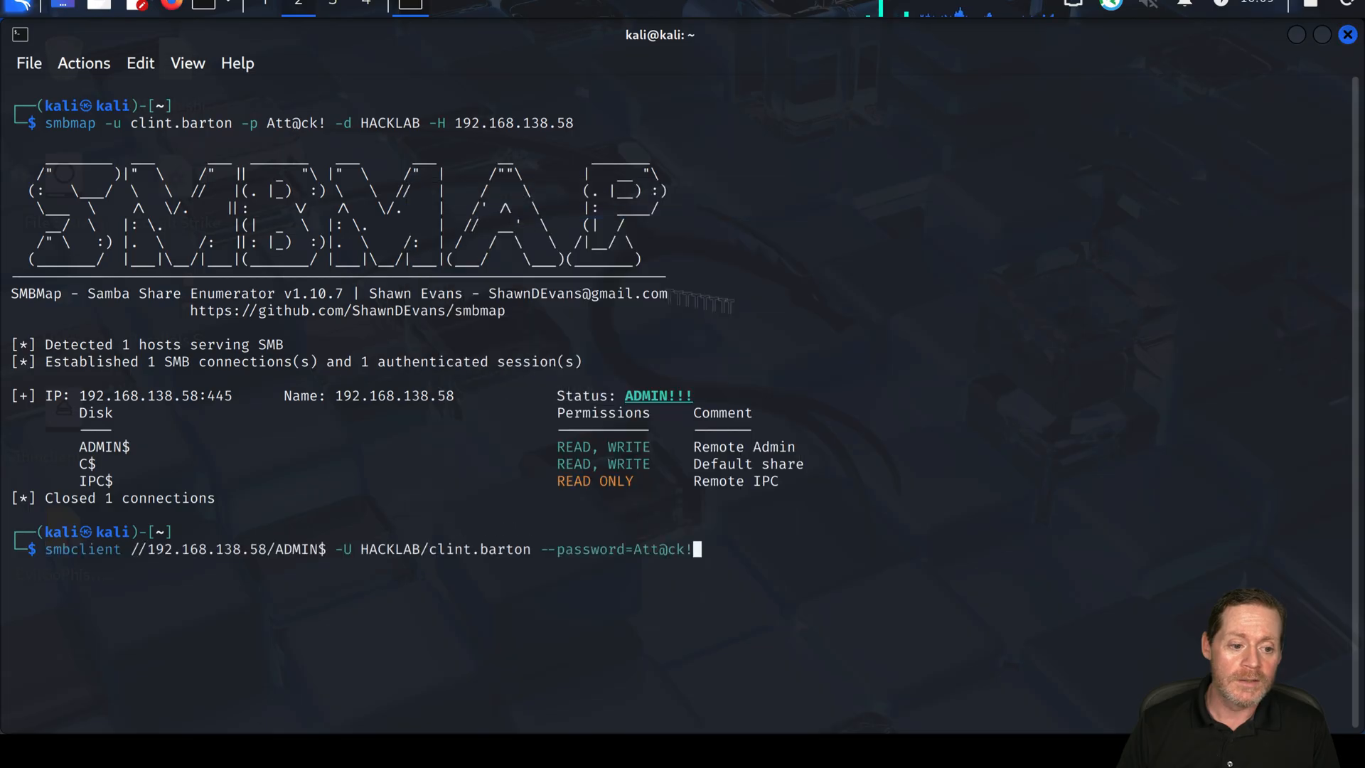
# - Connect smbclient to the ADMIN$ share, list its files, and clear the terminal
pyautogui.press('Return')
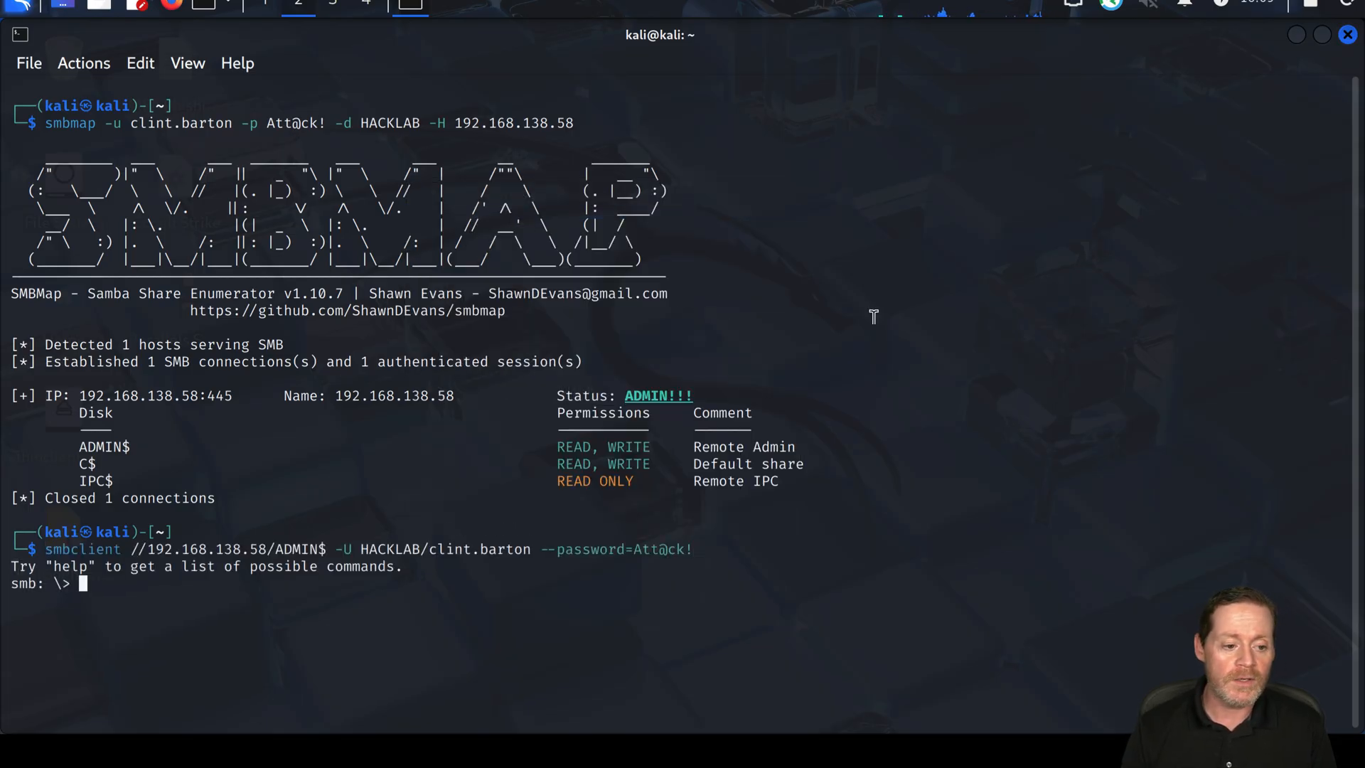
pyautogui.write('ls')
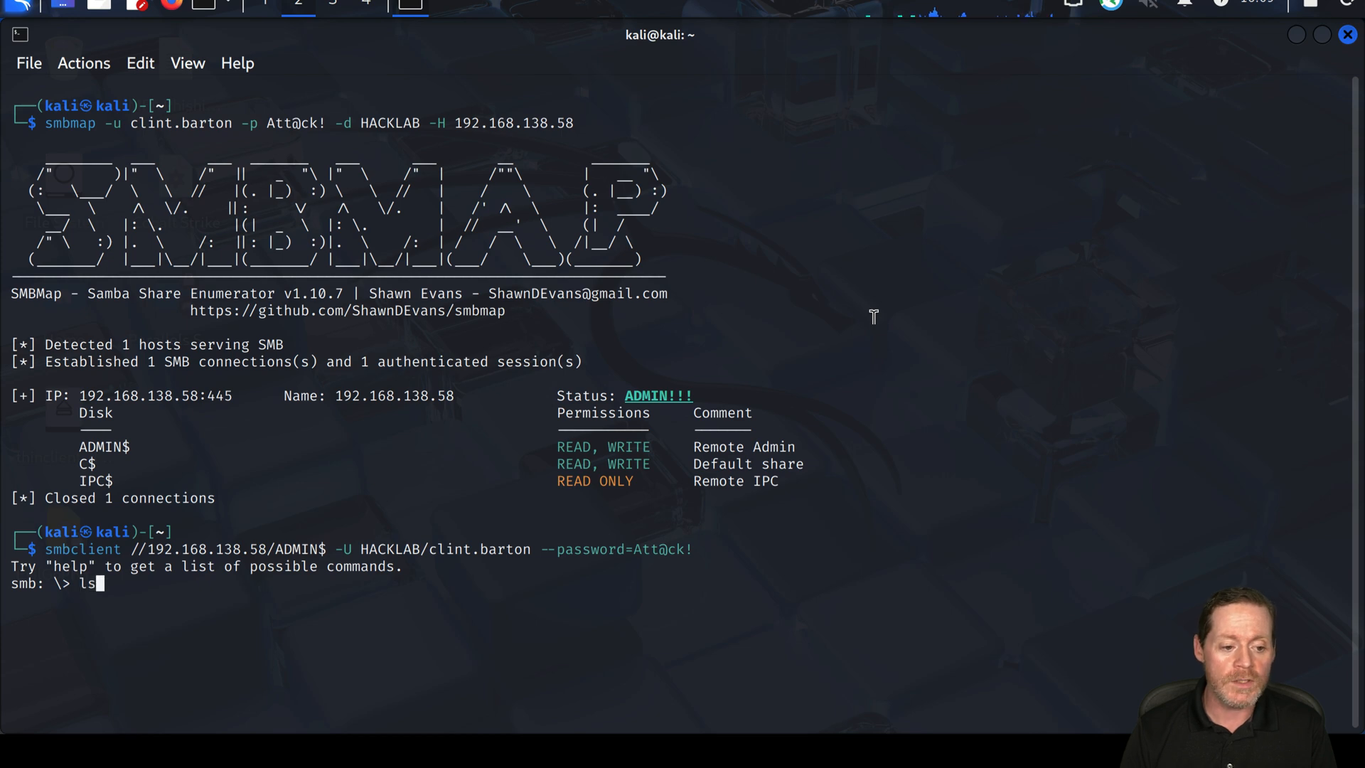
pyautogui.press('Return')
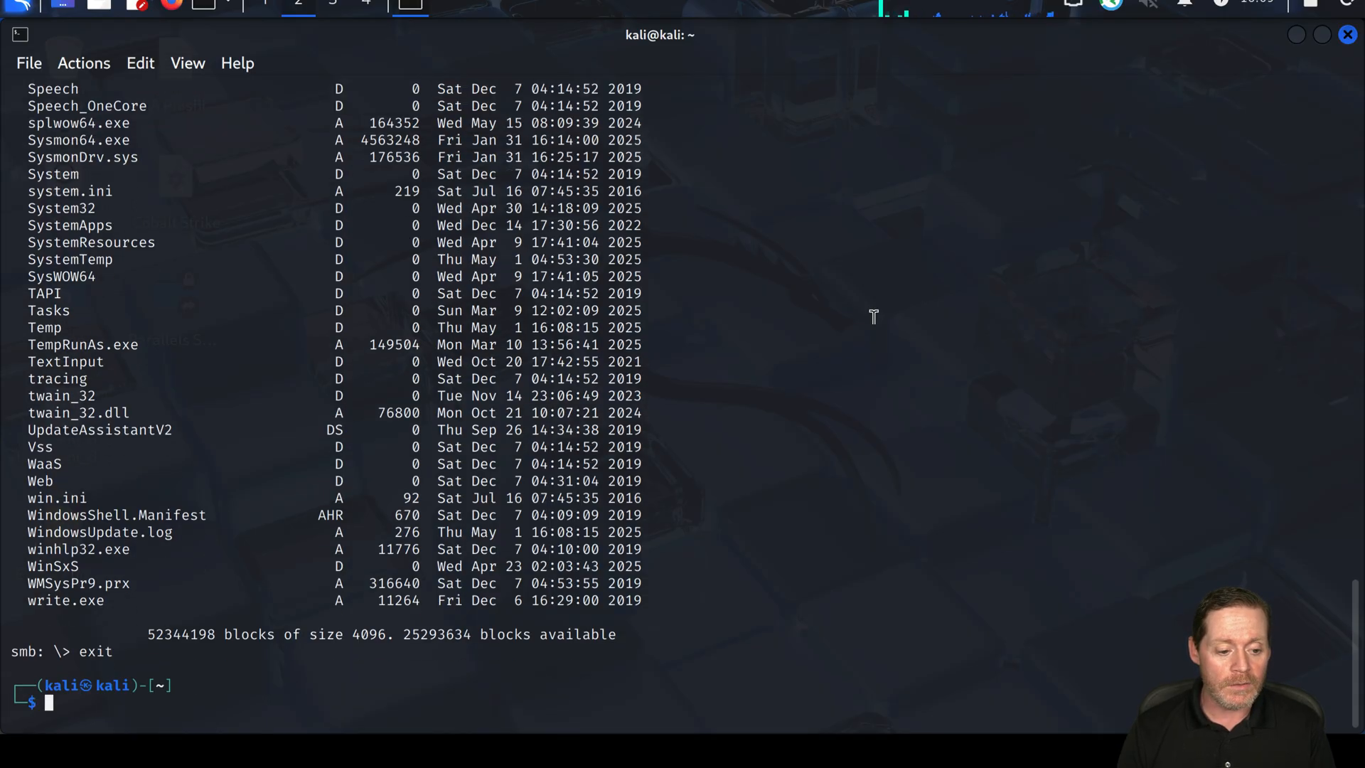
pyautogui.write('clear')
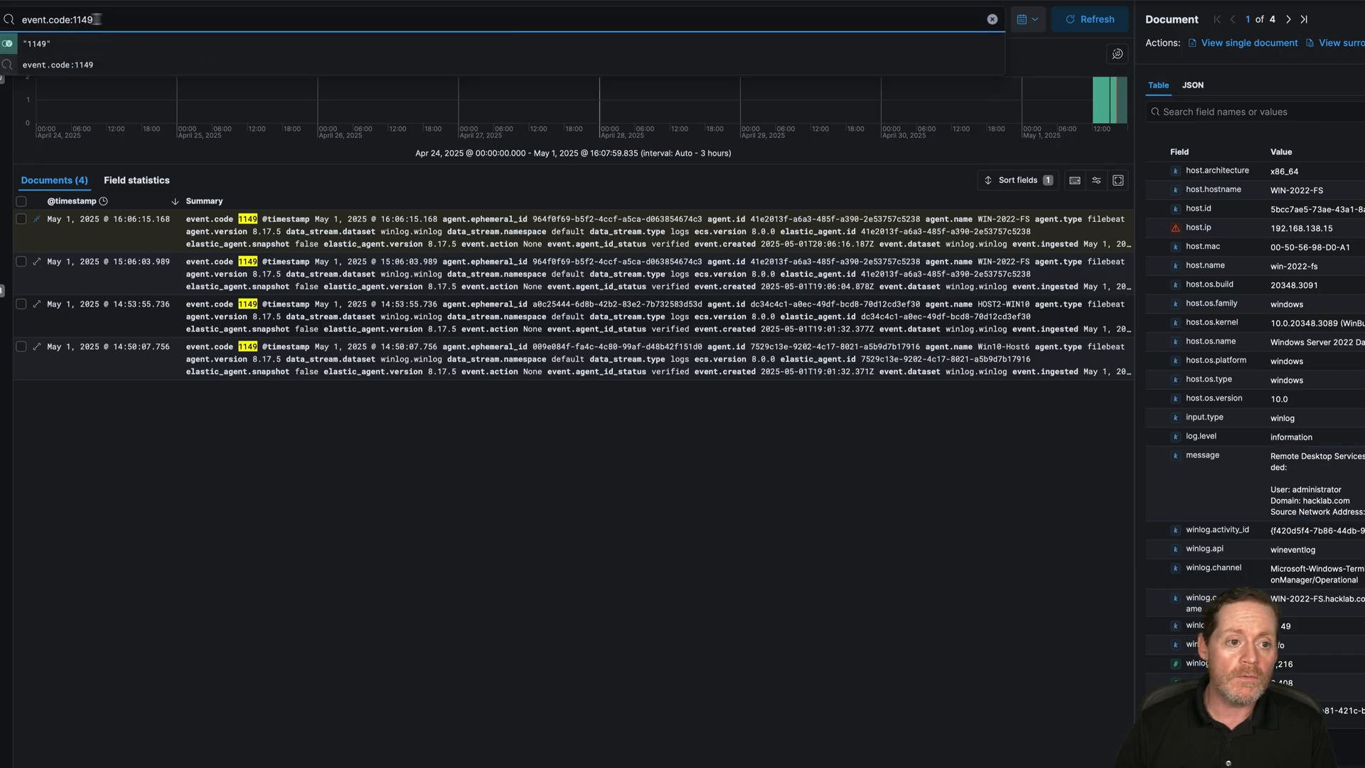
# - Search Kibana for event.code:"5145" AND file.target_path:*ADMIN* share accesses
pyautogui.rightClick(61, 19)
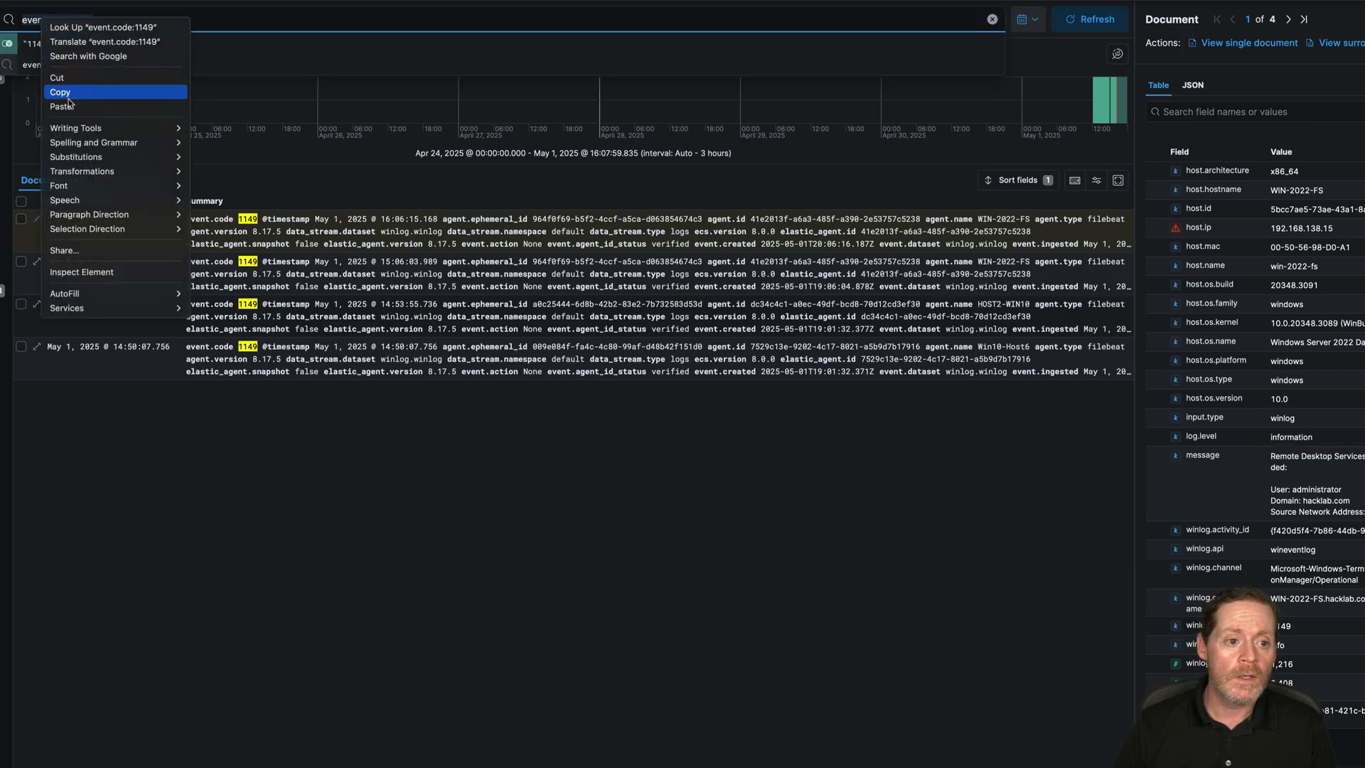
pyautogui.write('event.code:"5145" AND file.target_path:*ADMIN*')
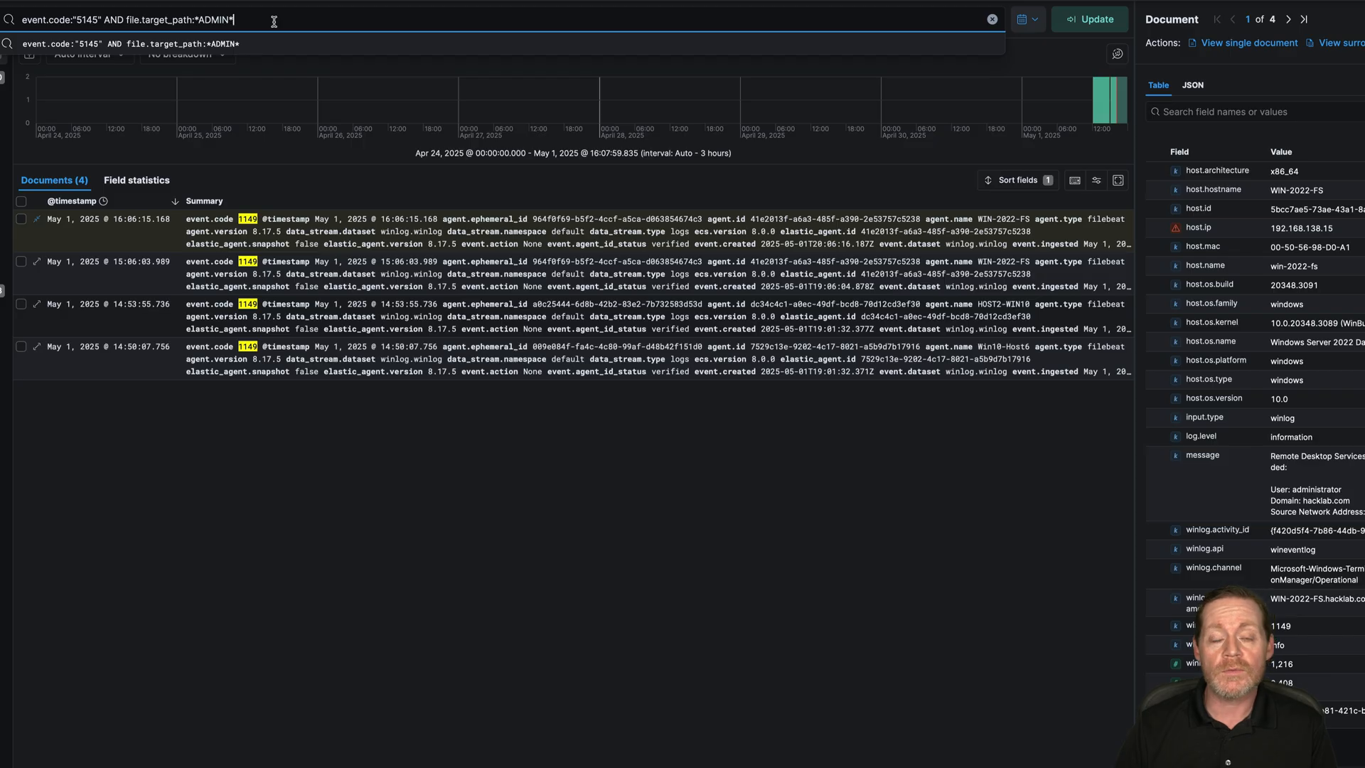
pyautogui.click(1089, 18)
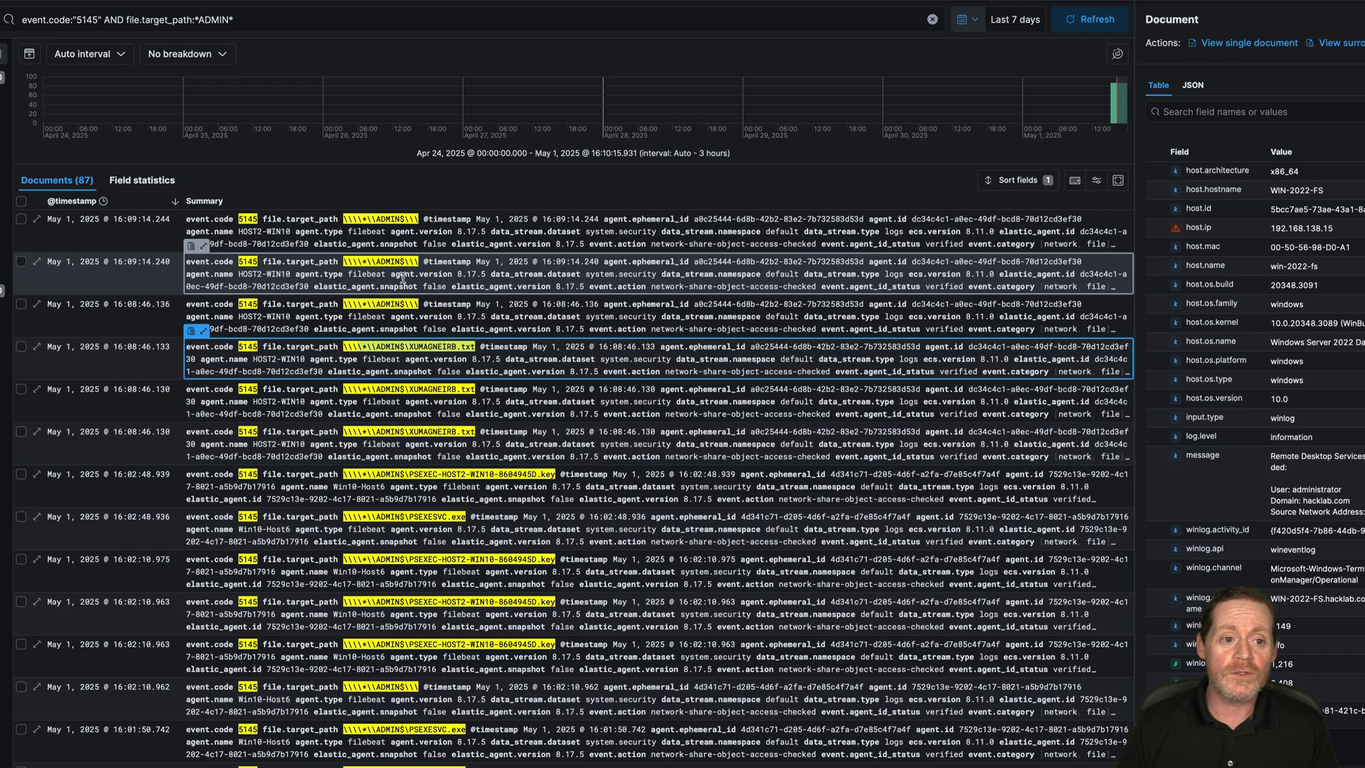
pyautogui.click(261, 19)
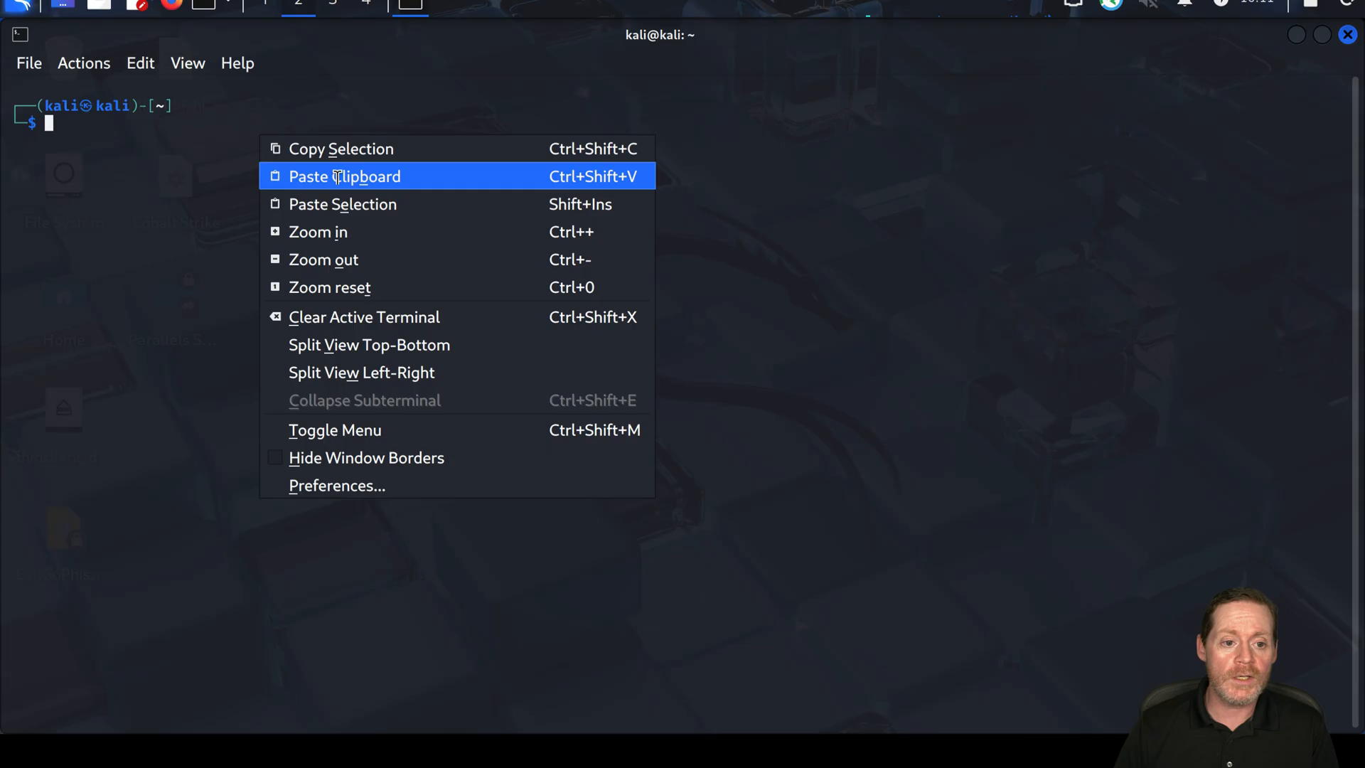
# - Run the pasted impacket-smbexec command against 192.168.138.58 and run whoami
pyautogui.click(345, 176)
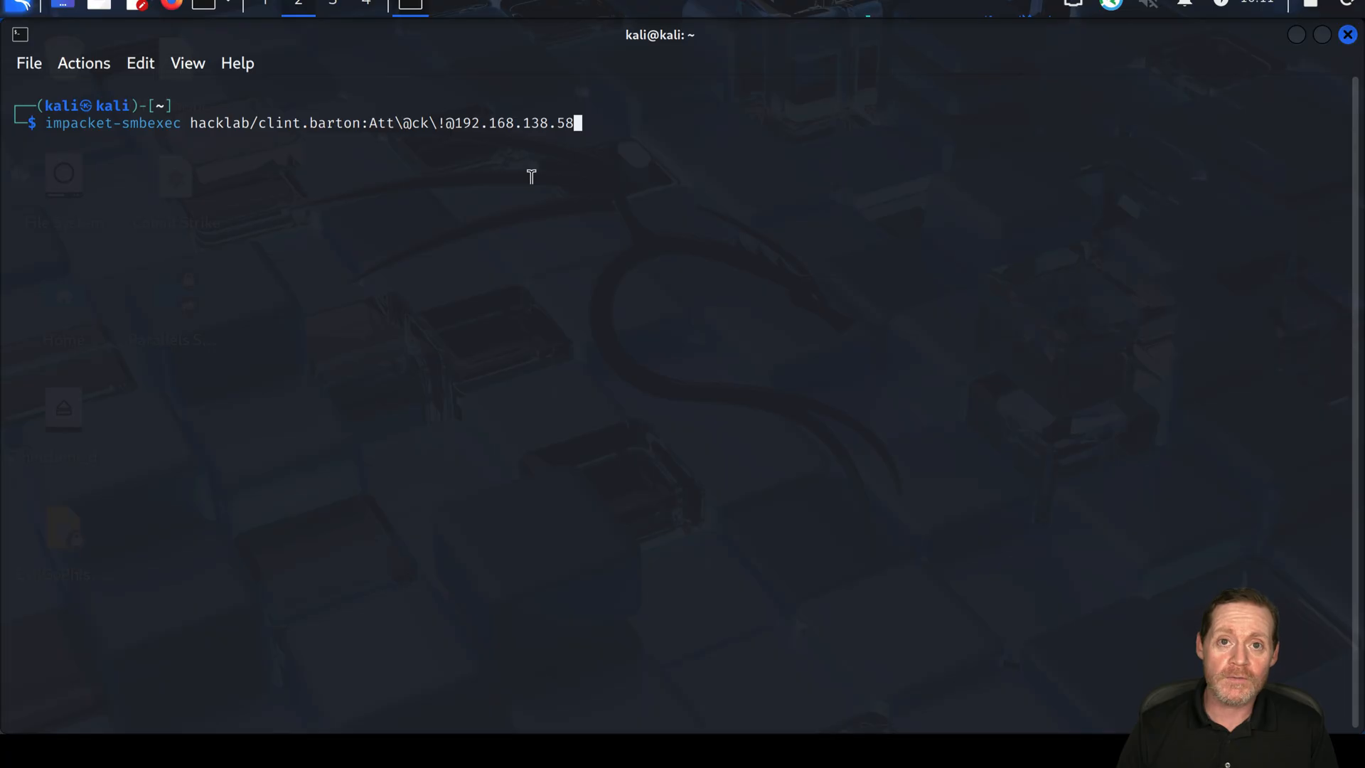
pyautogui.press('Return')
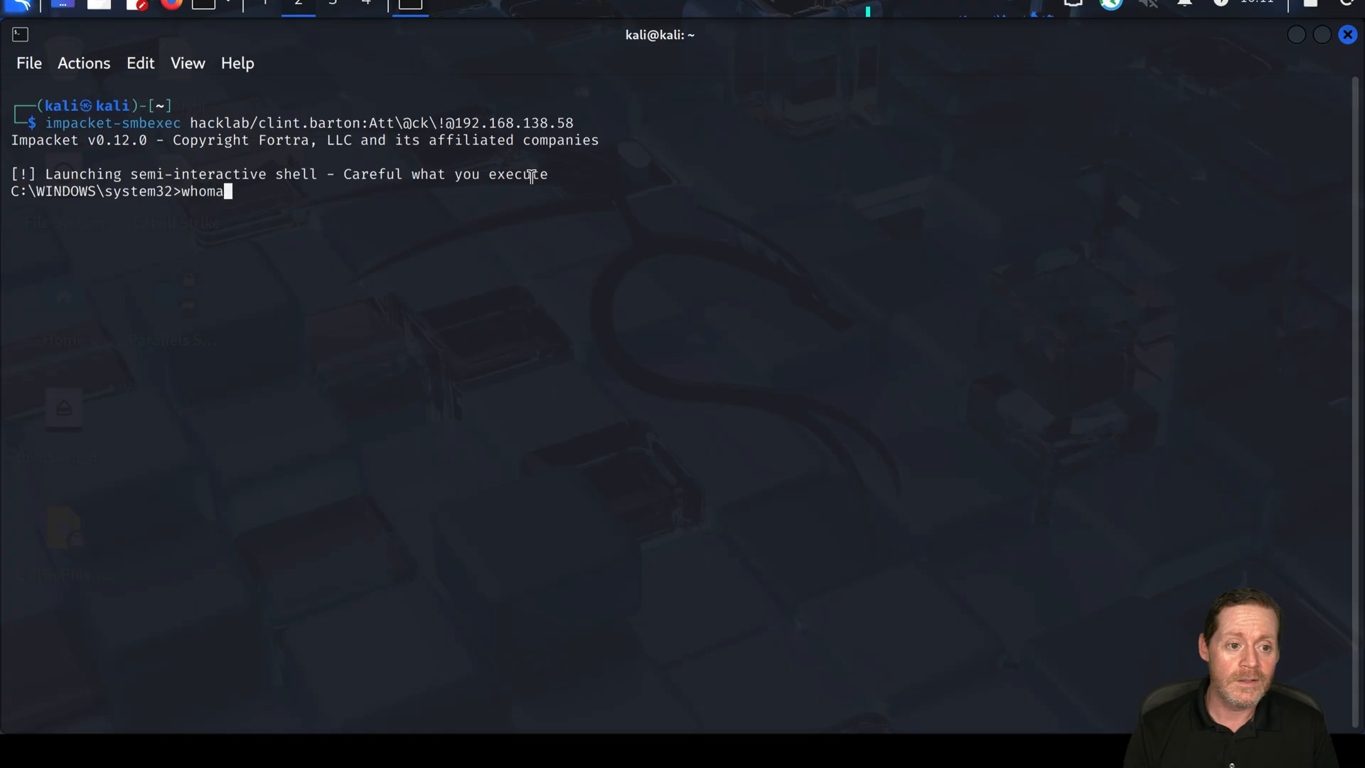
pyautogui.press('Return')
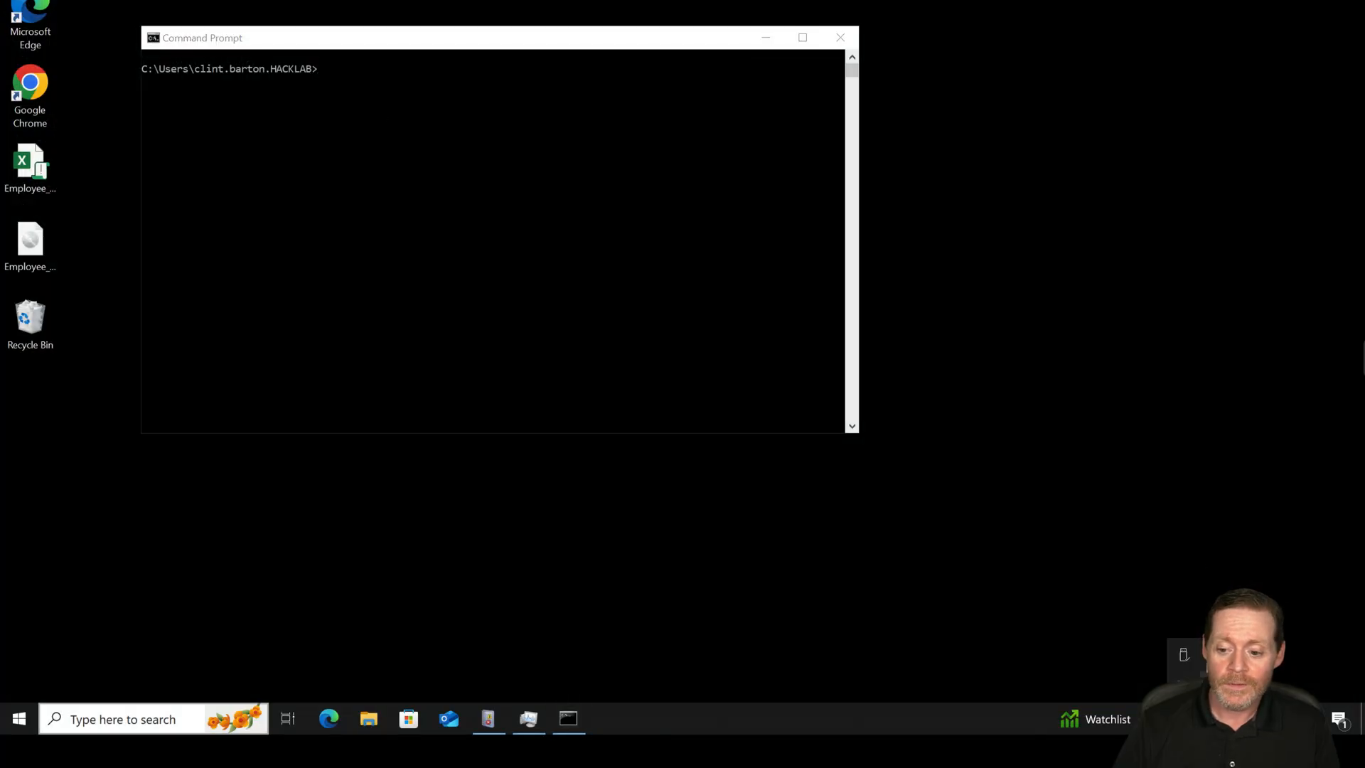
pyautogui.click(608, 718)
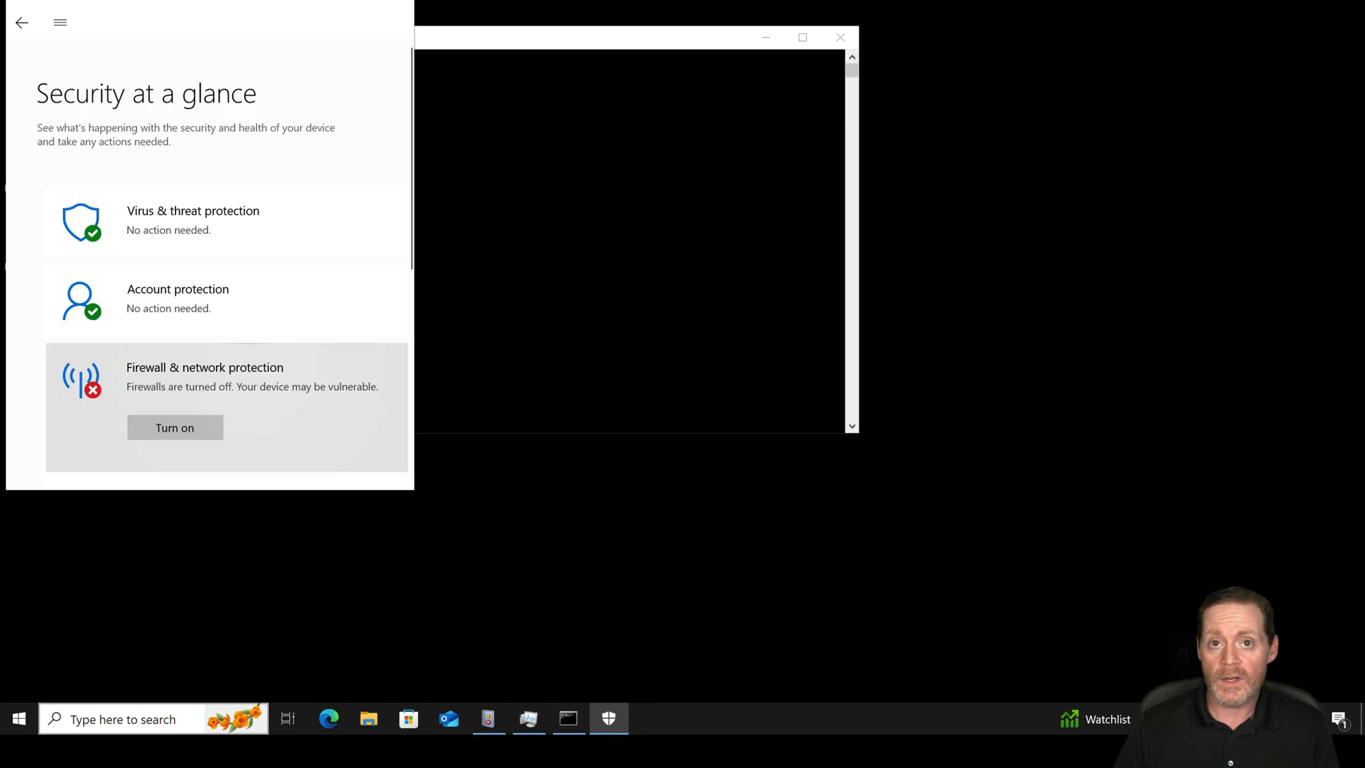
pyautogui.moveTo(235, 327)
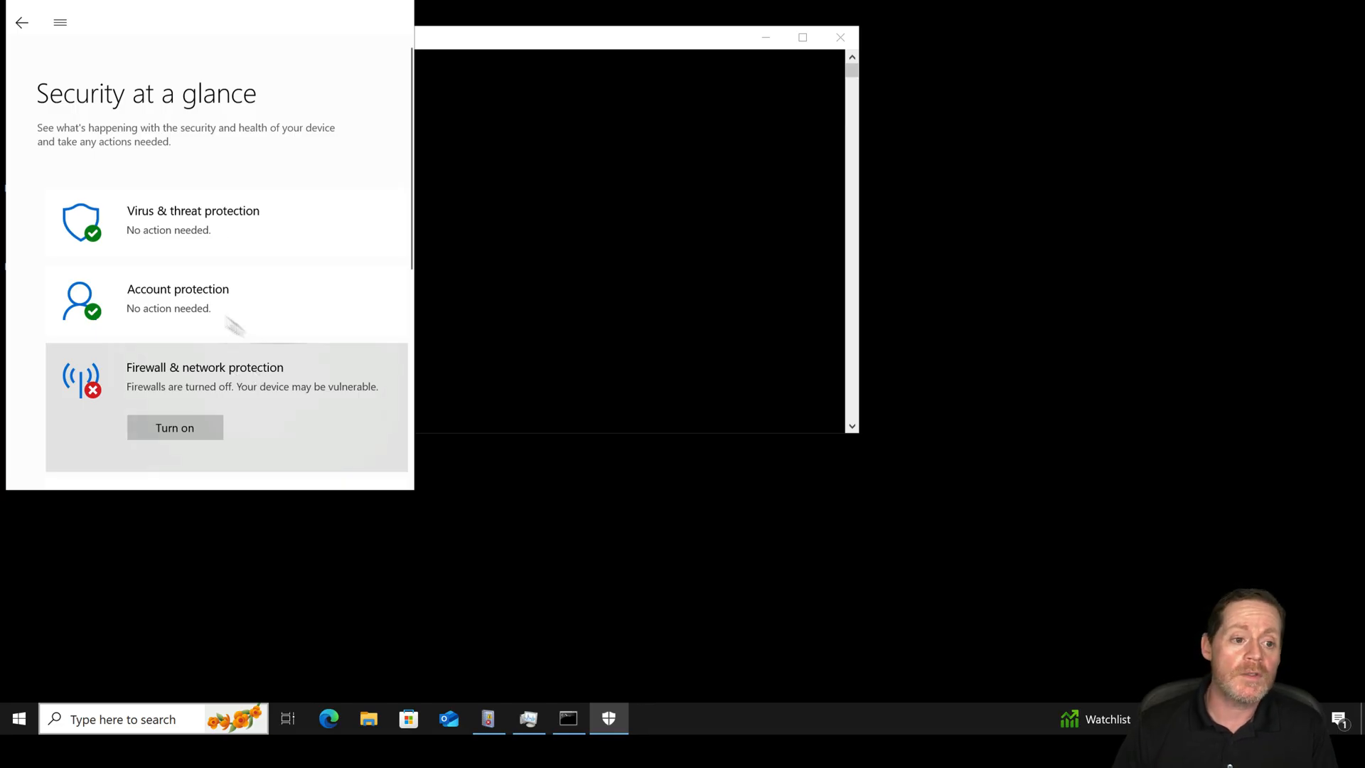
pyautogui.click(193, 220)
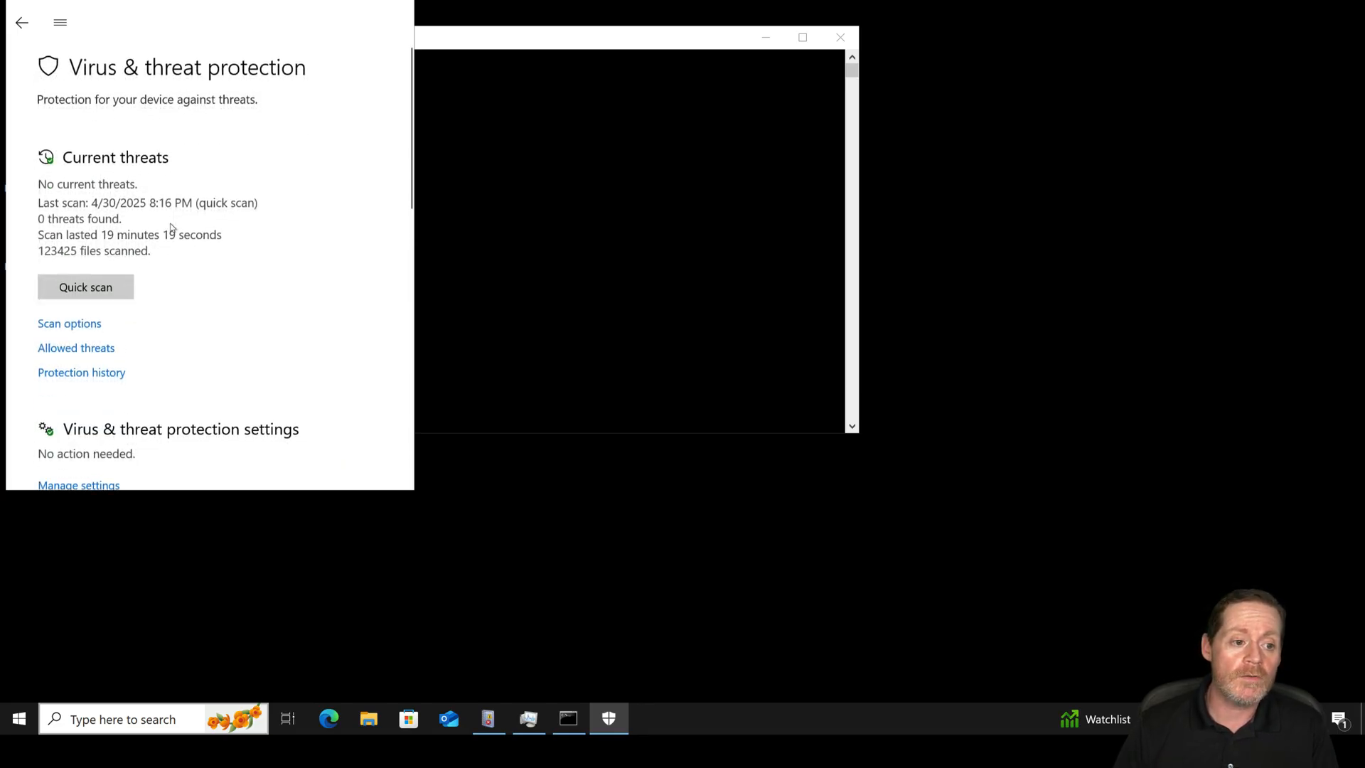
pyautogui.scroll(-3)
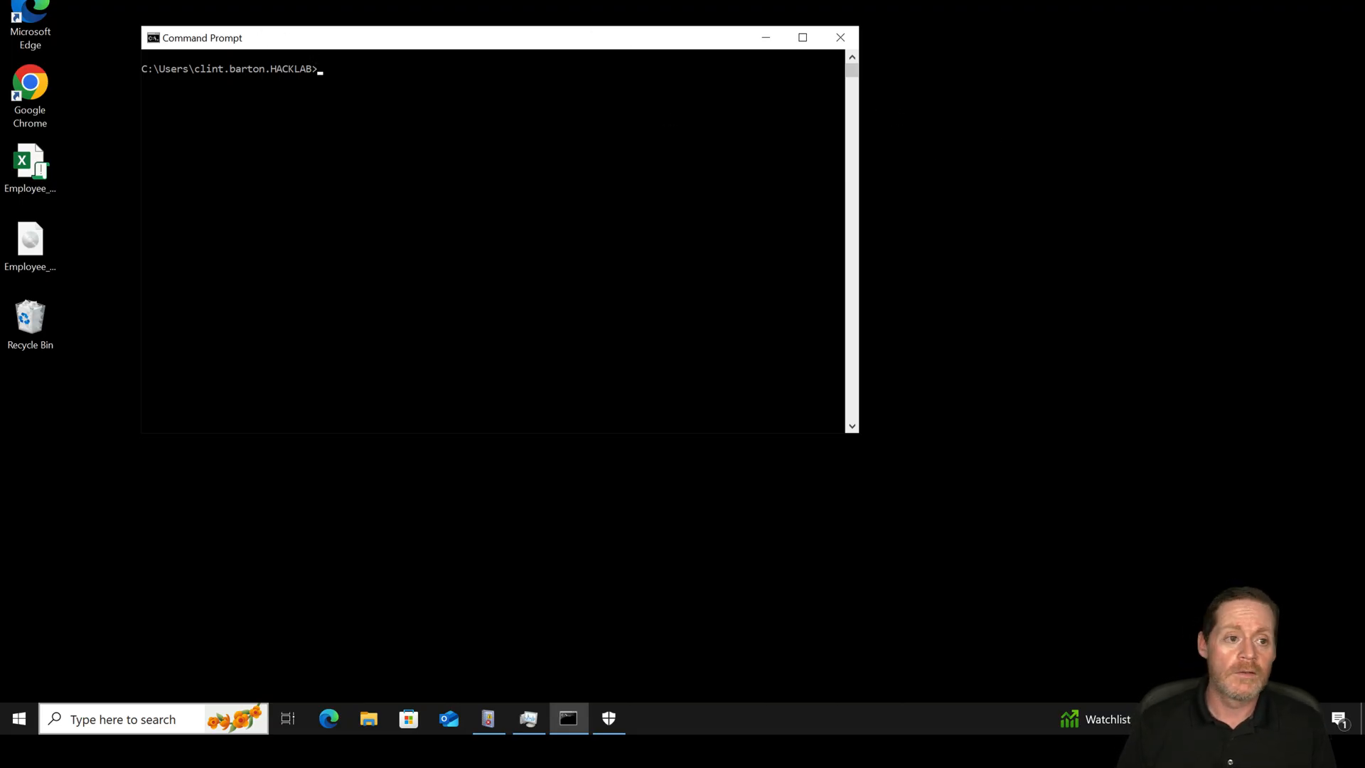
pyautogui.moveTo(151, 27)
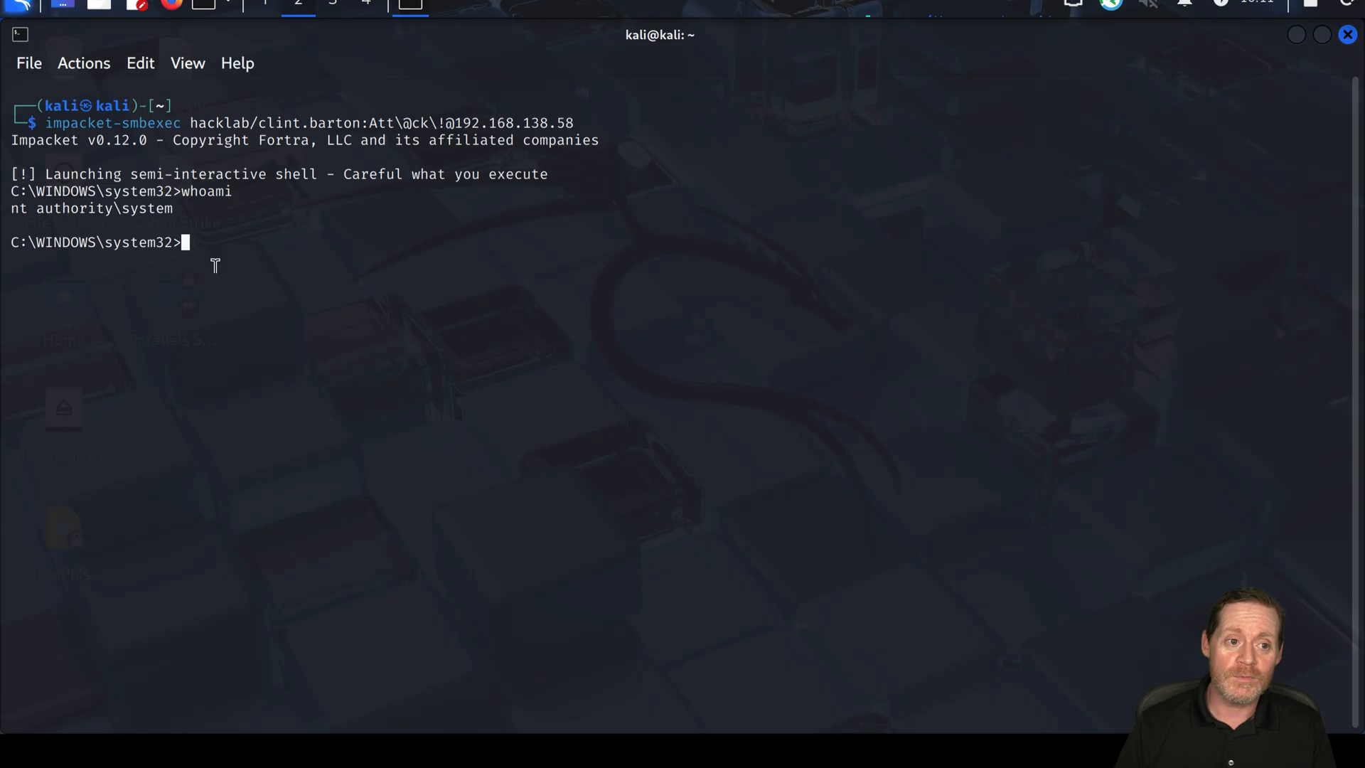
pyautogui.moveTo(160, 242)
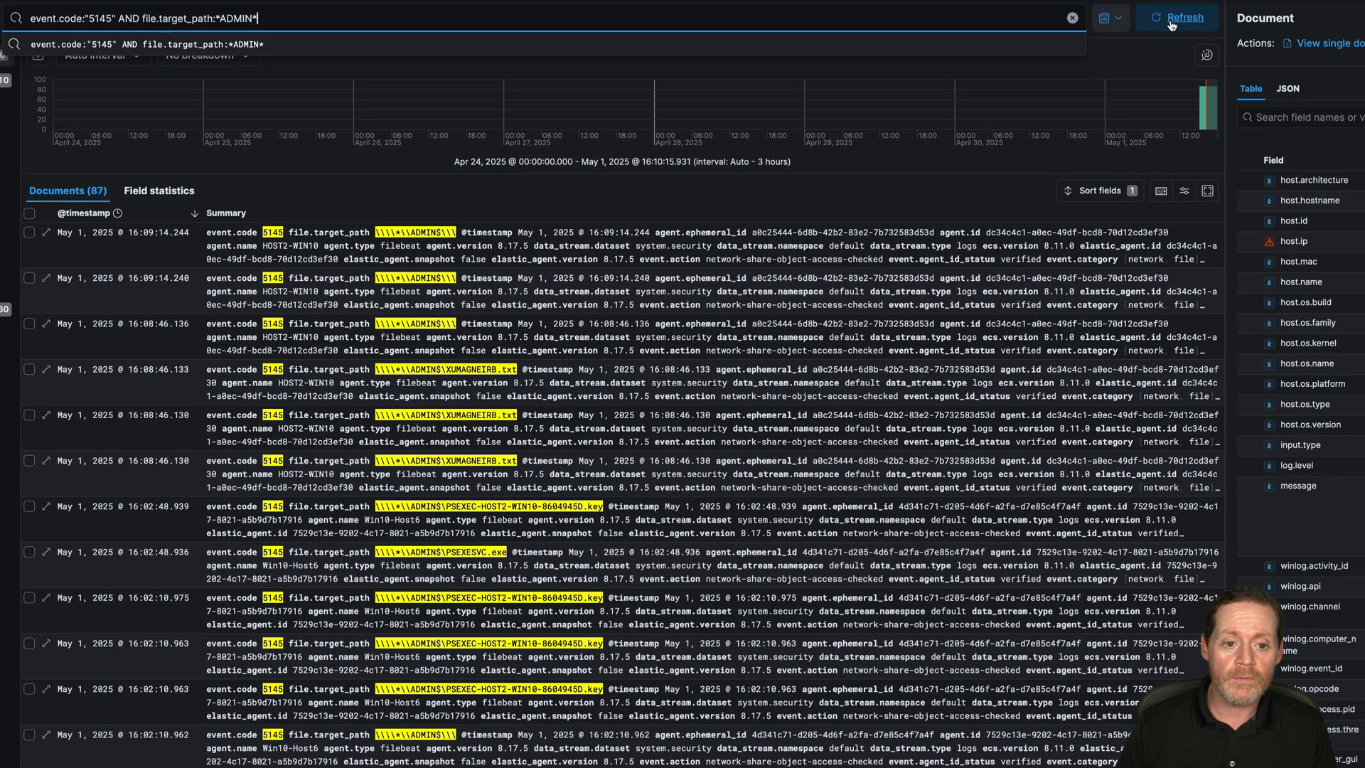
# - Run event code 5145 searches for ADMIN and IPC paths, then switch to a service-install query
pyautogui.click(1176, 17)
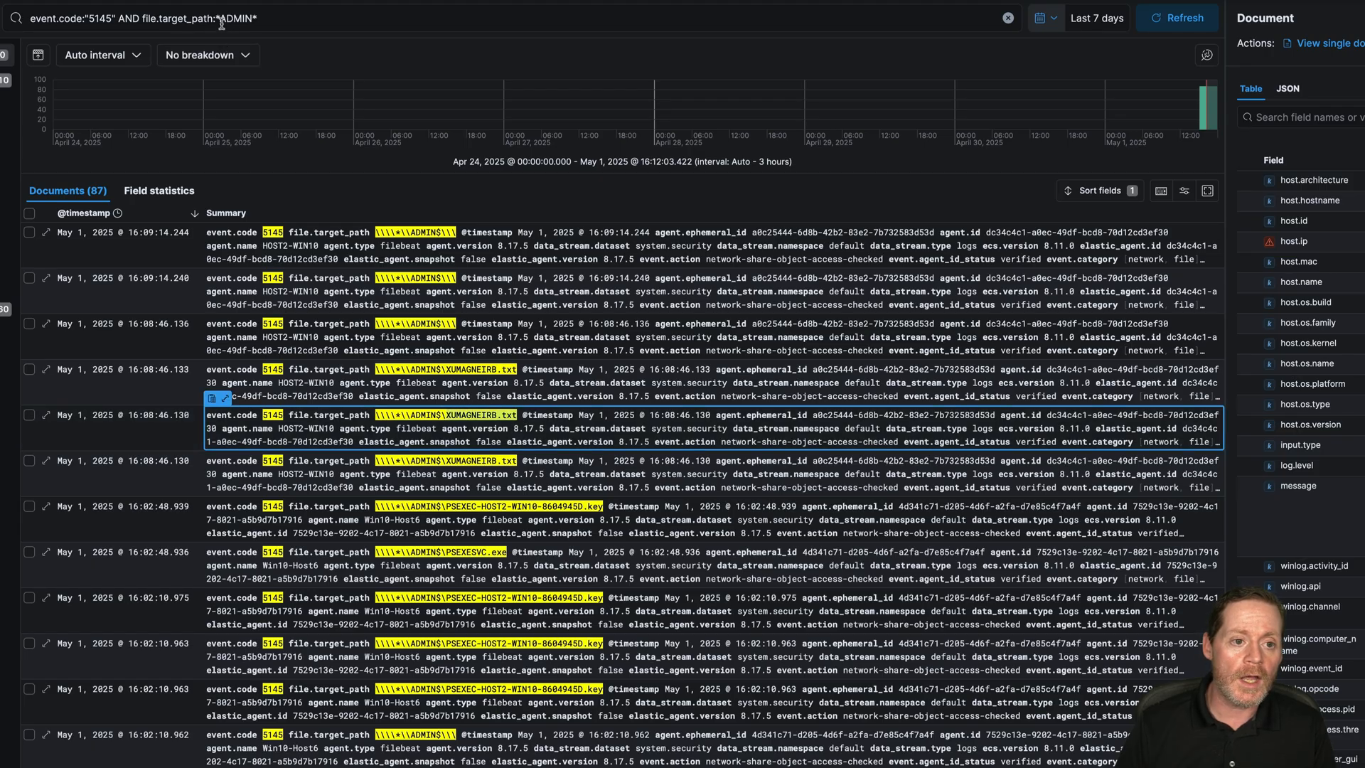
pyautogui.click(523, 18)
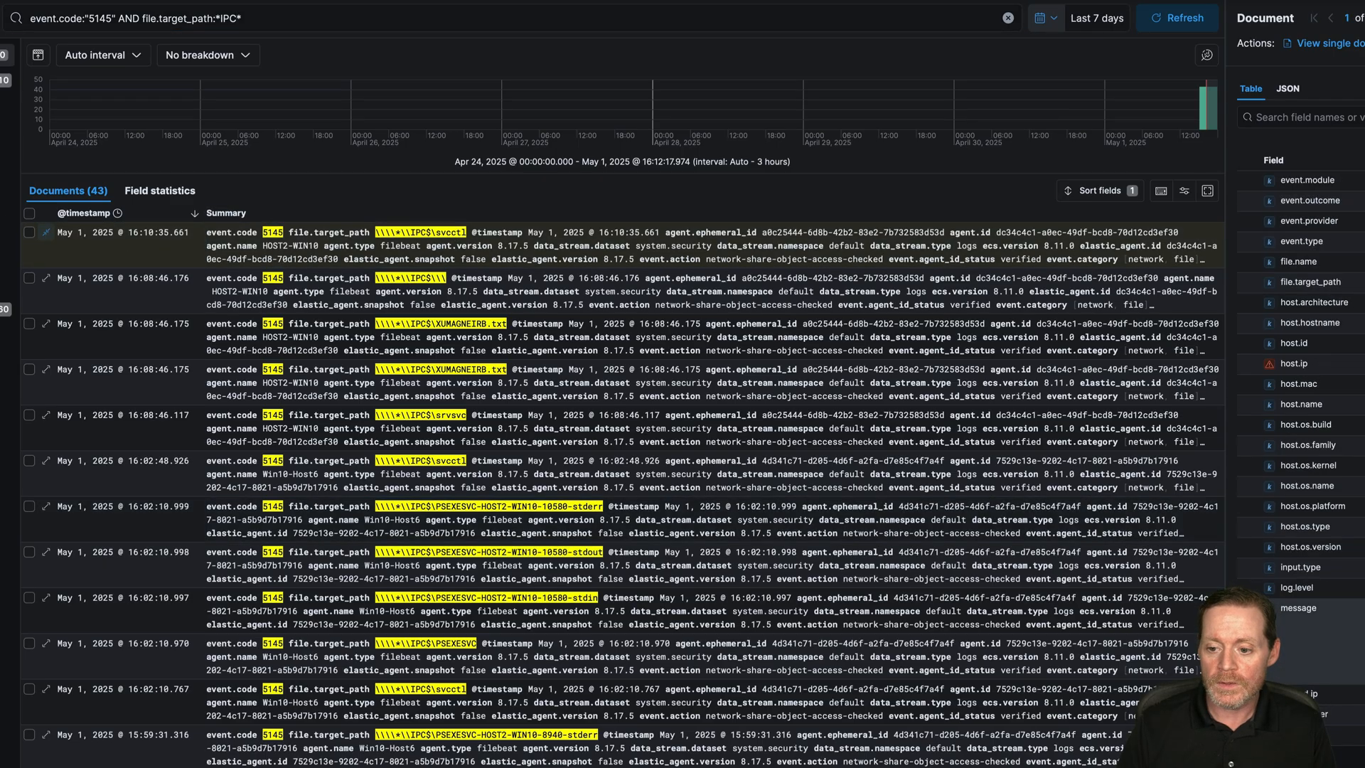
pyautogui.scroll(-3)
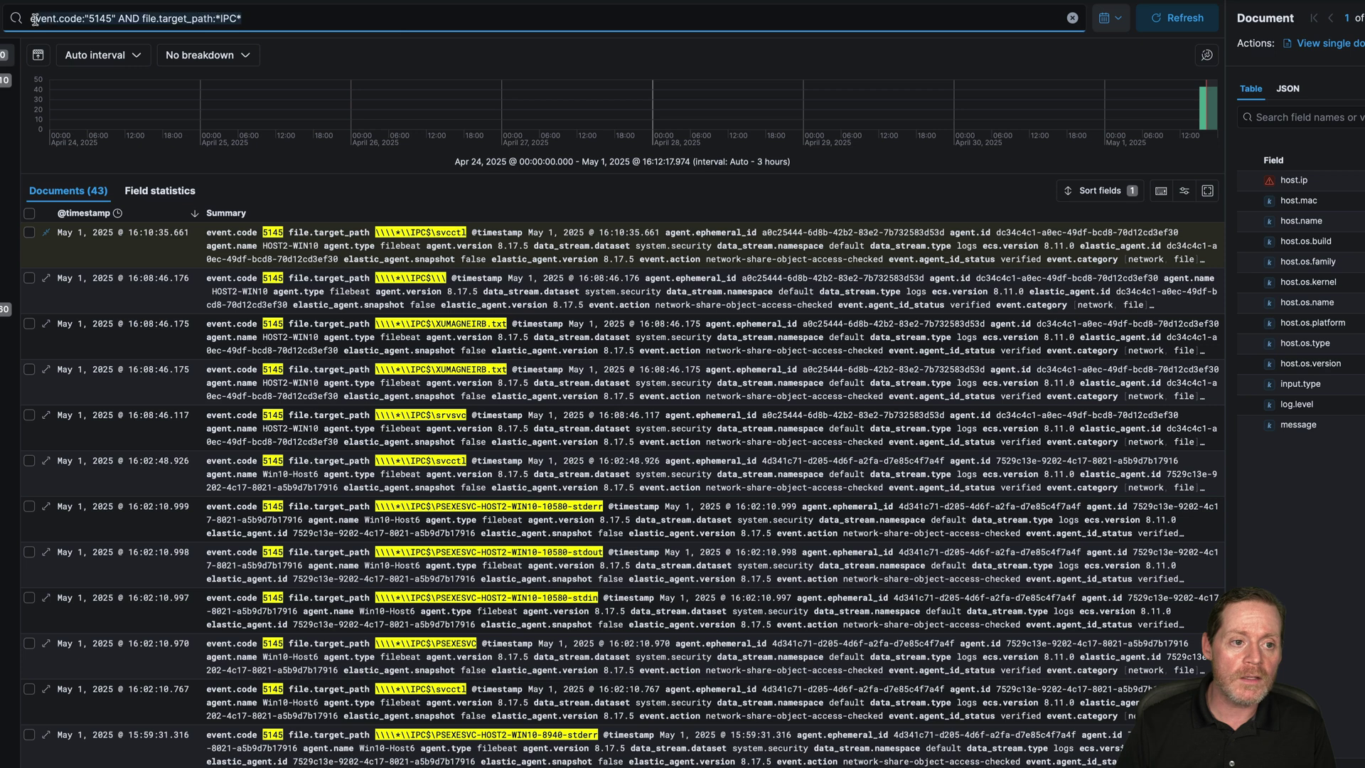
pyautogui.rightClick(130, 17)
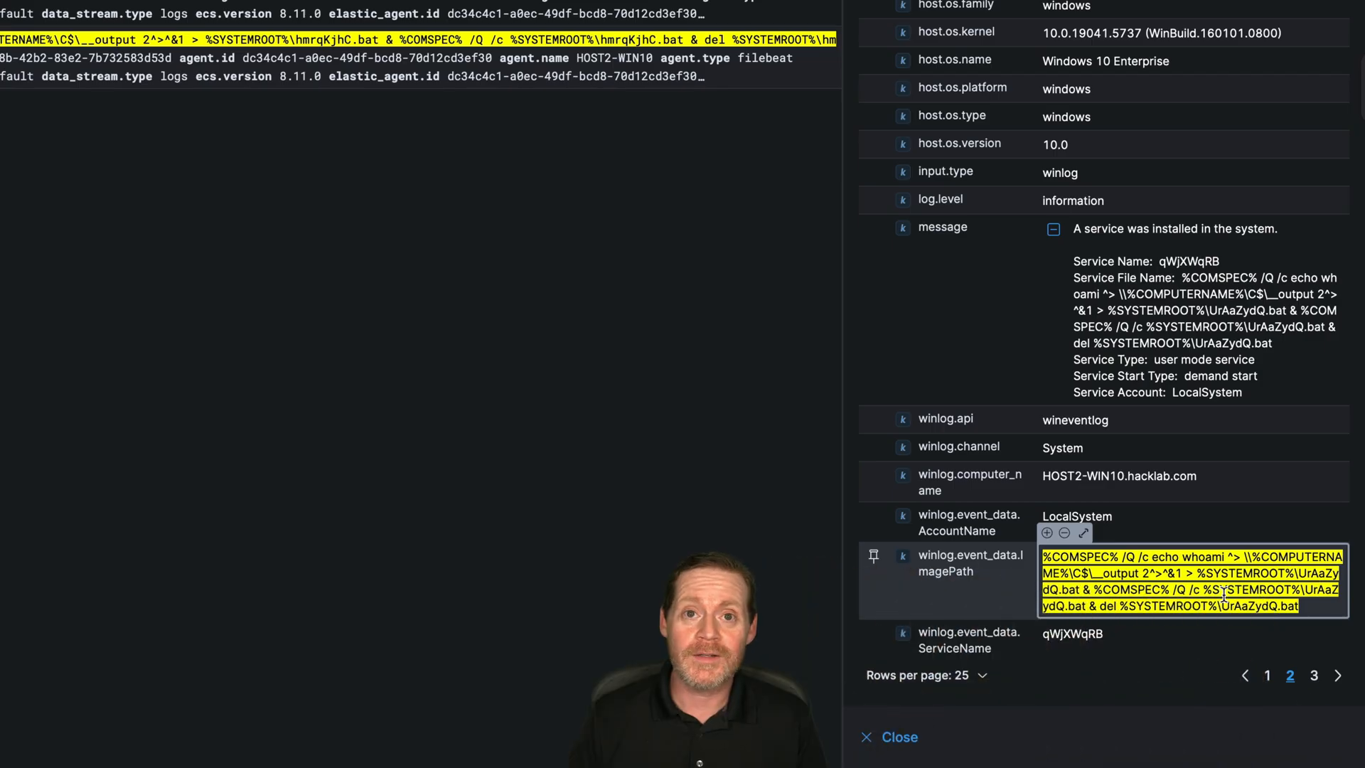
pyautogui.moveTo(726, 534)
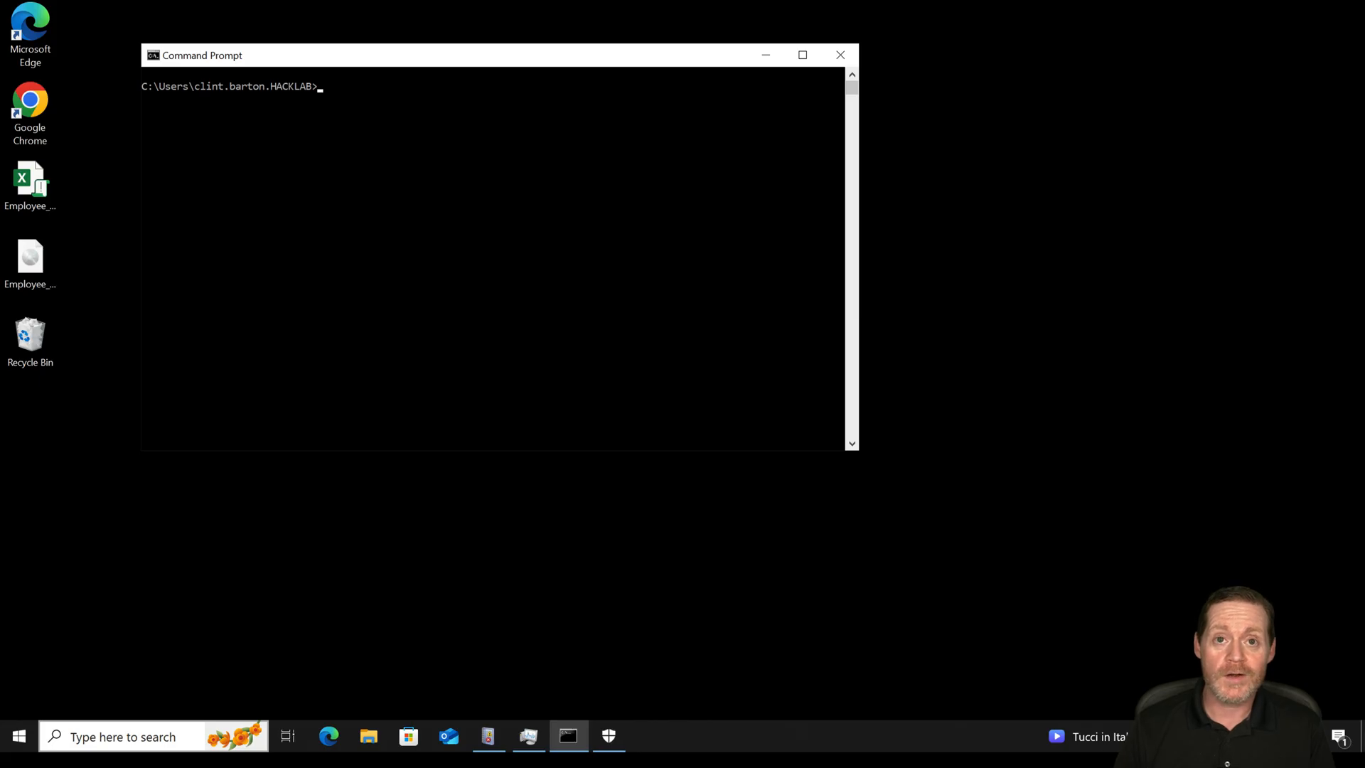
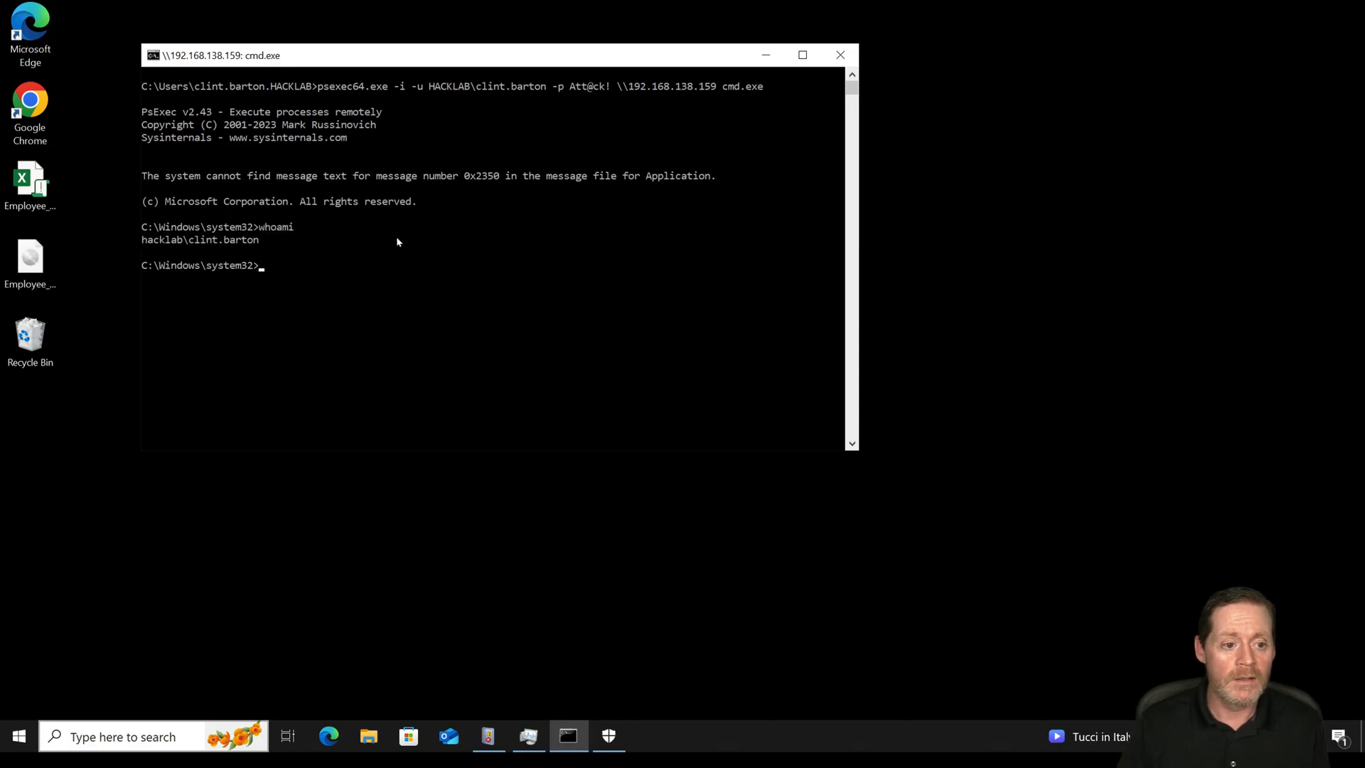
# - Run psexec64.exe as HACKLAB\clint.barton against \\192.168.138.159 to open cmd.exe
pyautogui.moveTo(412, 243)
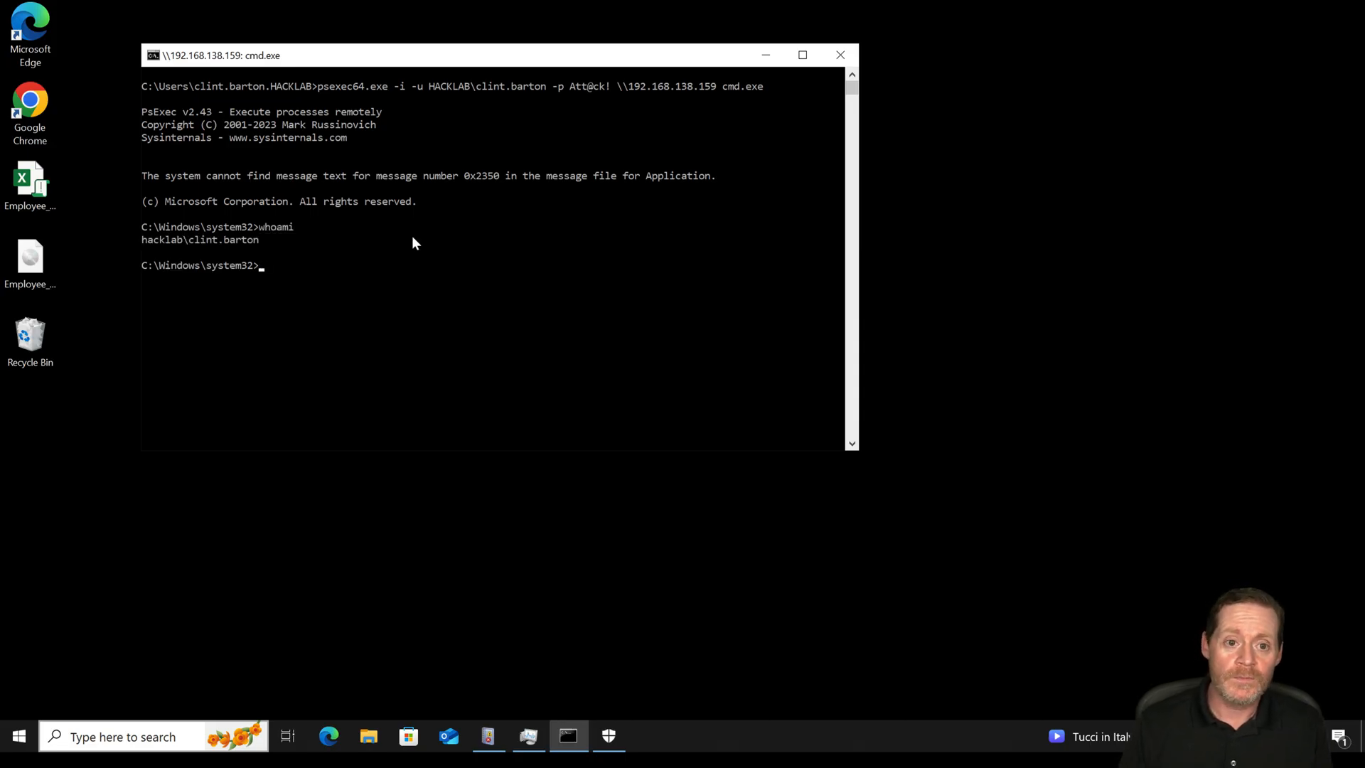
pyautogui.moveTo(443, 281)
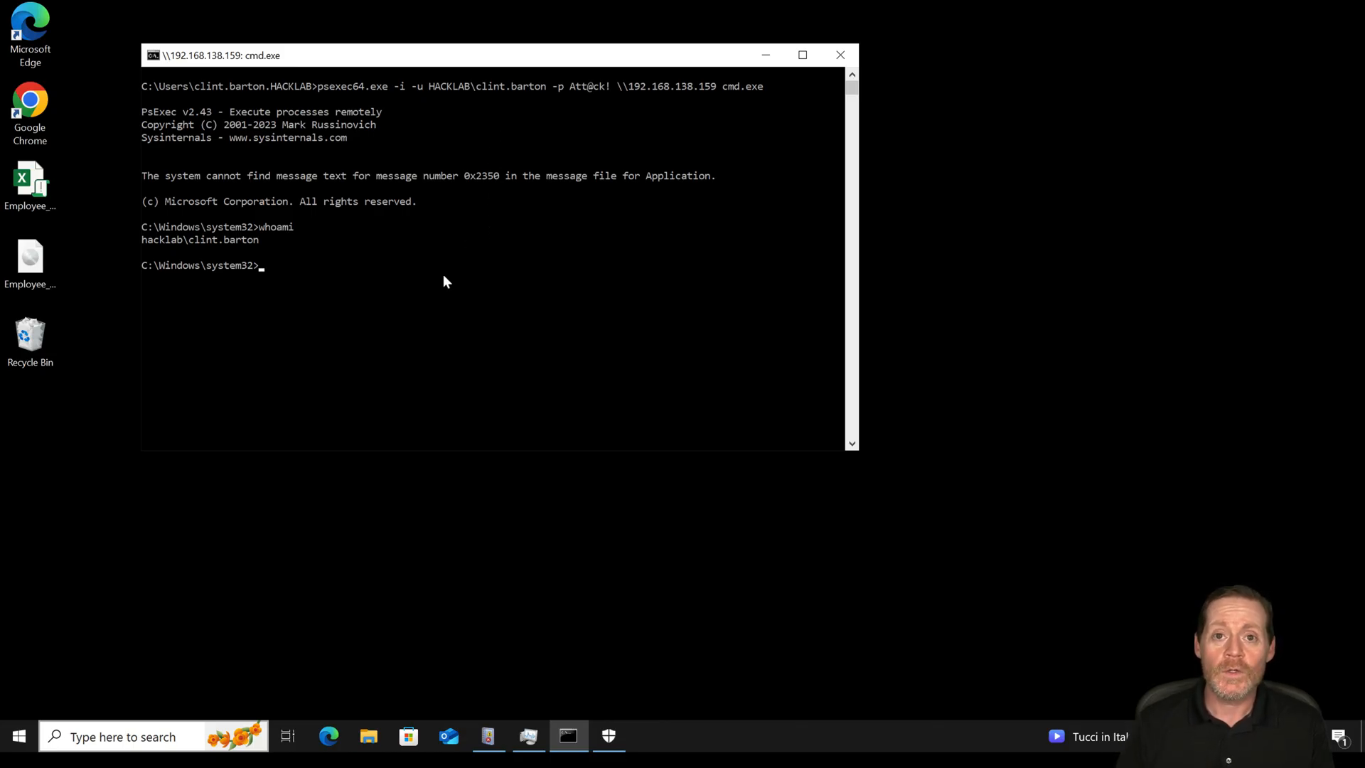
pyautogui.moveTo(387, 260)
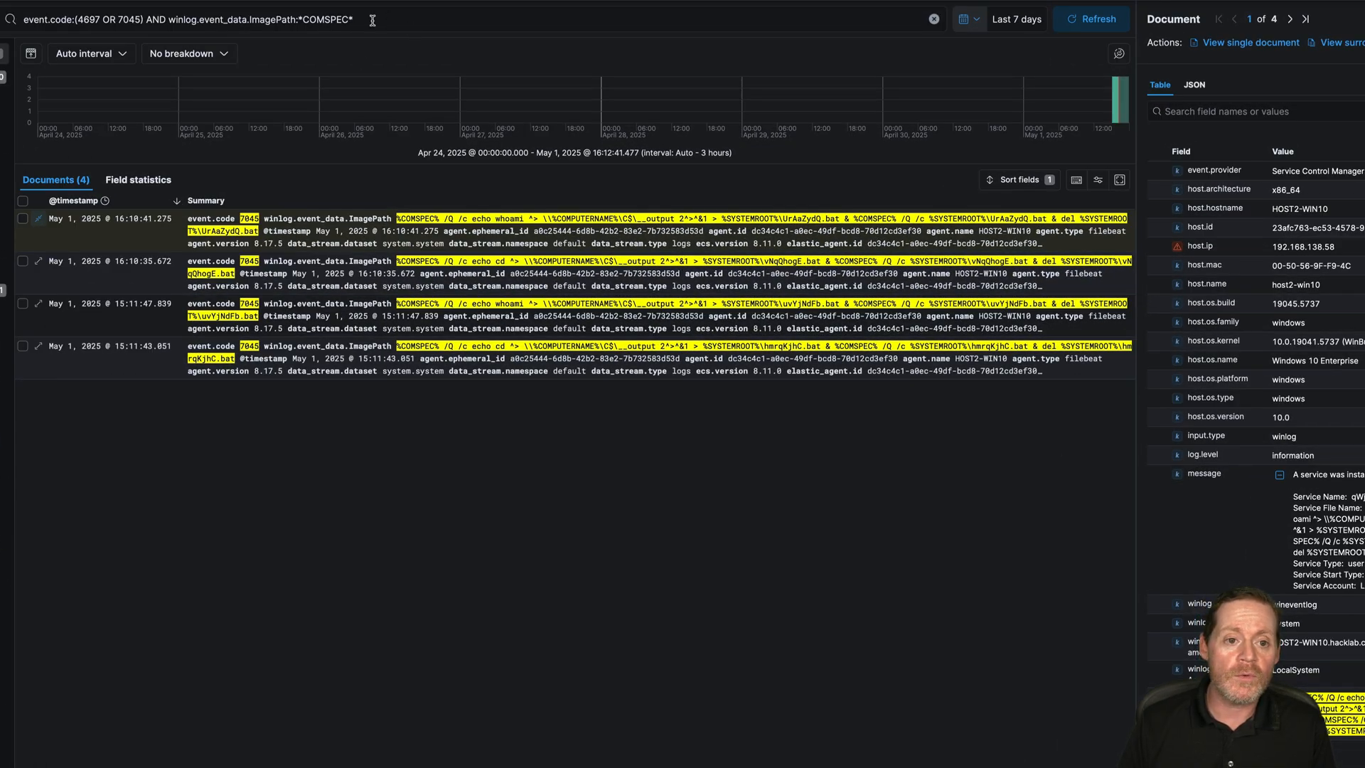
# - Query event.code:(4697 OR 7045) AND winlog.event_data.ServiceName:PSEXESVC
pyautogui.rightClick(175, 19)
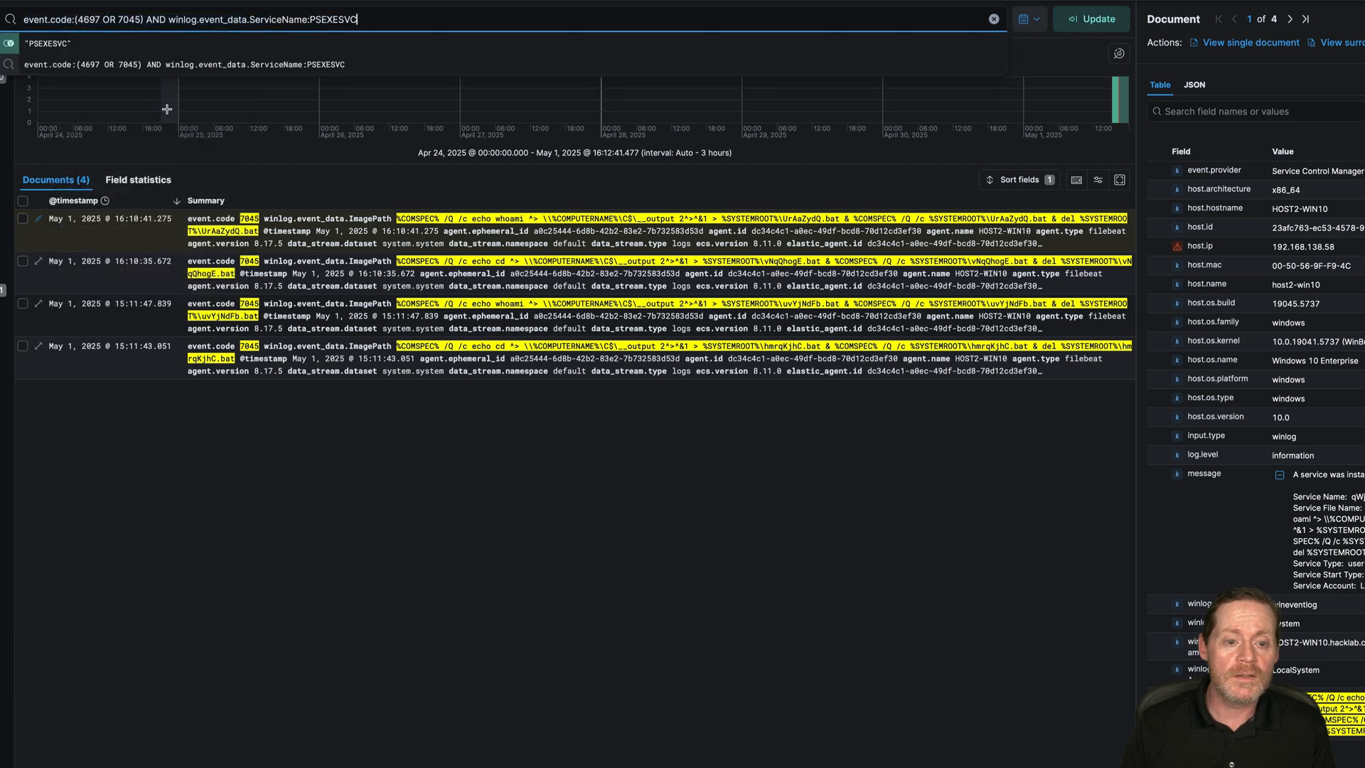
pyautogui.click(1090, 19)
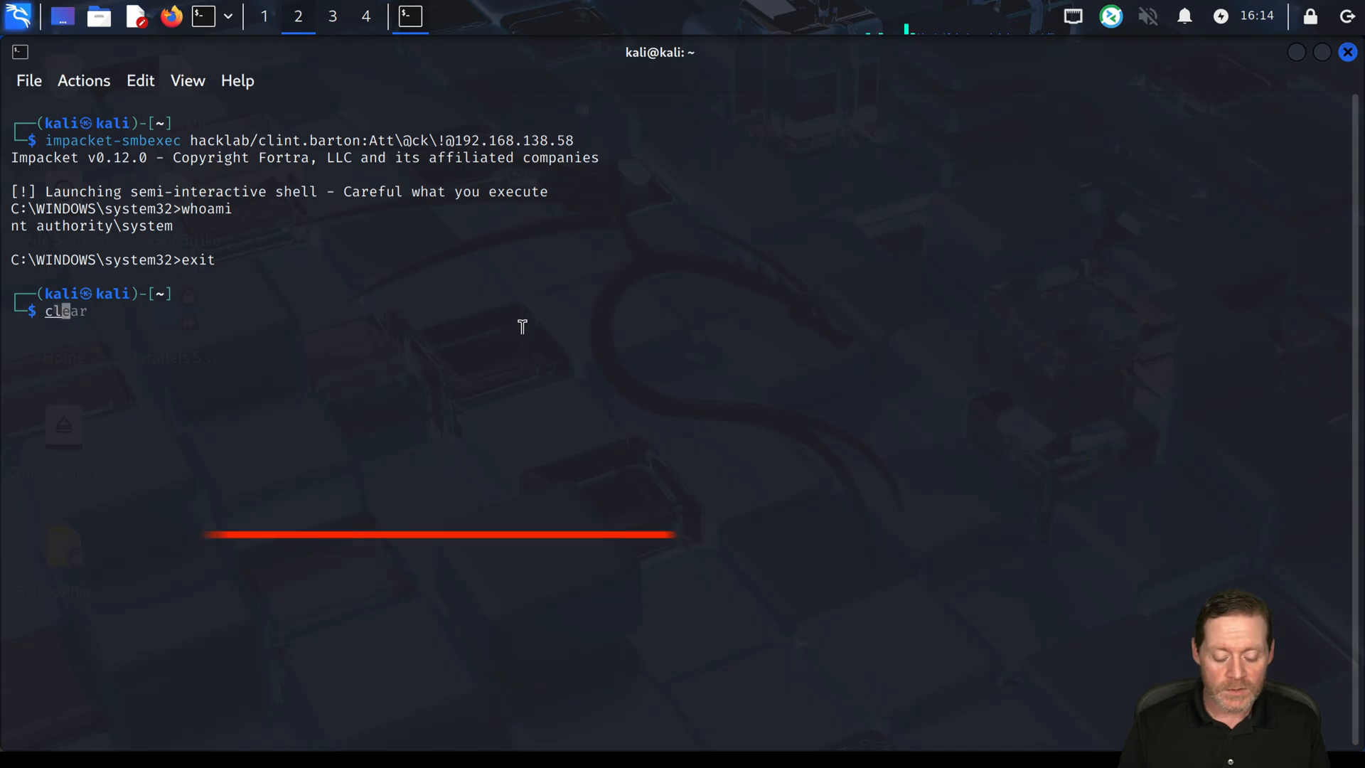
# - Clear the terminal and run goexec tsch create for task \Microsoft\Windows\Calc running calc.exe on 192.168.138.58
pyautogui.write('t')
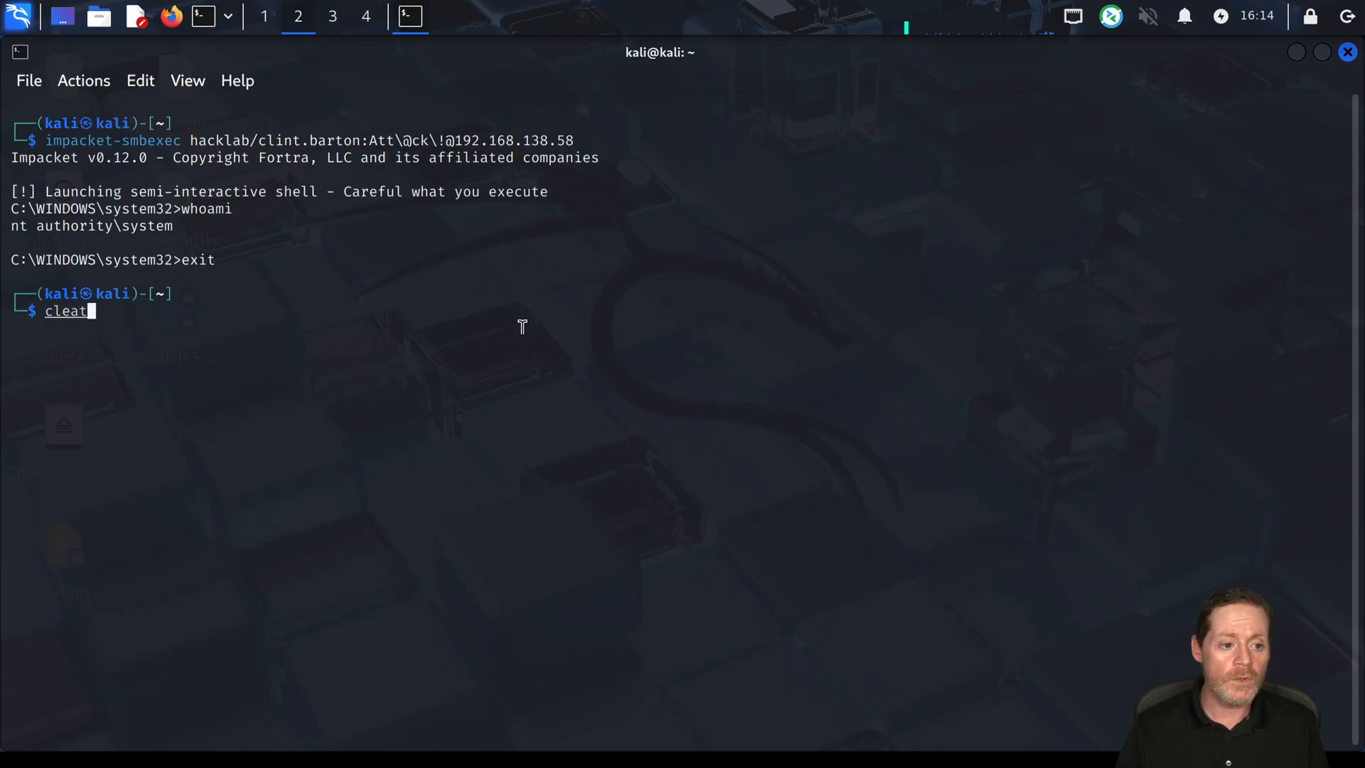
pyautogui.press('Return')
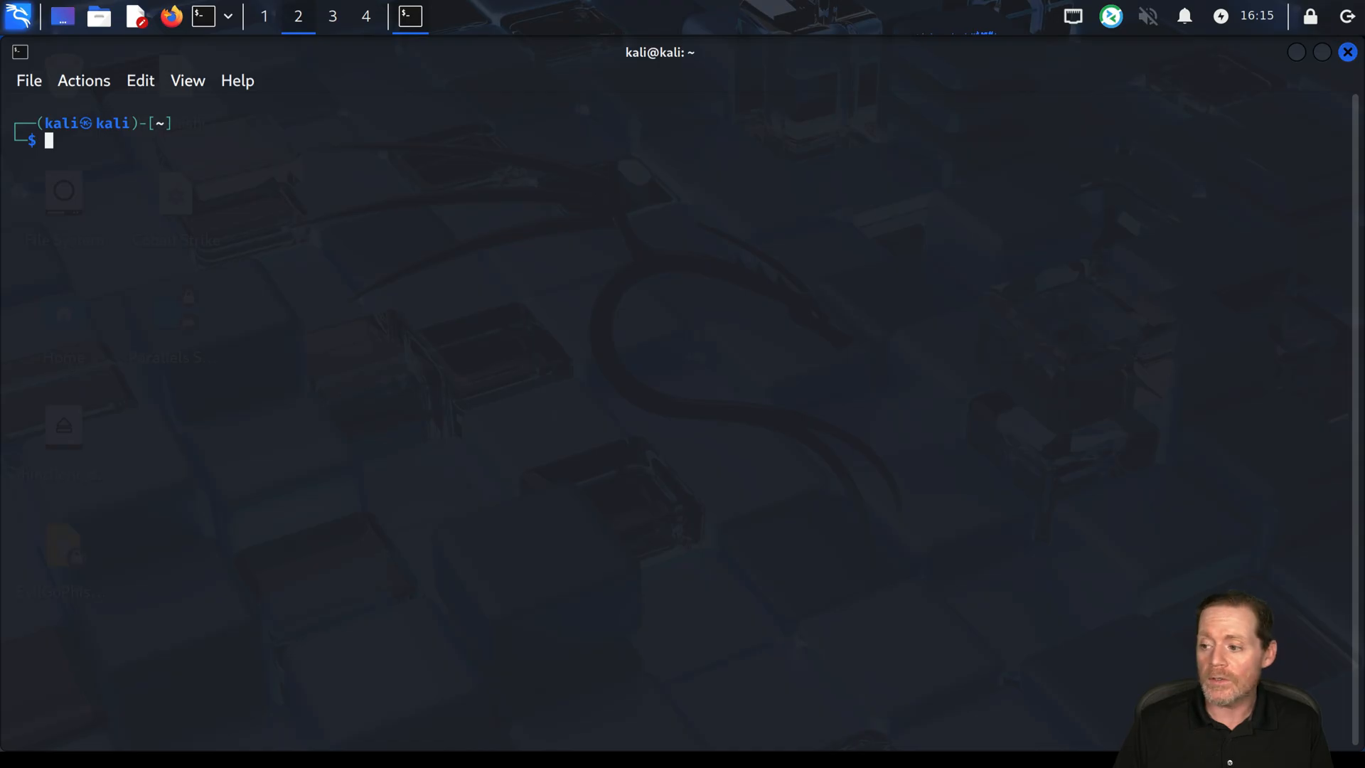
pyautogui.moveTo(285, 226)
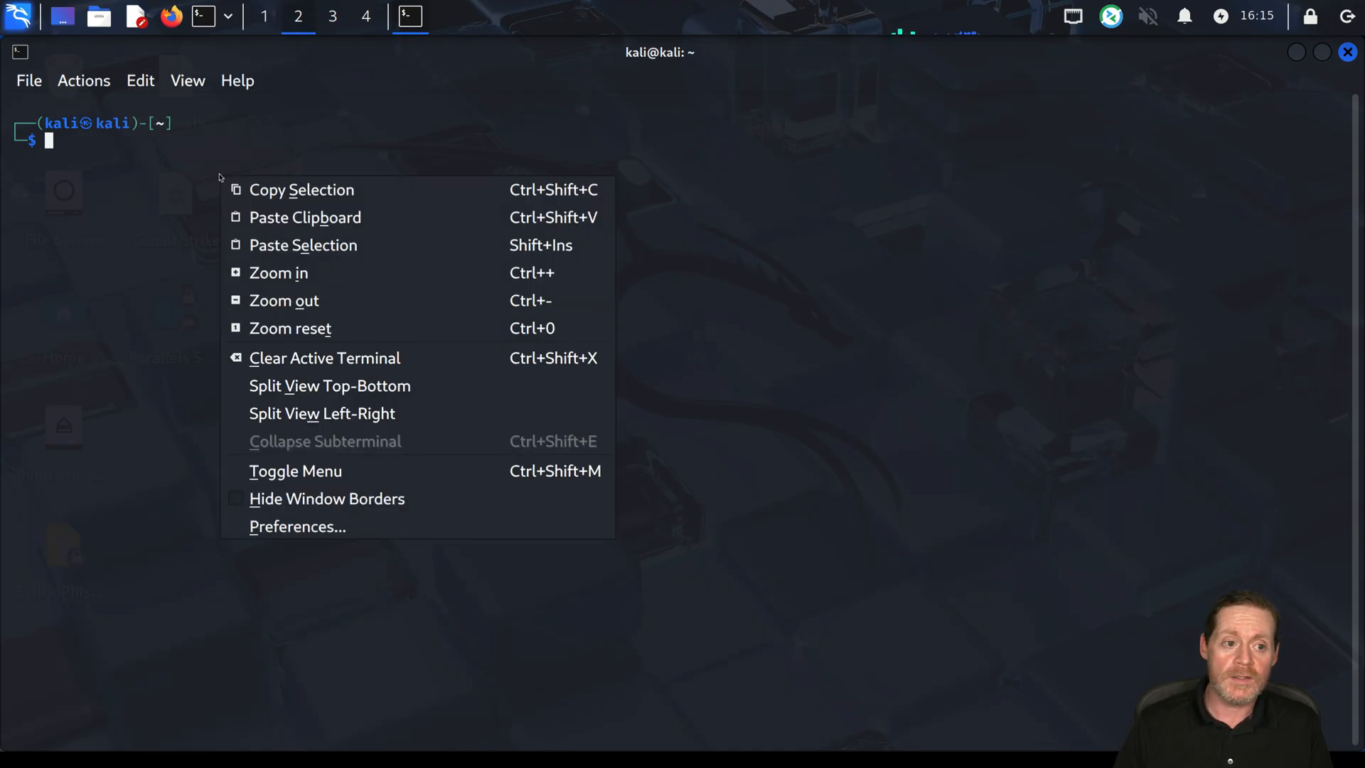
pyautogui.click(304, 217)
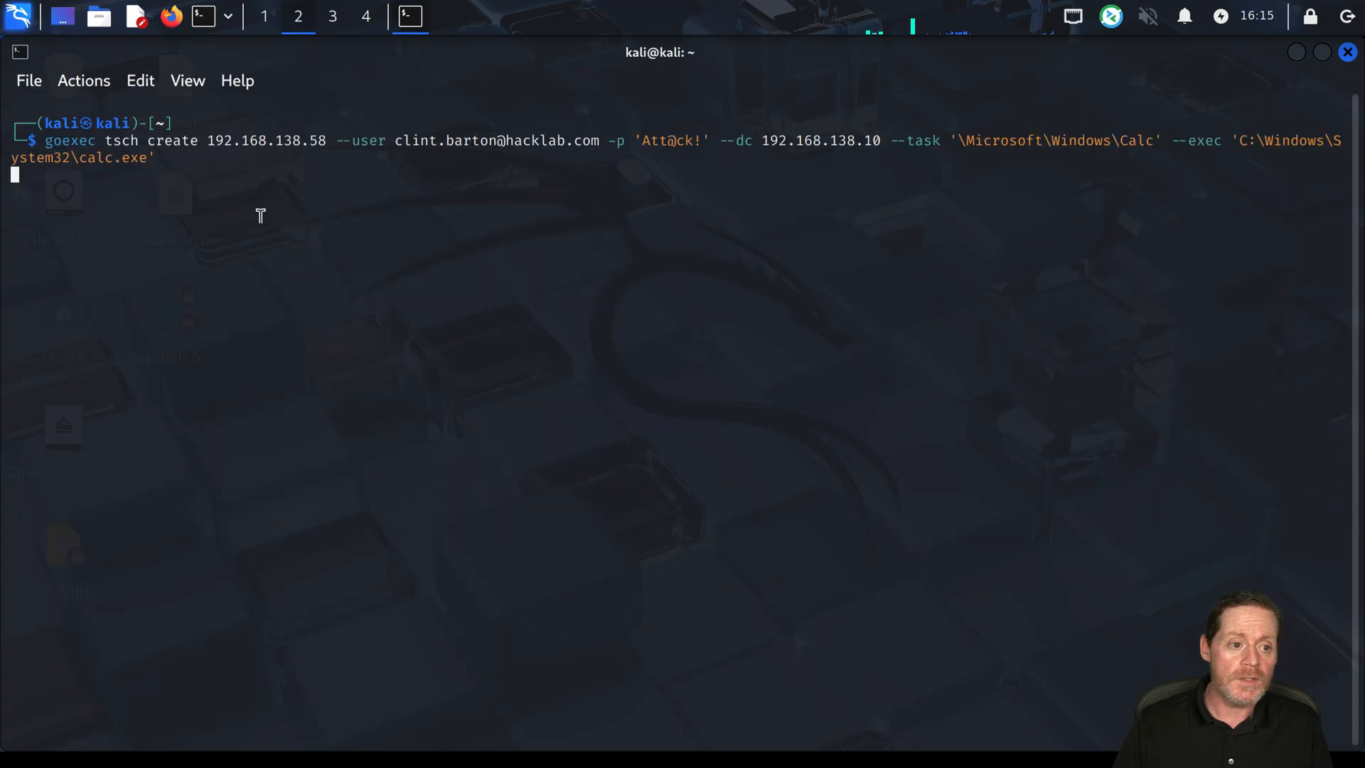
pyautogui.moveTo(123, 140)
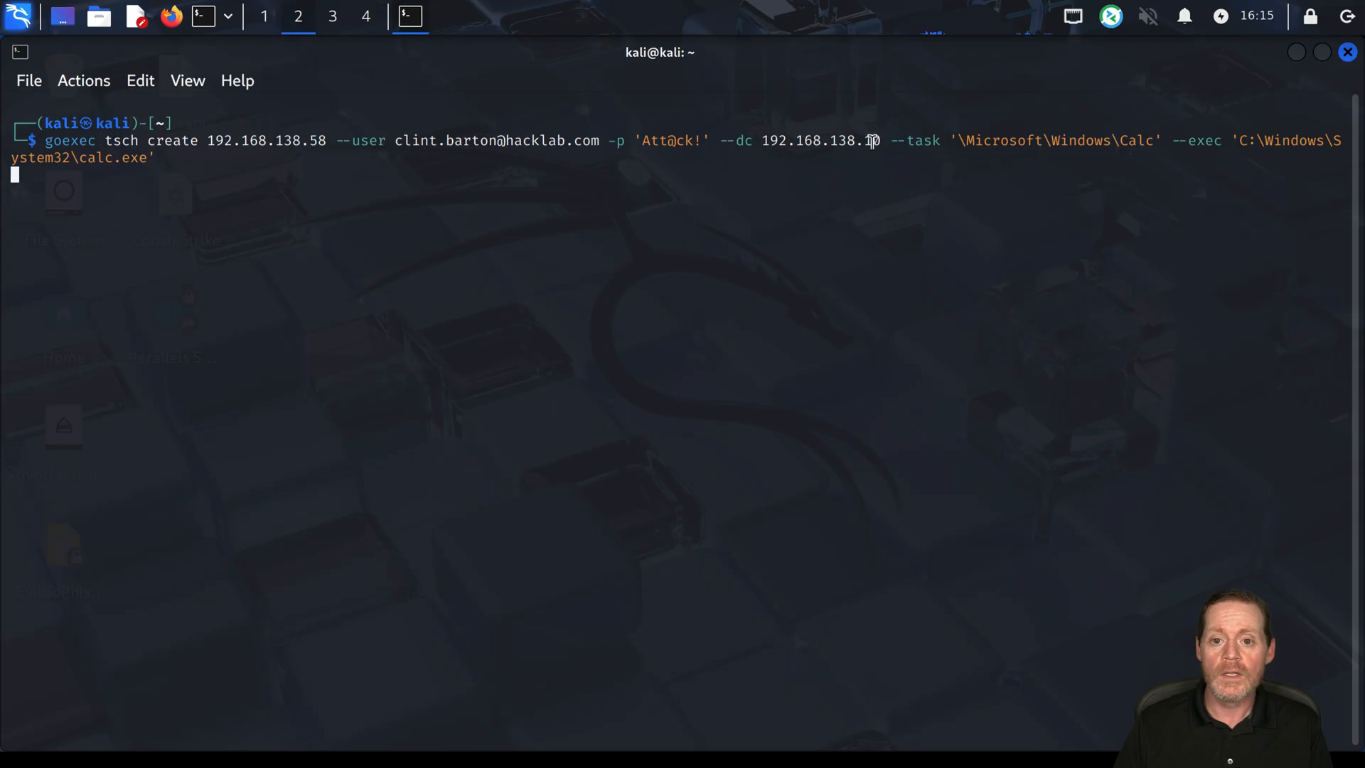
pyautogui.write('10')
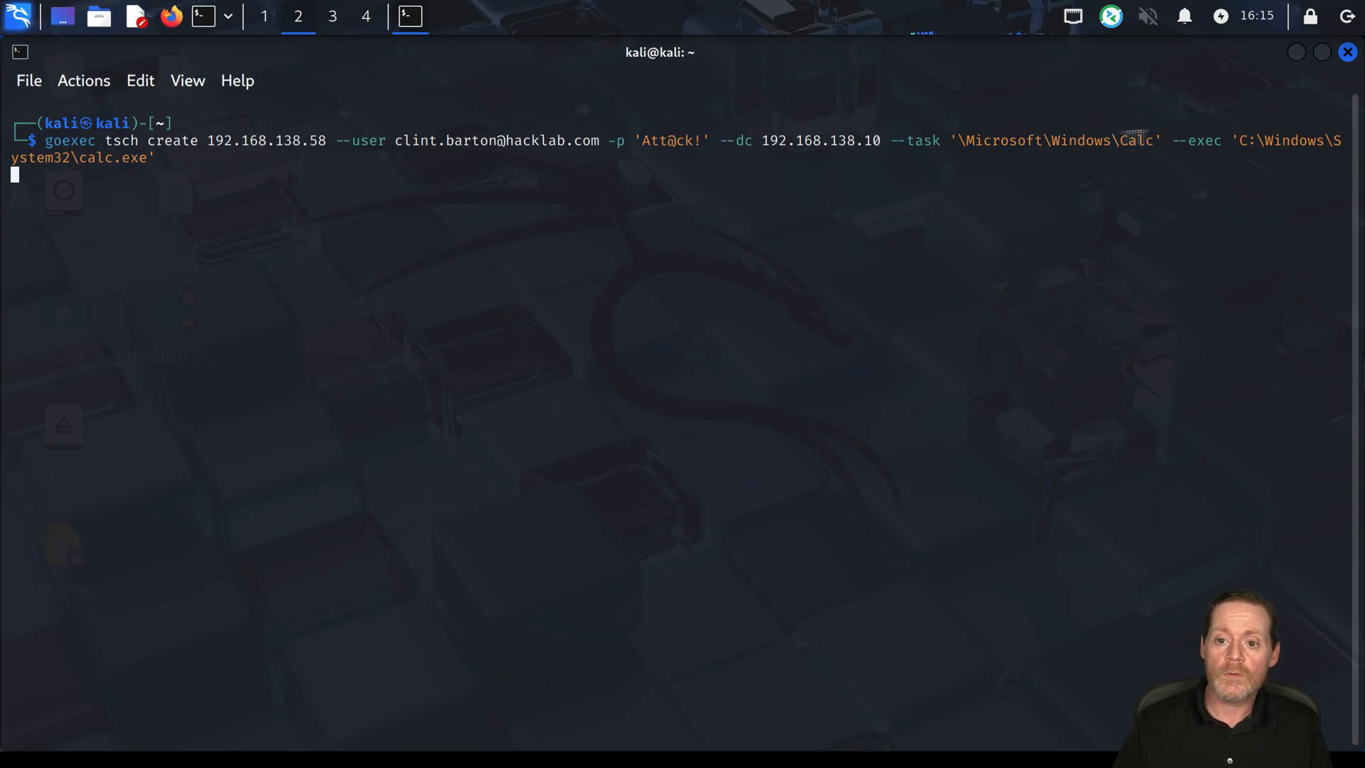
pyautogui.moveTo(258, 166)
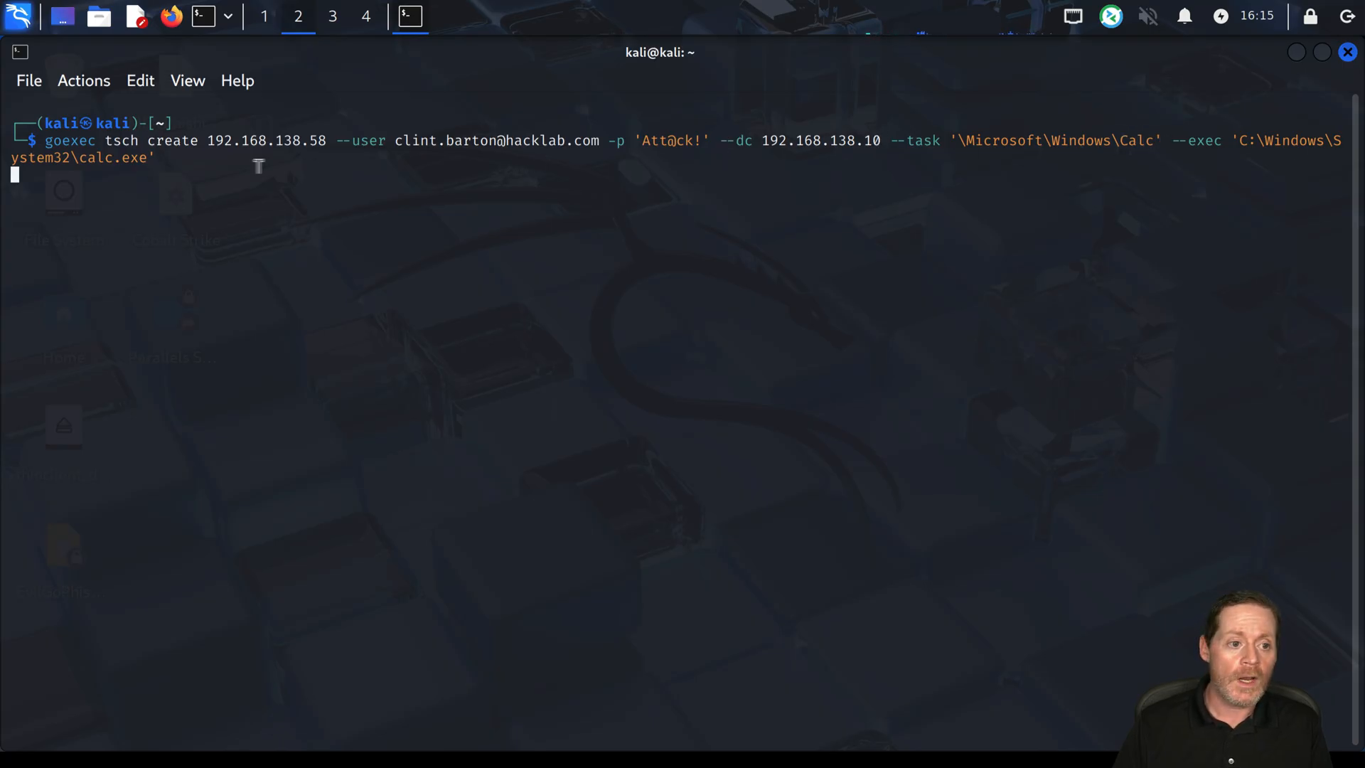
pyautogui.press('Return')
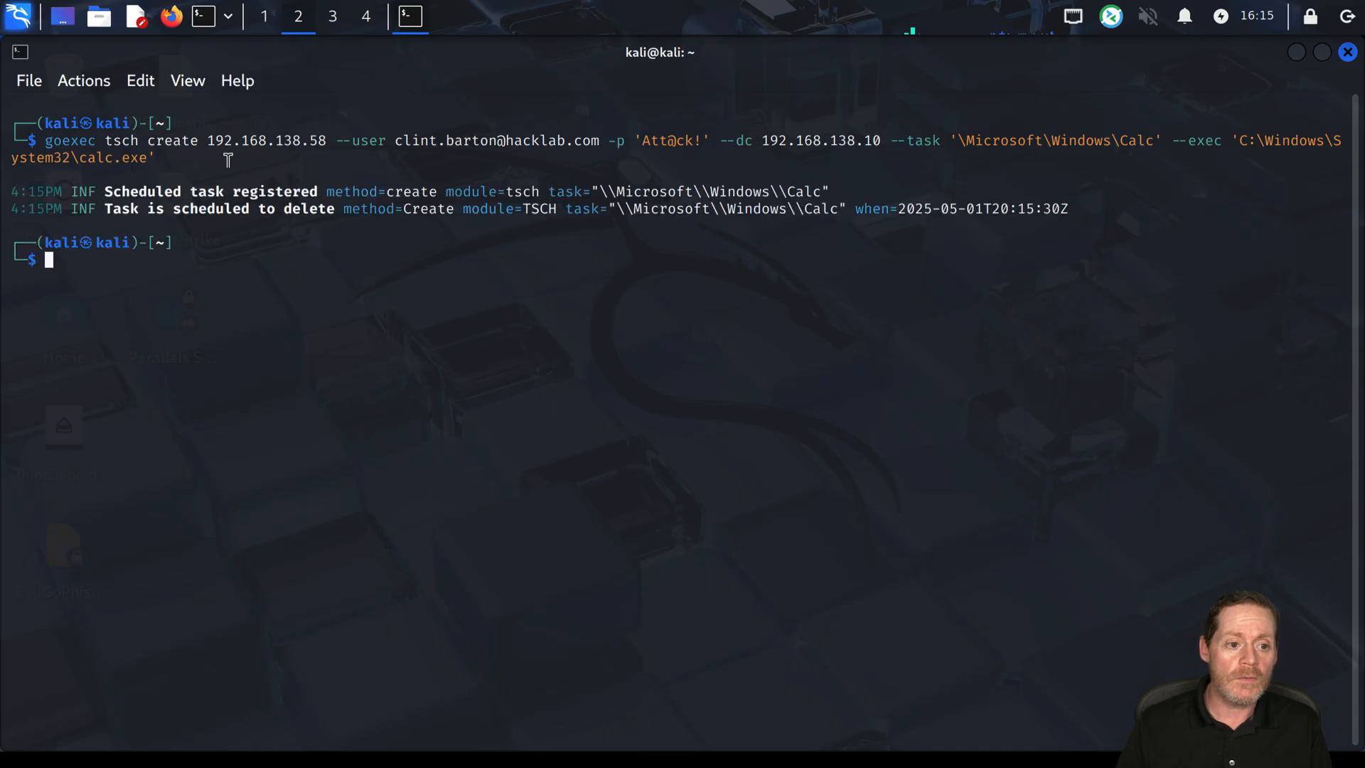
pyautogui.moveTo(372, 226)
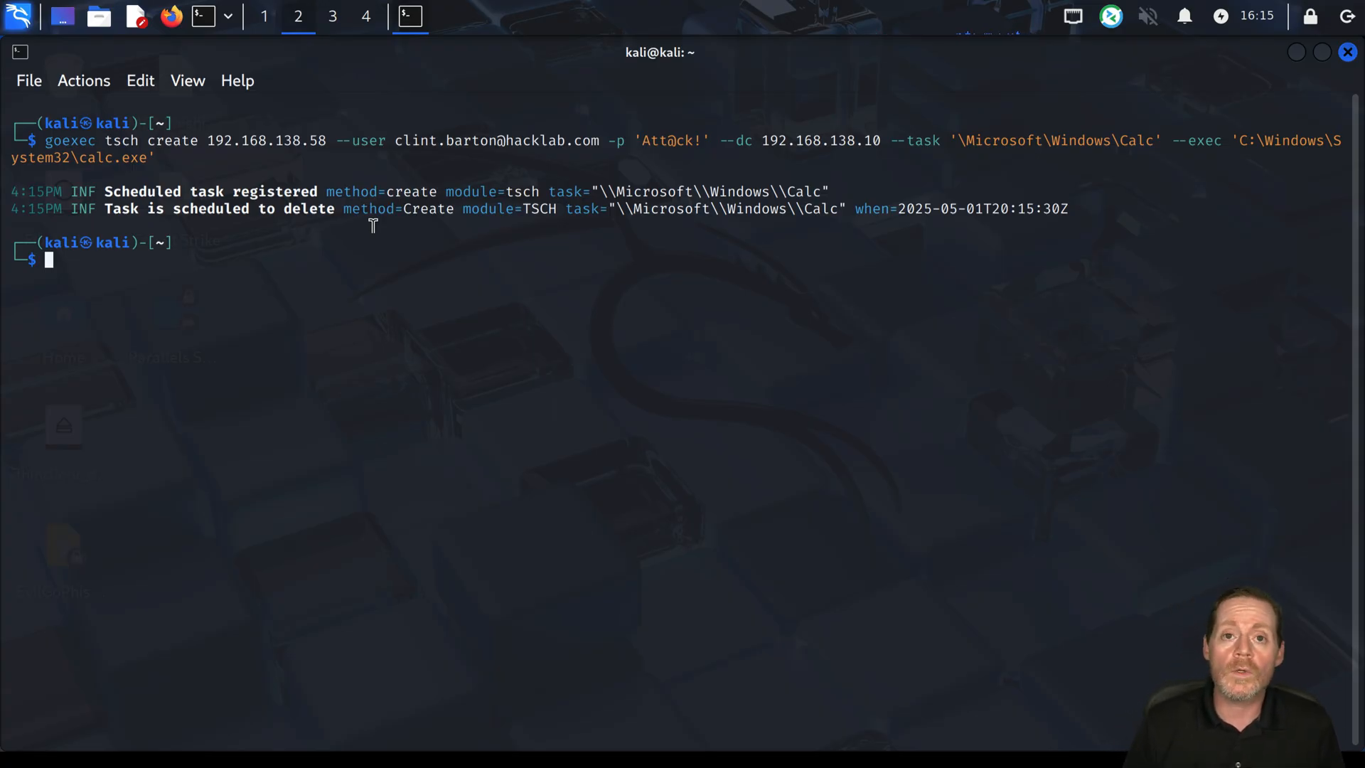
pyautogui.moveTo(407, 206)
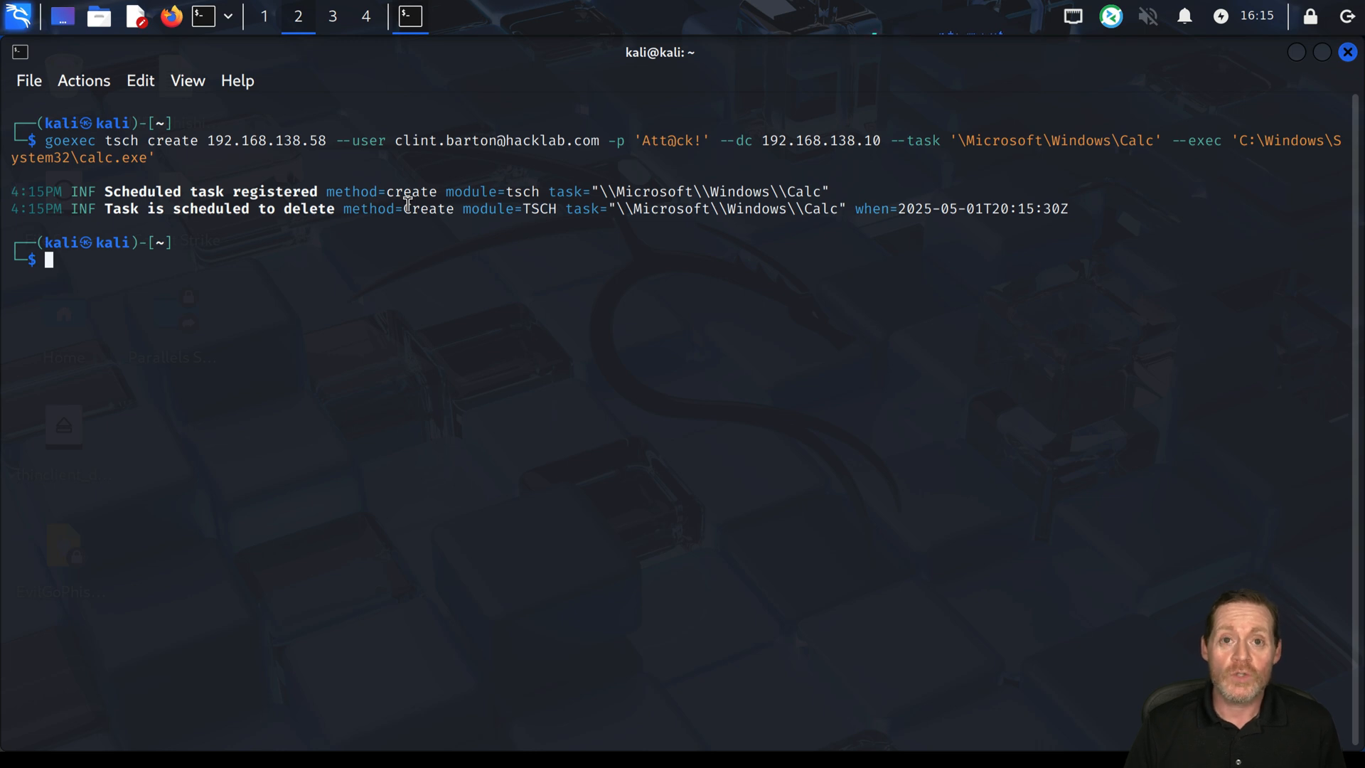
pyautogui.moveTo(661, 244)
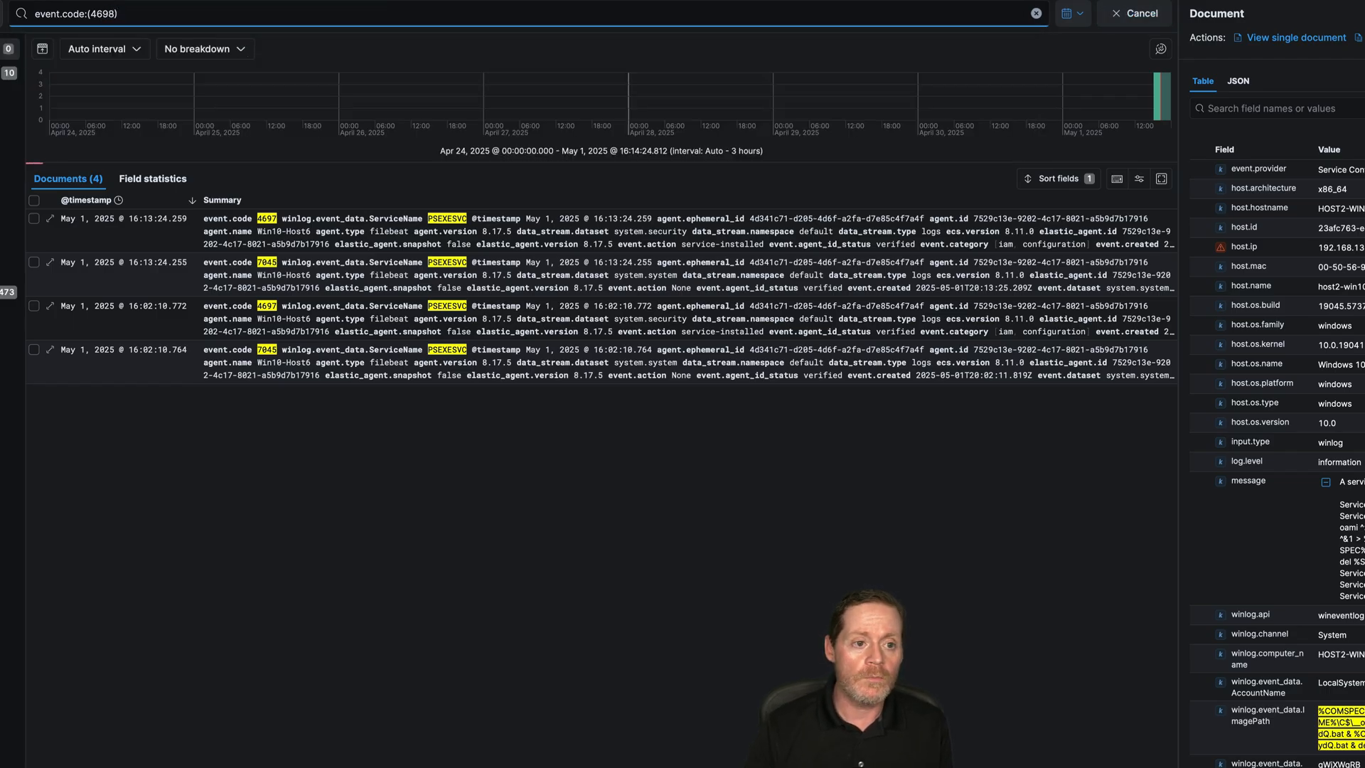
# - Search event.code:(4698) and page through the event's fields showing the Calc task and calc.exe
pyautogui.press('Return')
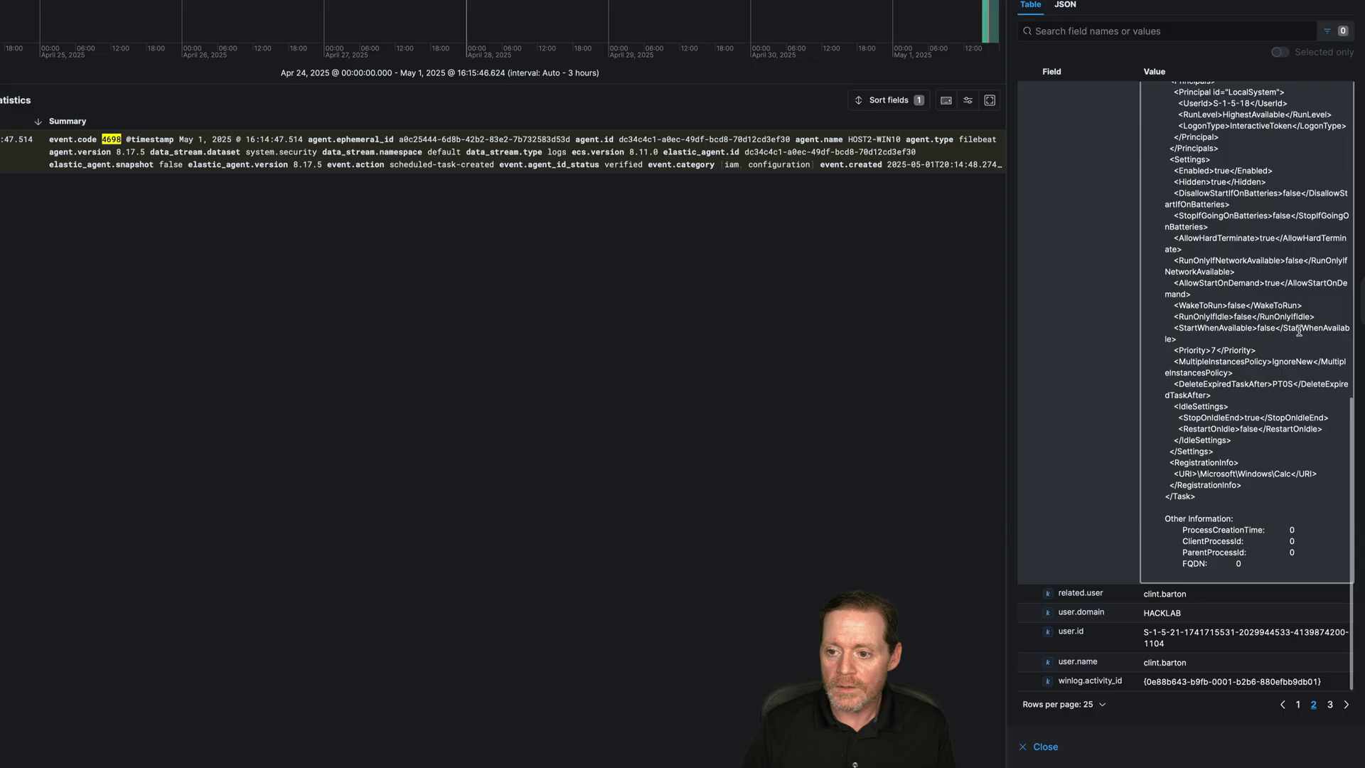
pyautogui.scroll(3)
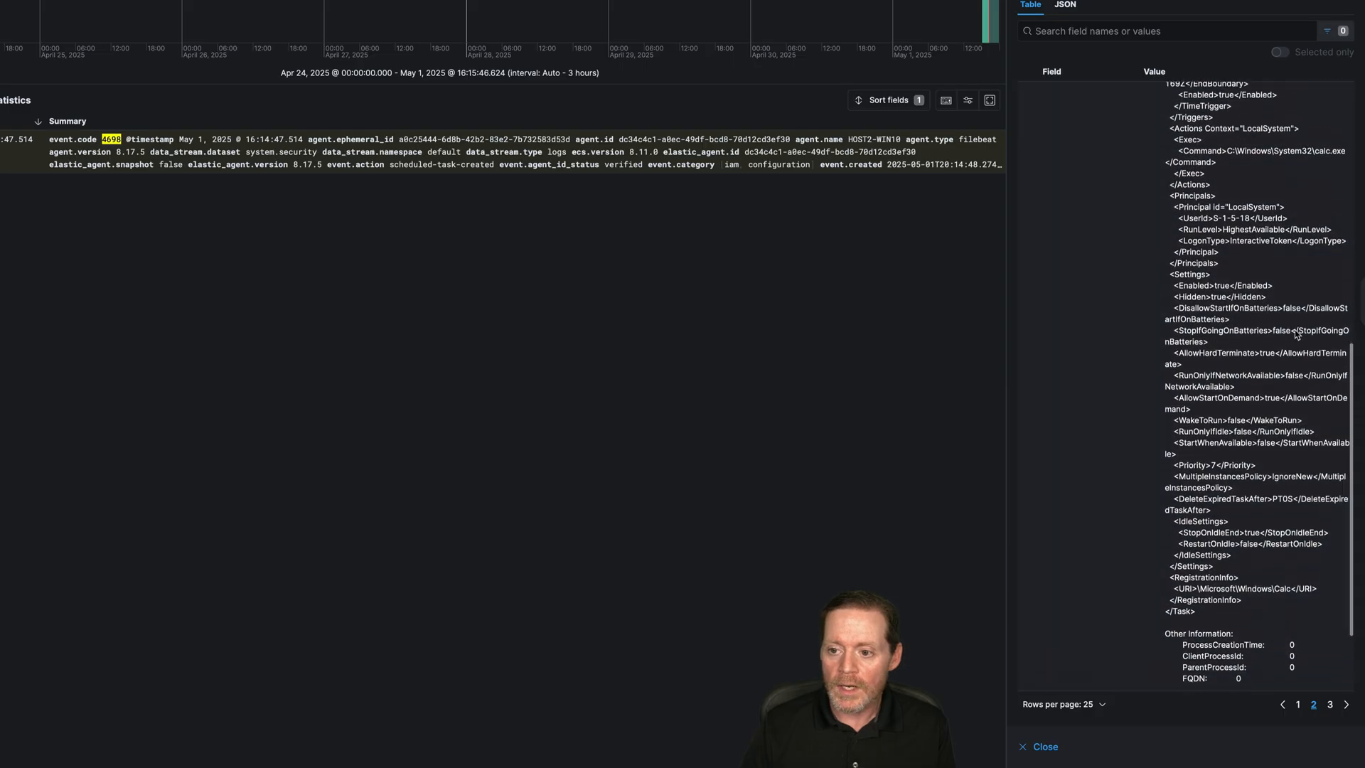
pyautogui.scroll(3)
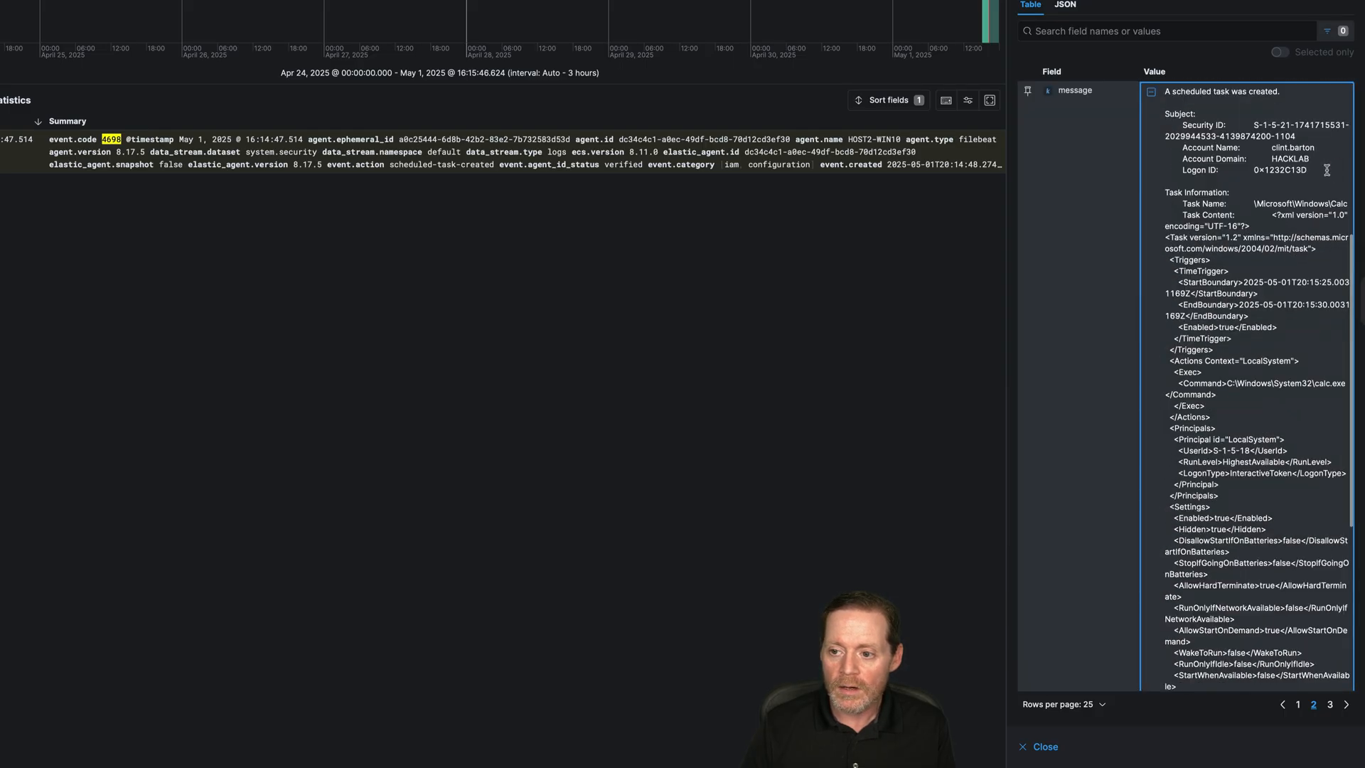
pyautogui.click(1330, 705)
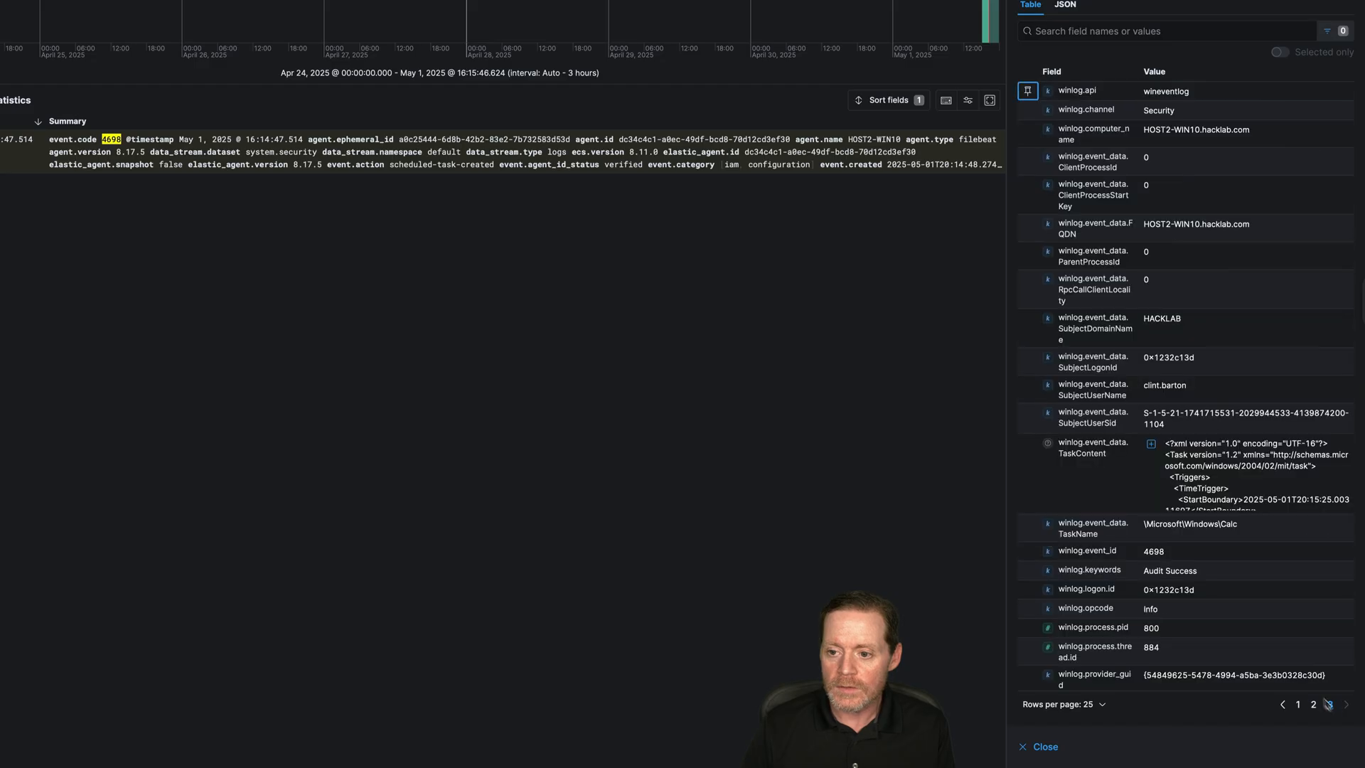
pyautogui.scroll(-3)
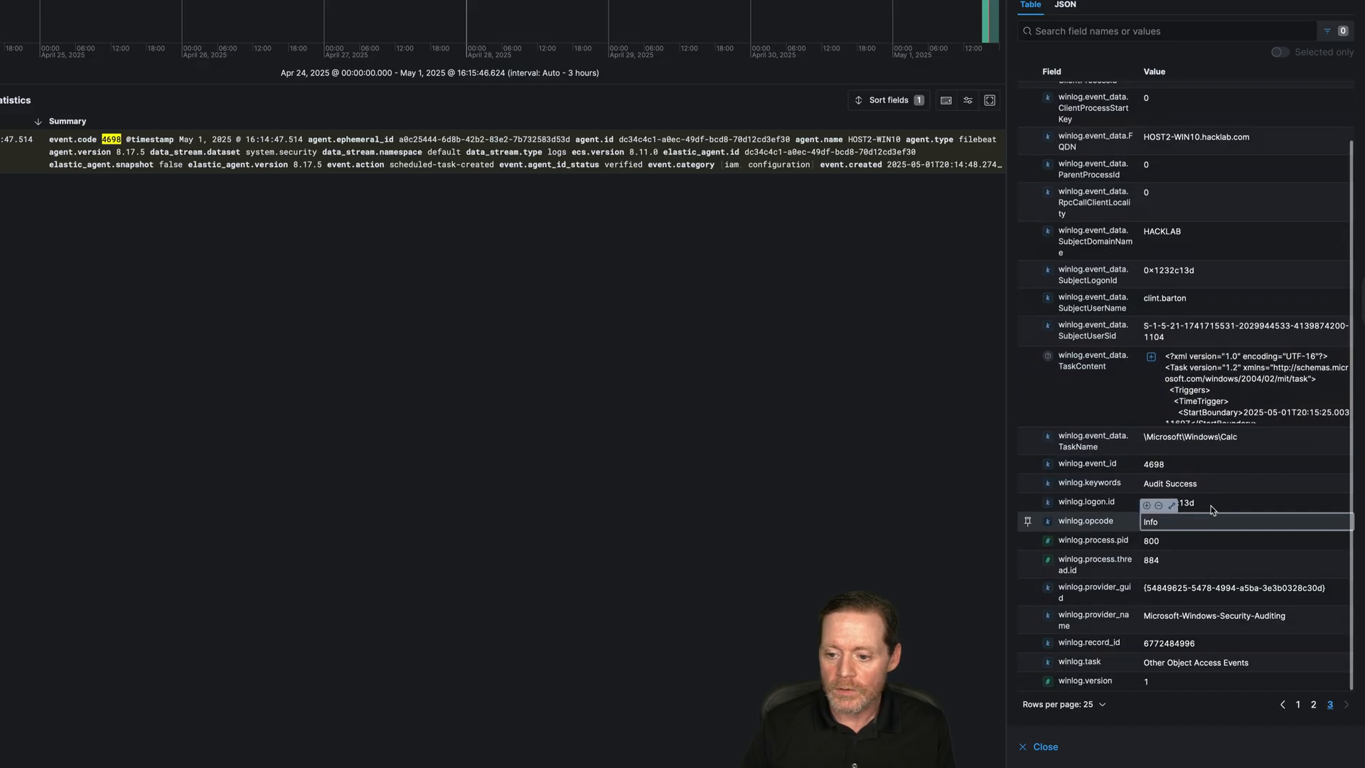
pyautogui.scroll(3)
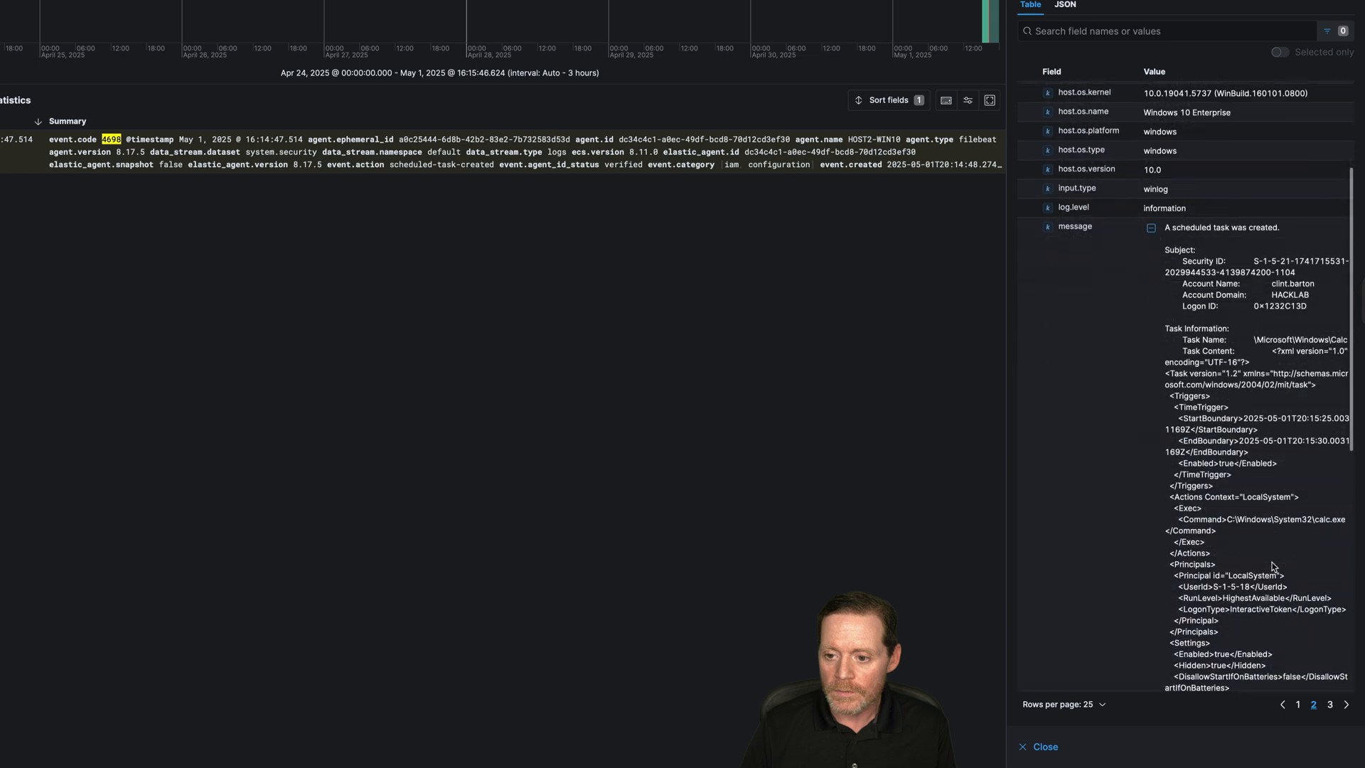
pyautogui.scroll(-3)
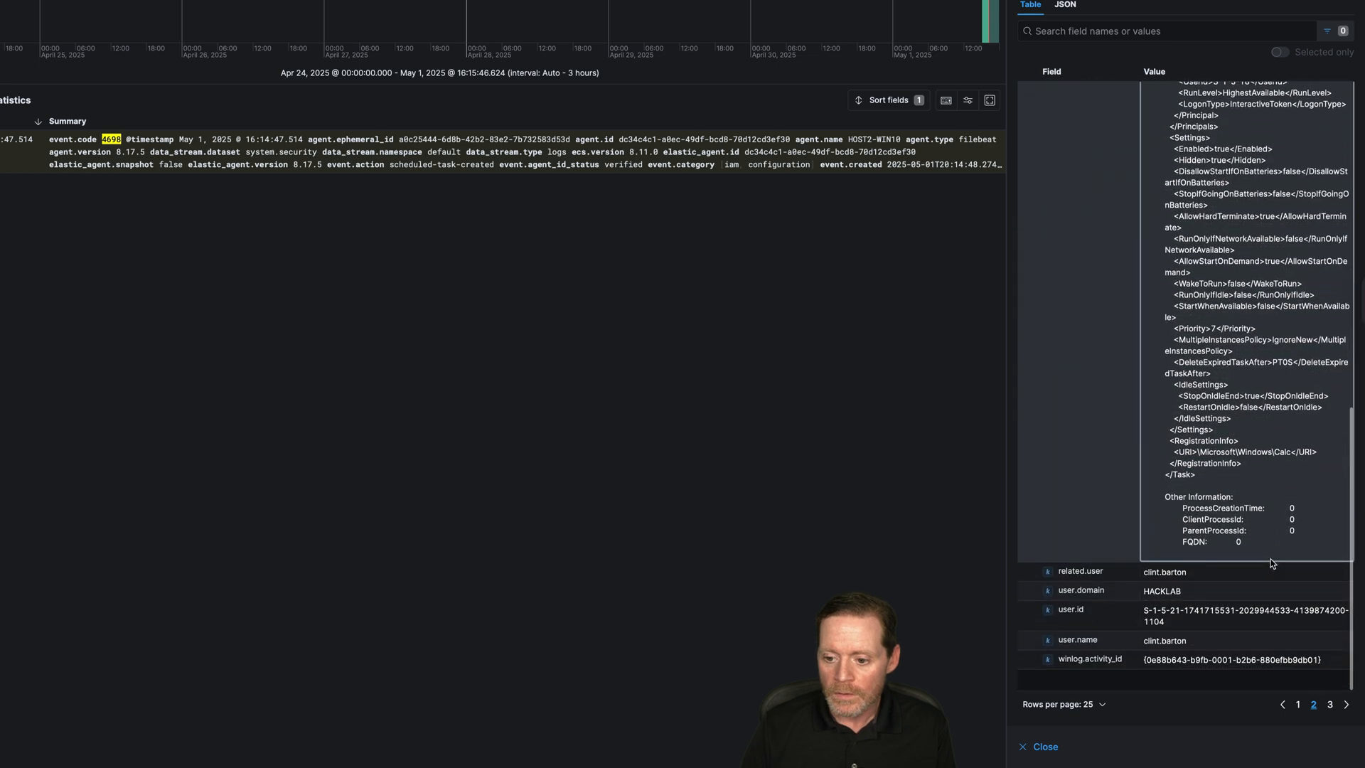
pyautogui.scroll(3)
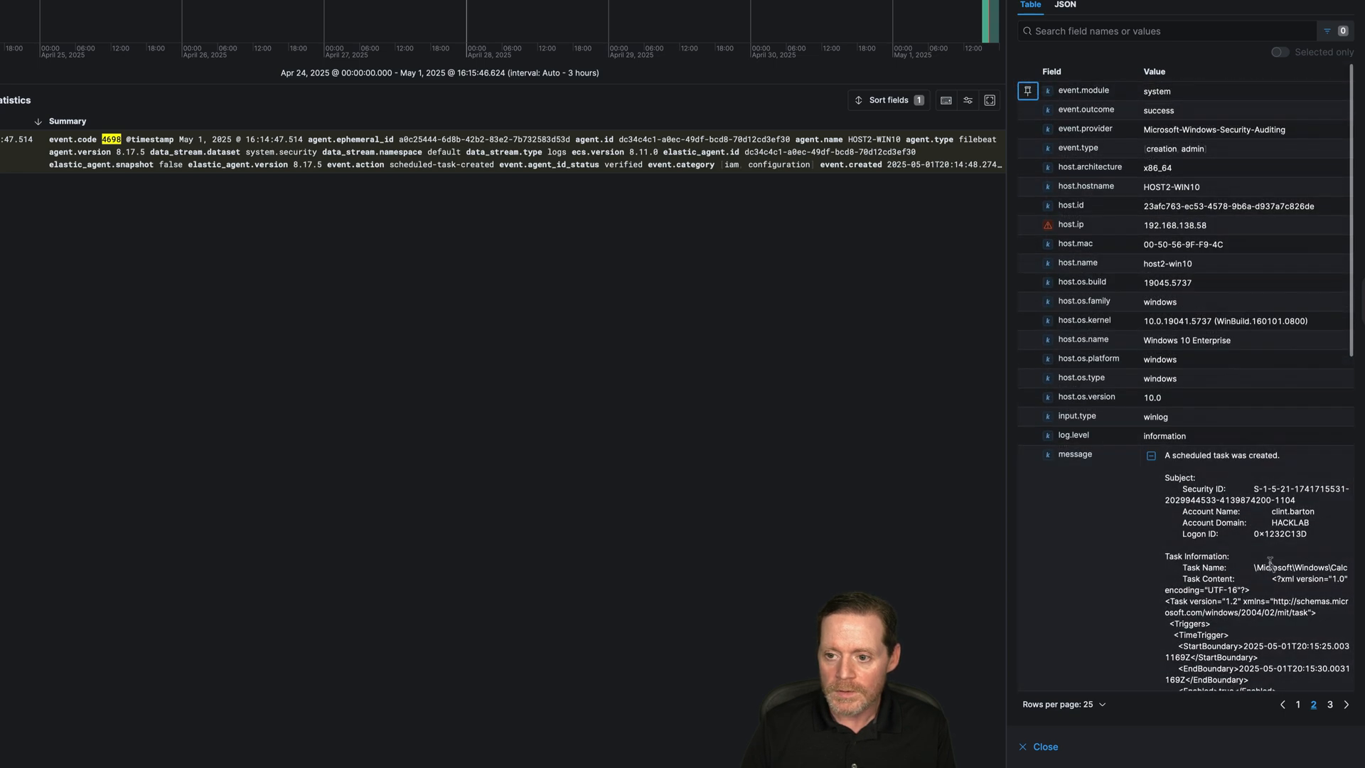
pyautogui.scroll(-3)
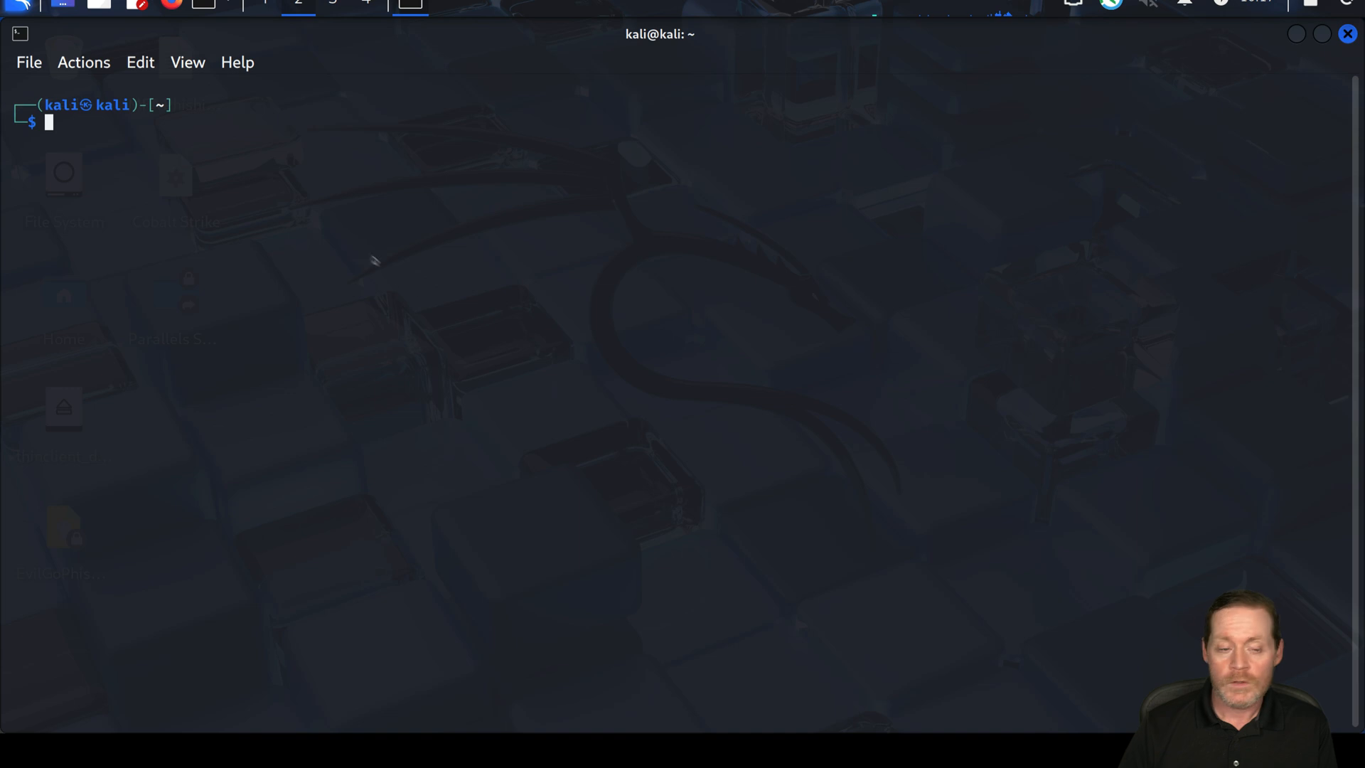
# - Run the pasted goexec wmi proc command launching cmd.exe on 192.168.138.58, then select PID 8216
pyautogui.rightClick(244, 139)
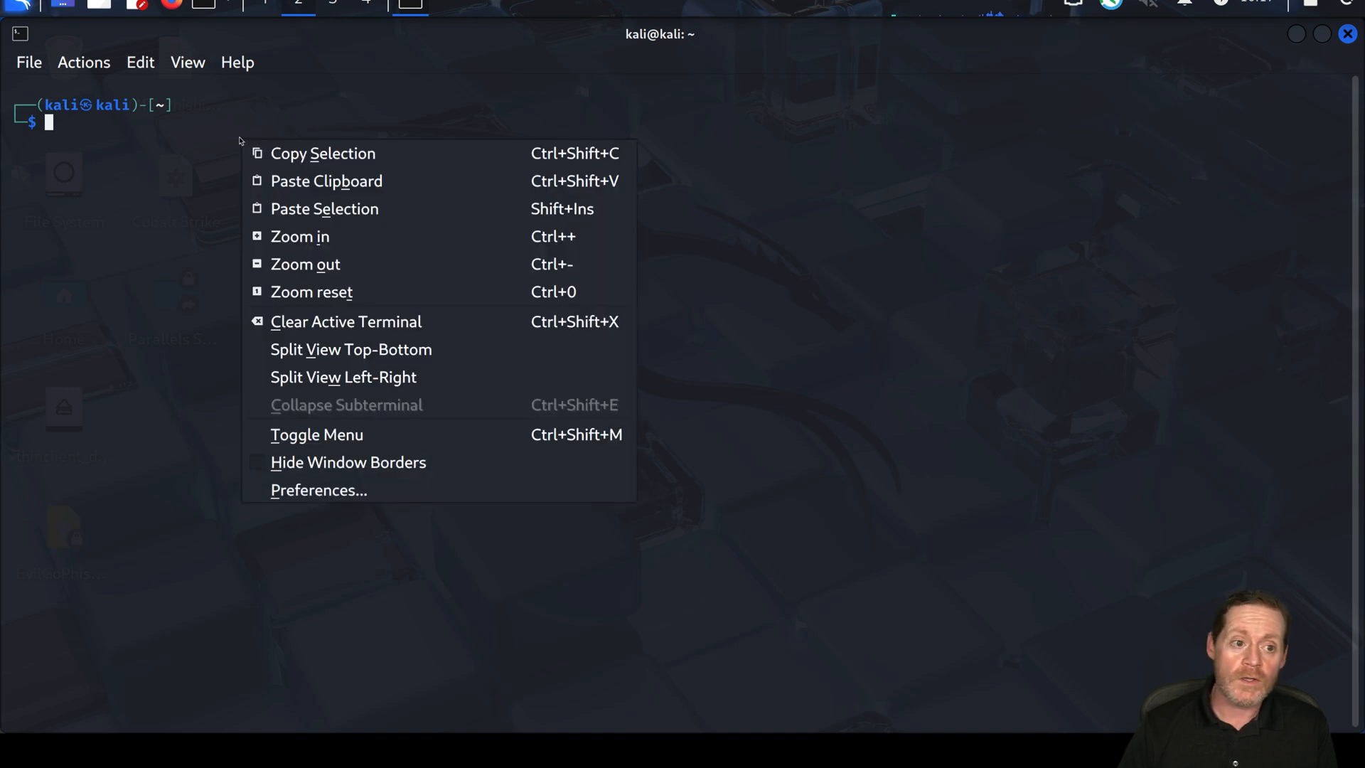
pyautogui.click(326, 180)
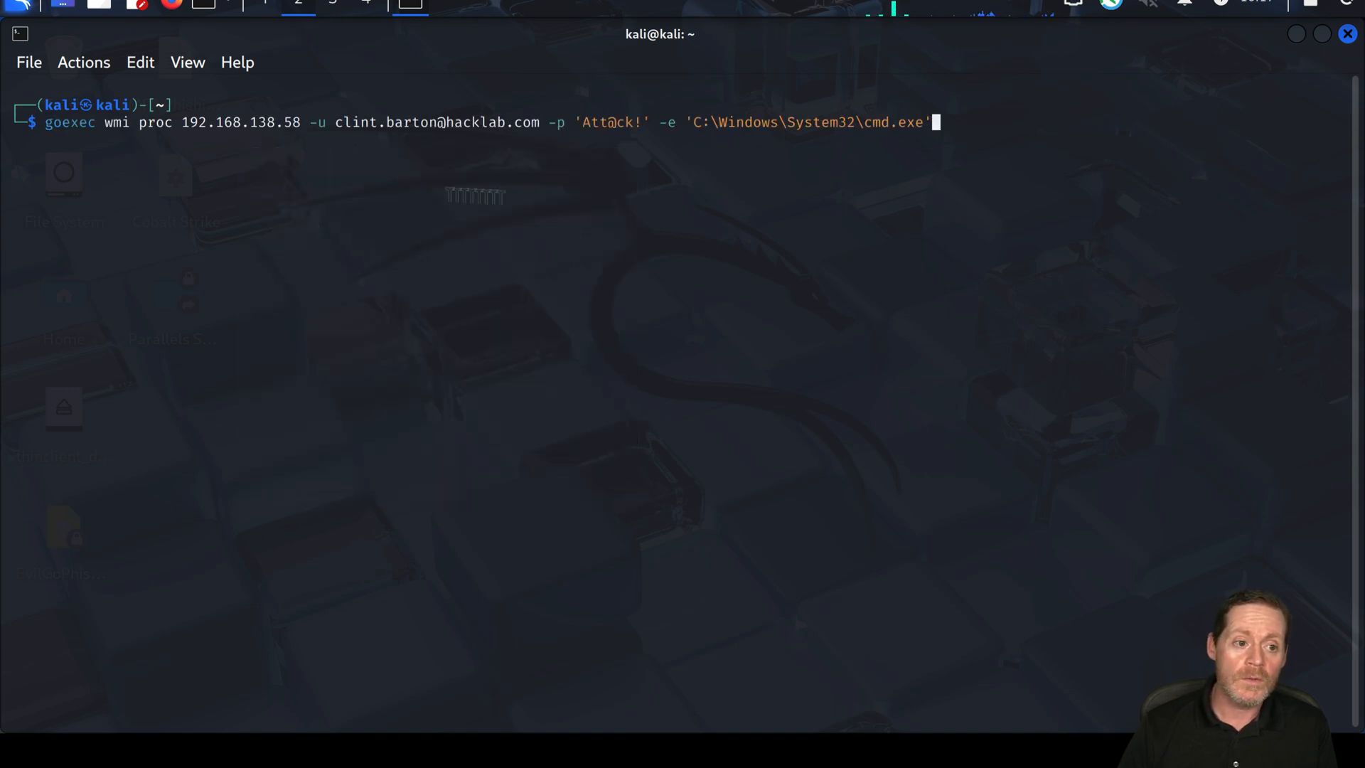
pyautogui.moveTo(563, 199)
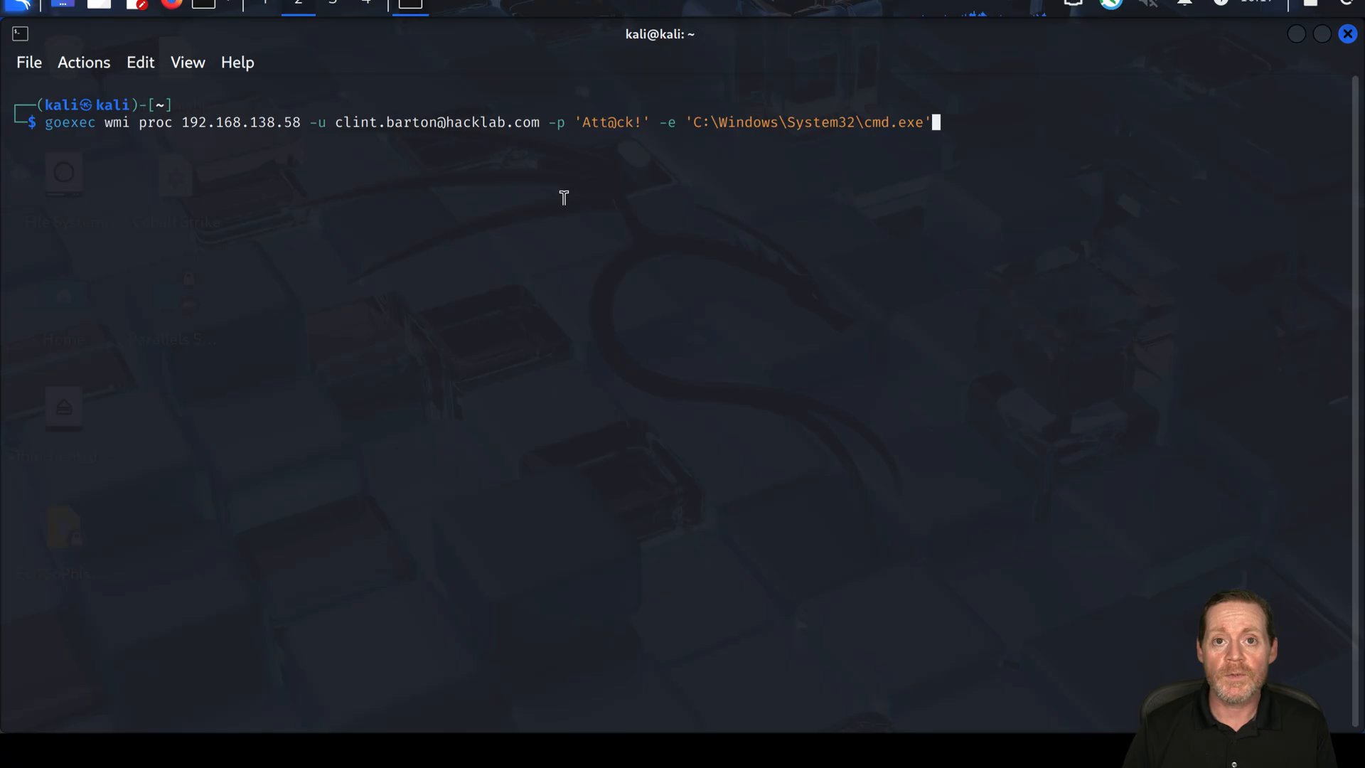
pyautogui.press('Return')
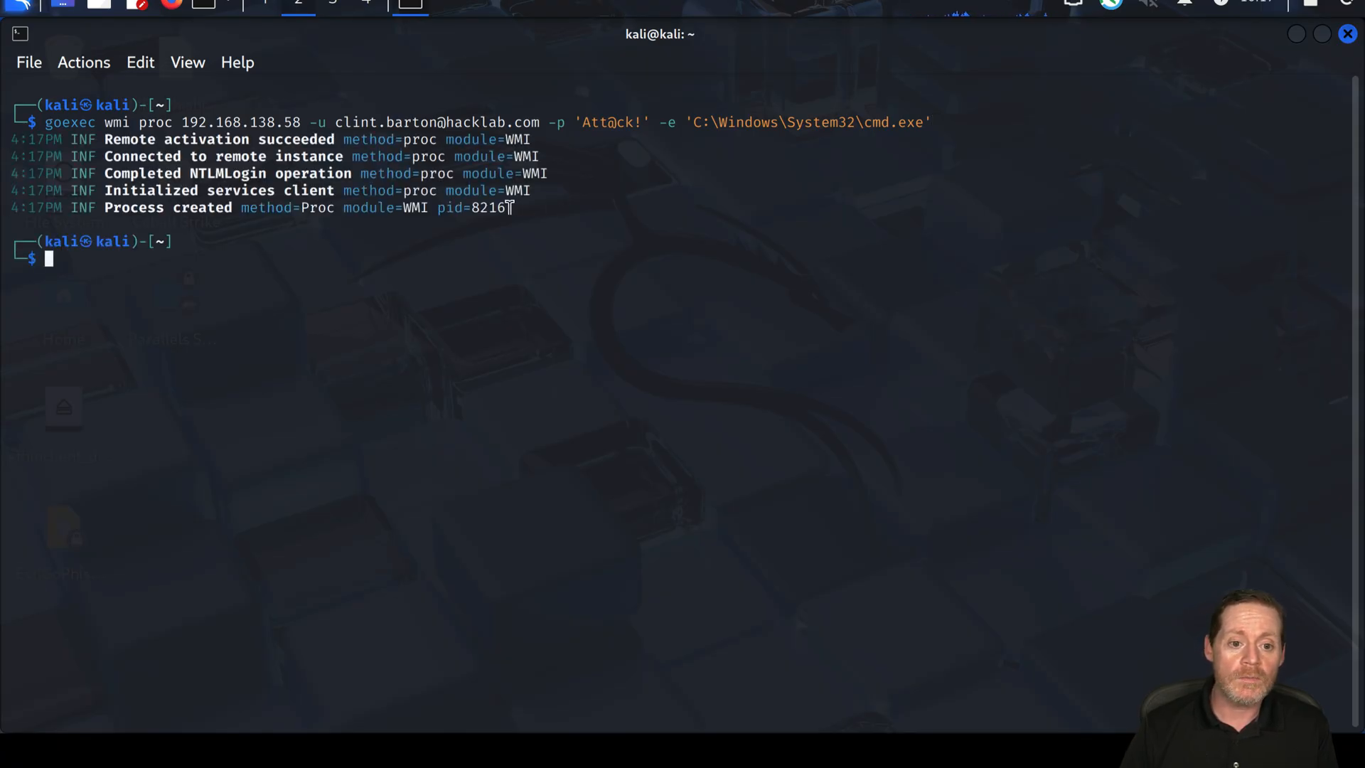
pyautogui.doubleClick(474, 207)
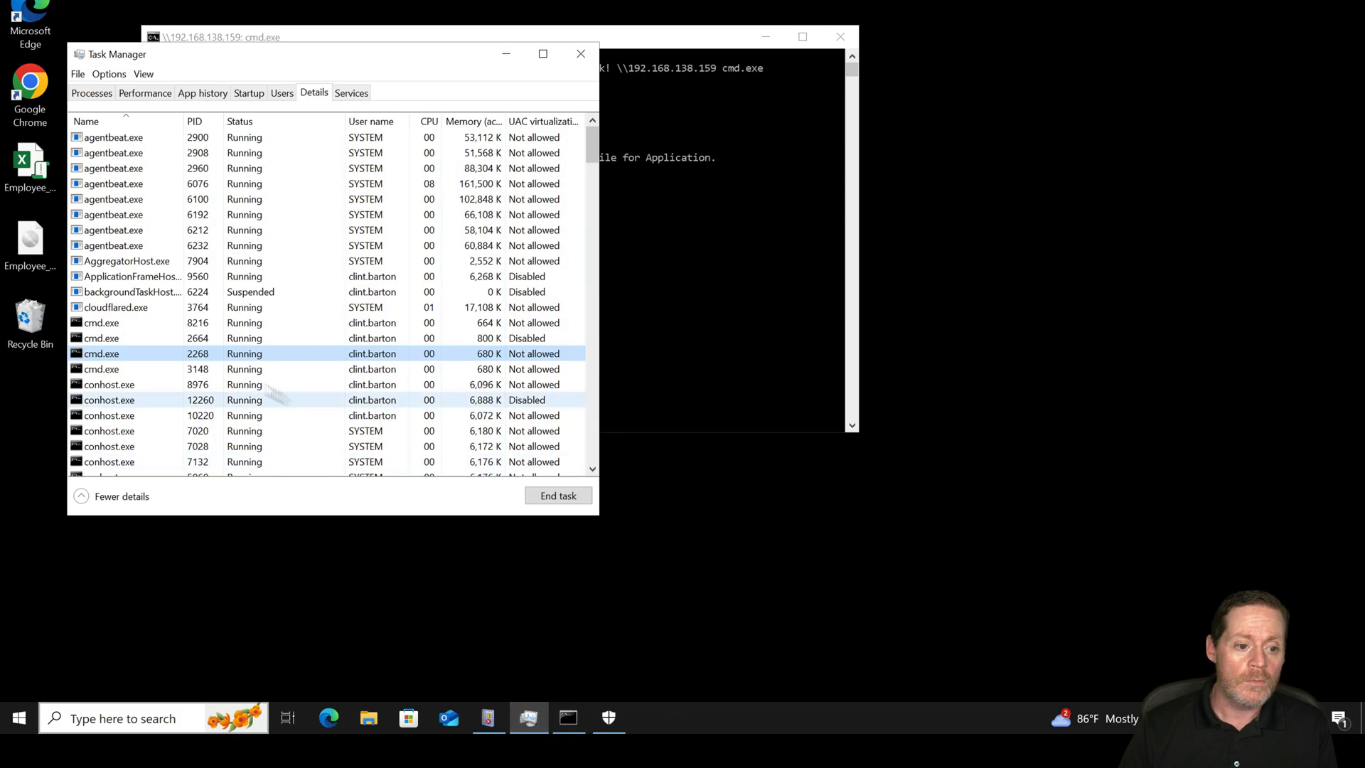
# - Locate the cmd.exe entry with PID 8216 in Task Manager's Details view
pyautogui.click(101, 322)
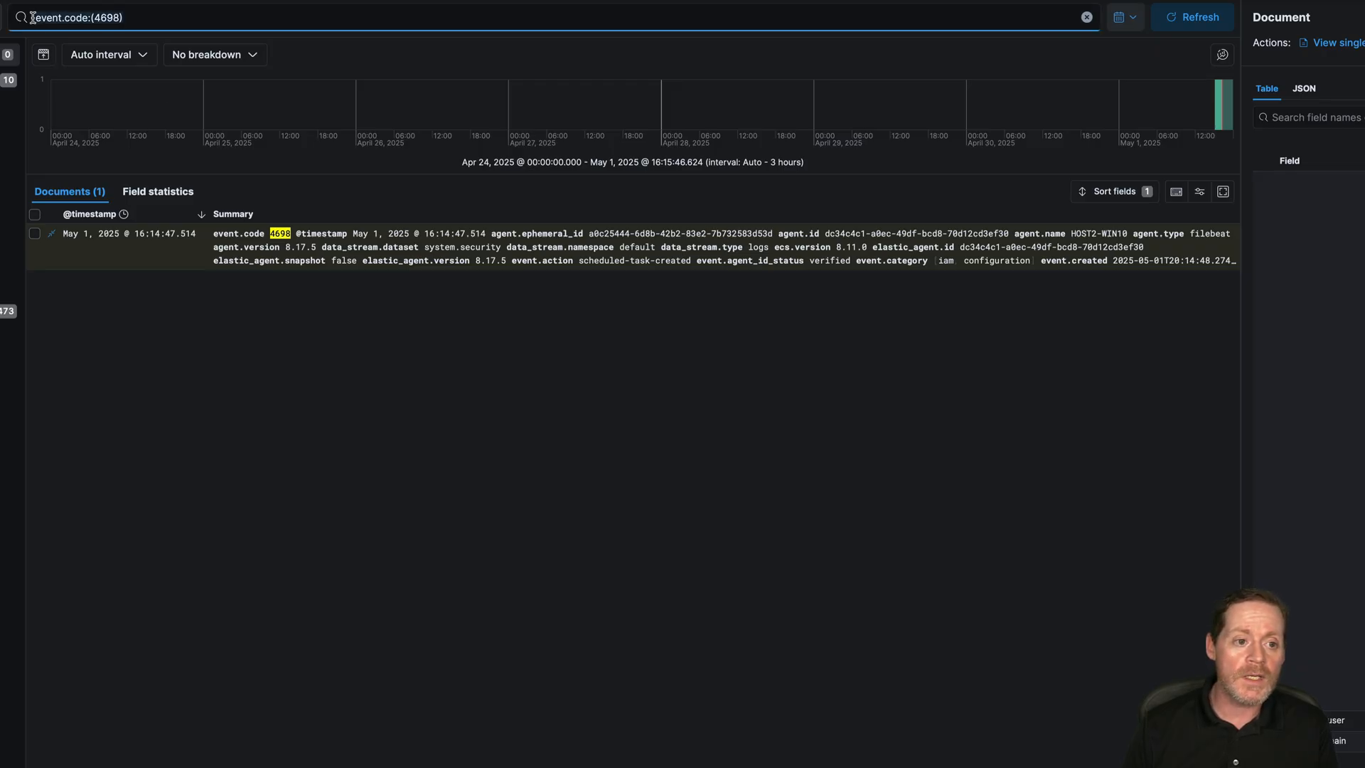
# - Search event.code:(4688 OR 1) AND process.parent.name:WmiPrvSE.exe and scroll through the results
pyautogui.rightClick(78, 17)
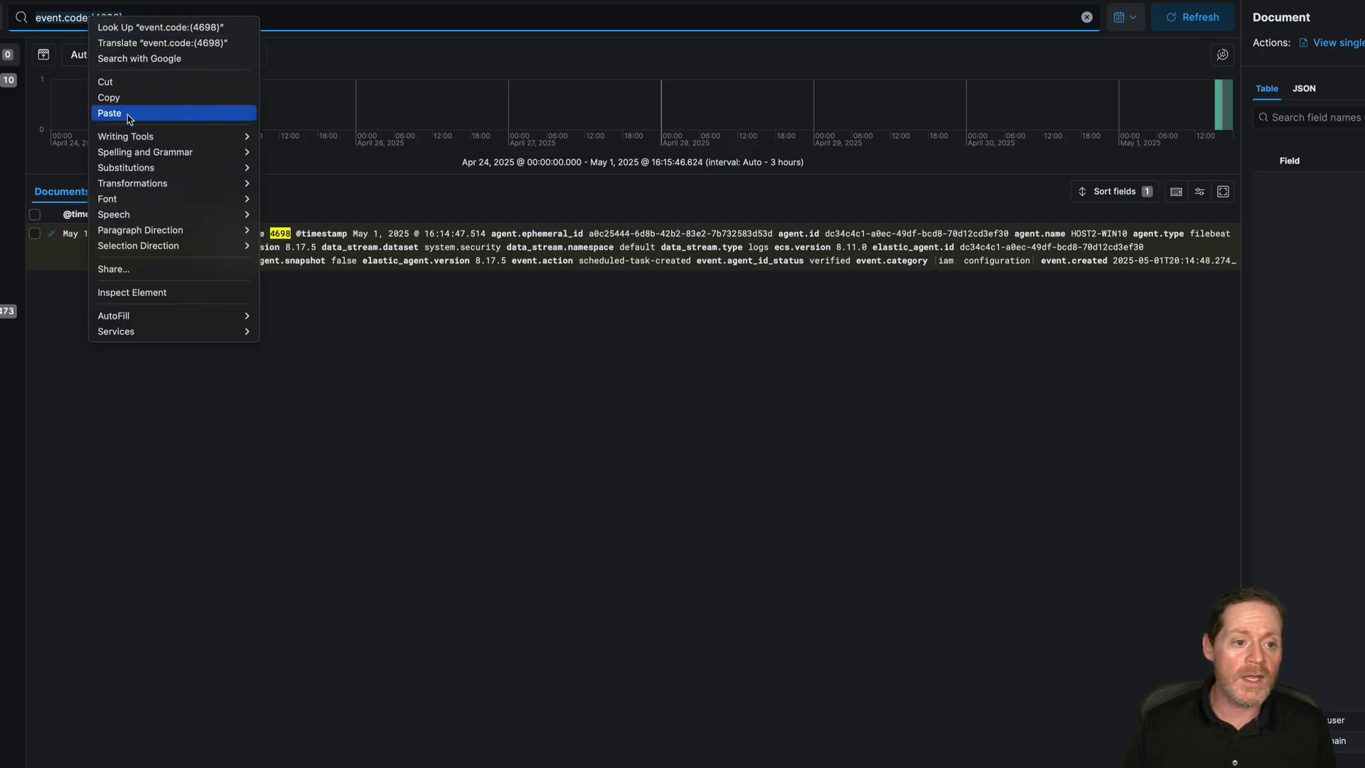
pyautogui.click(108, 113)
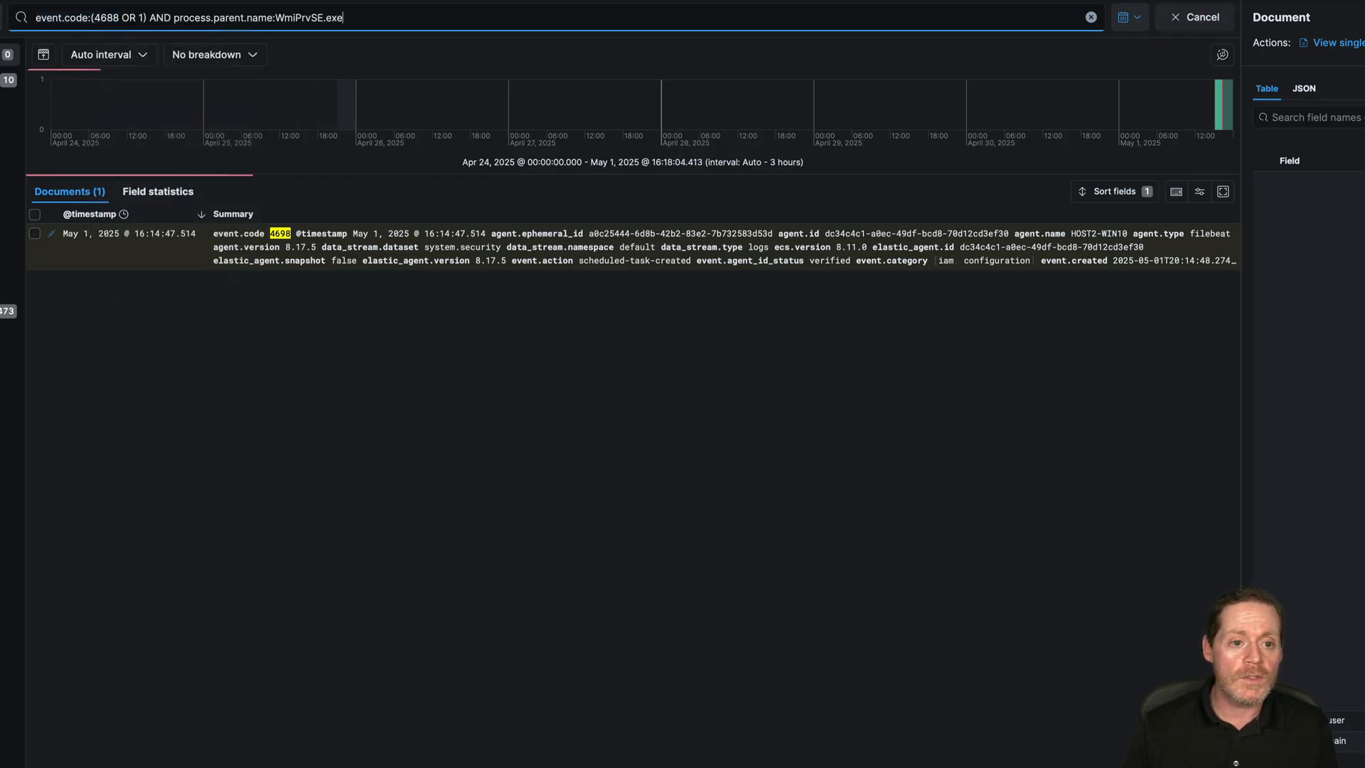
pyautogui.press('Return')
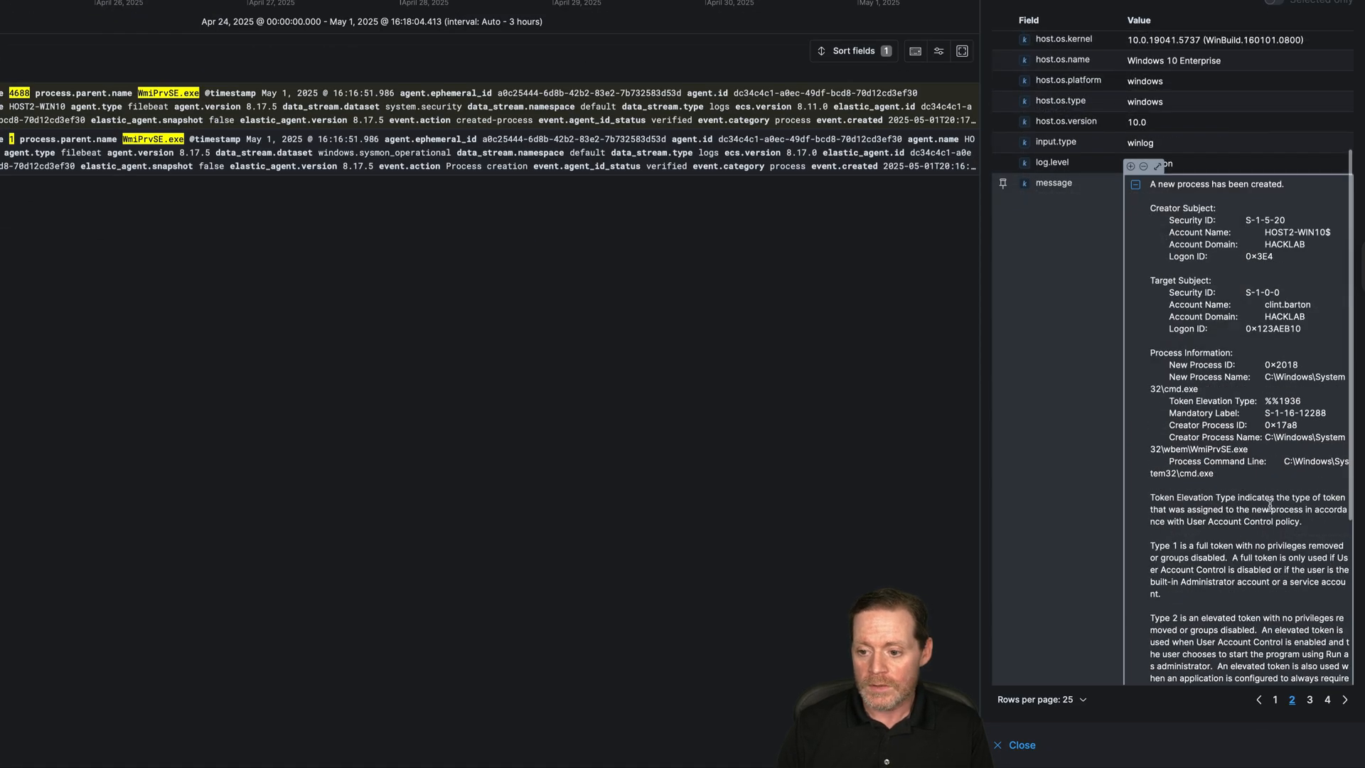
pyautogui.scroll(-3)
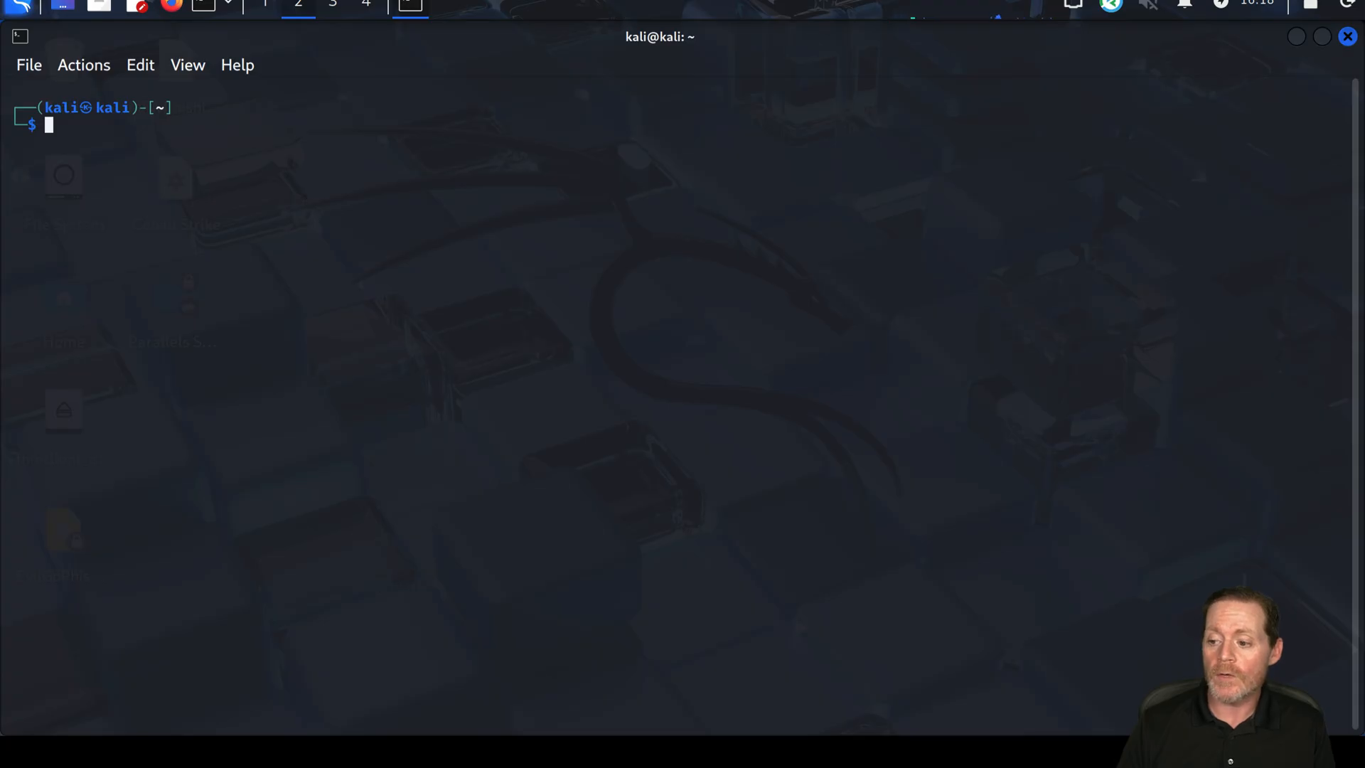
# - Run the pasted goexec dcom mmc command executing whoami /priv on 192.168.138.58
pyautogui.rightClick(305, 139)
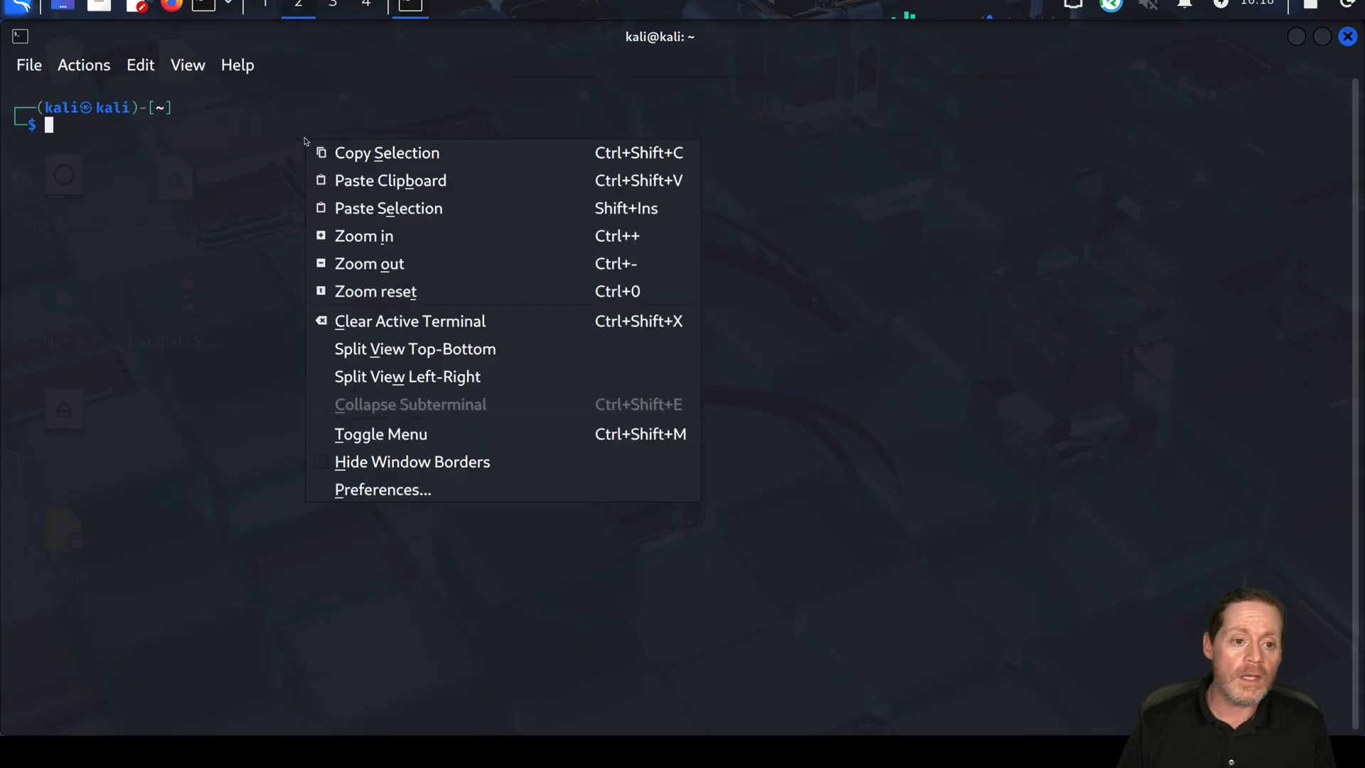
pyautogui.click(390, 180)
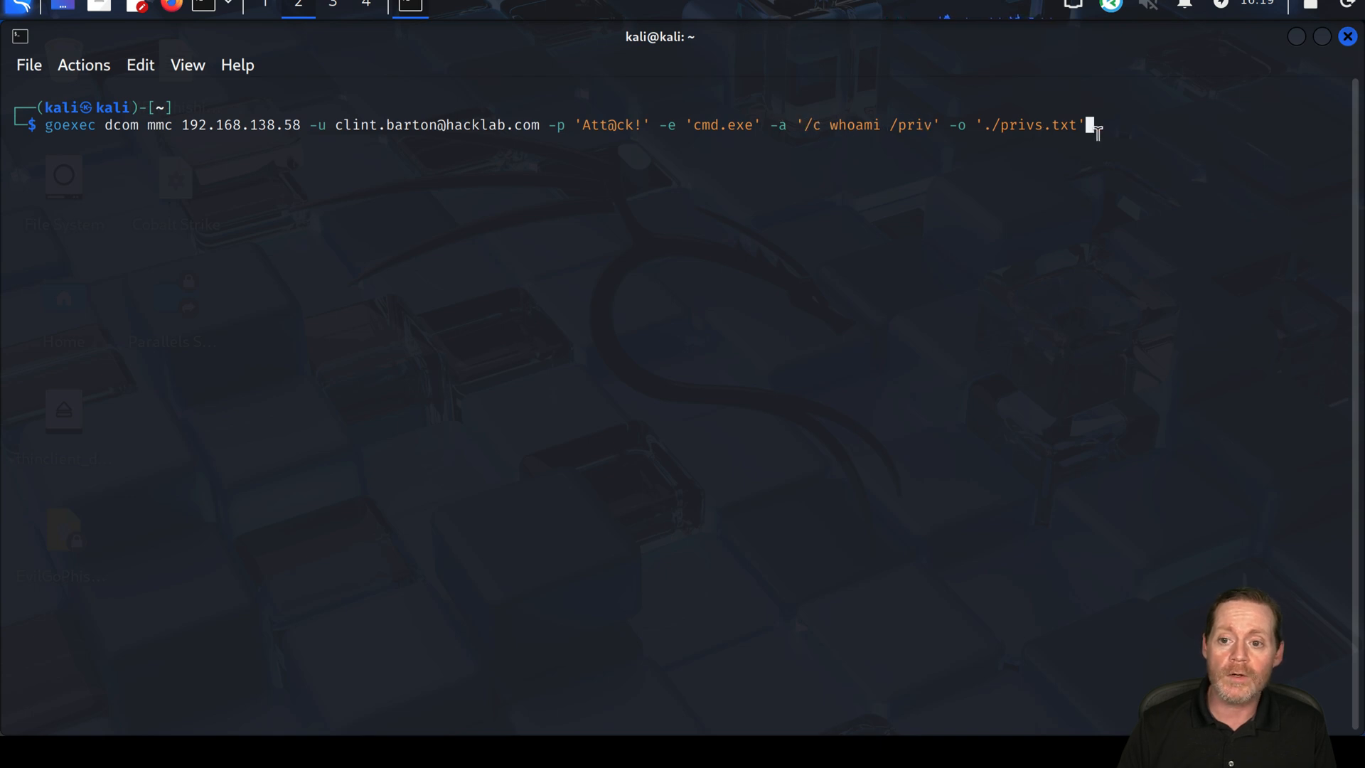
pyautogui.moveTo(1059, 265)
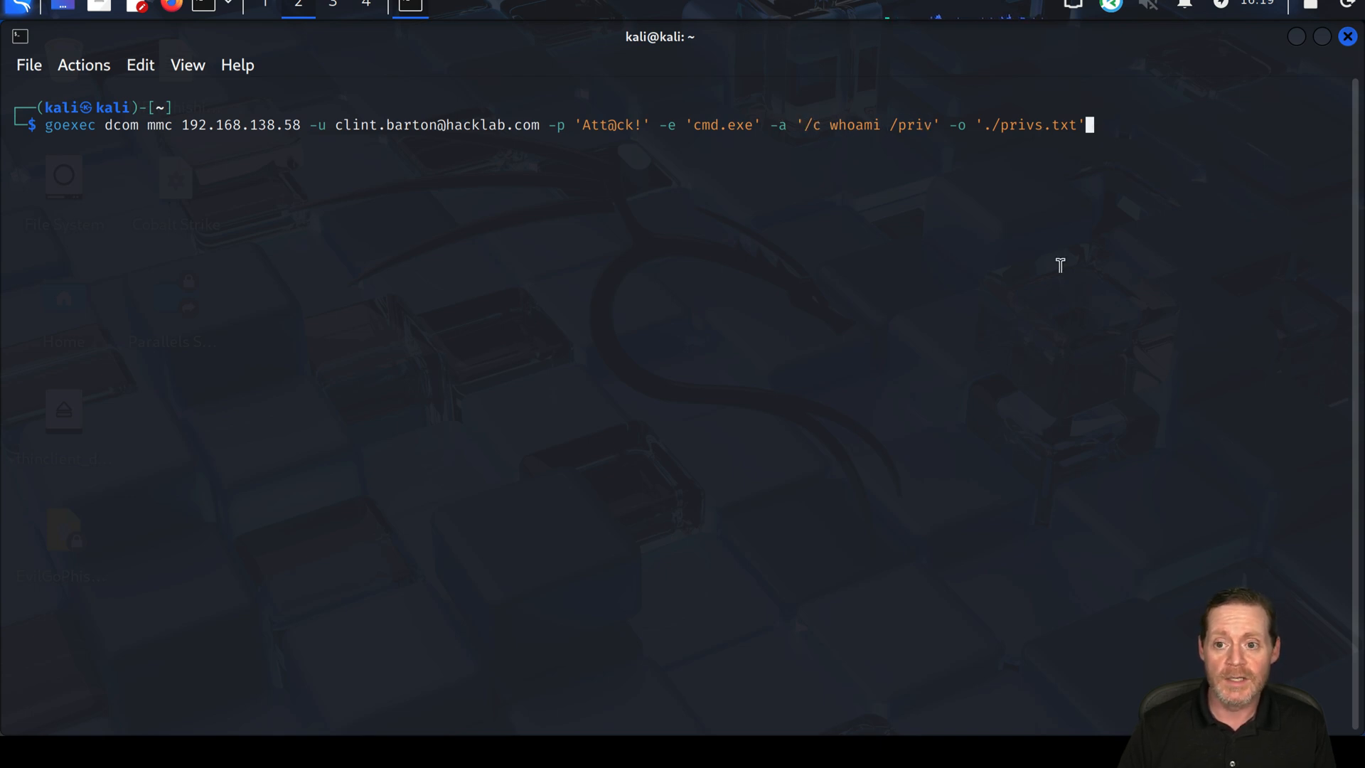
pyautogui.press('Return')
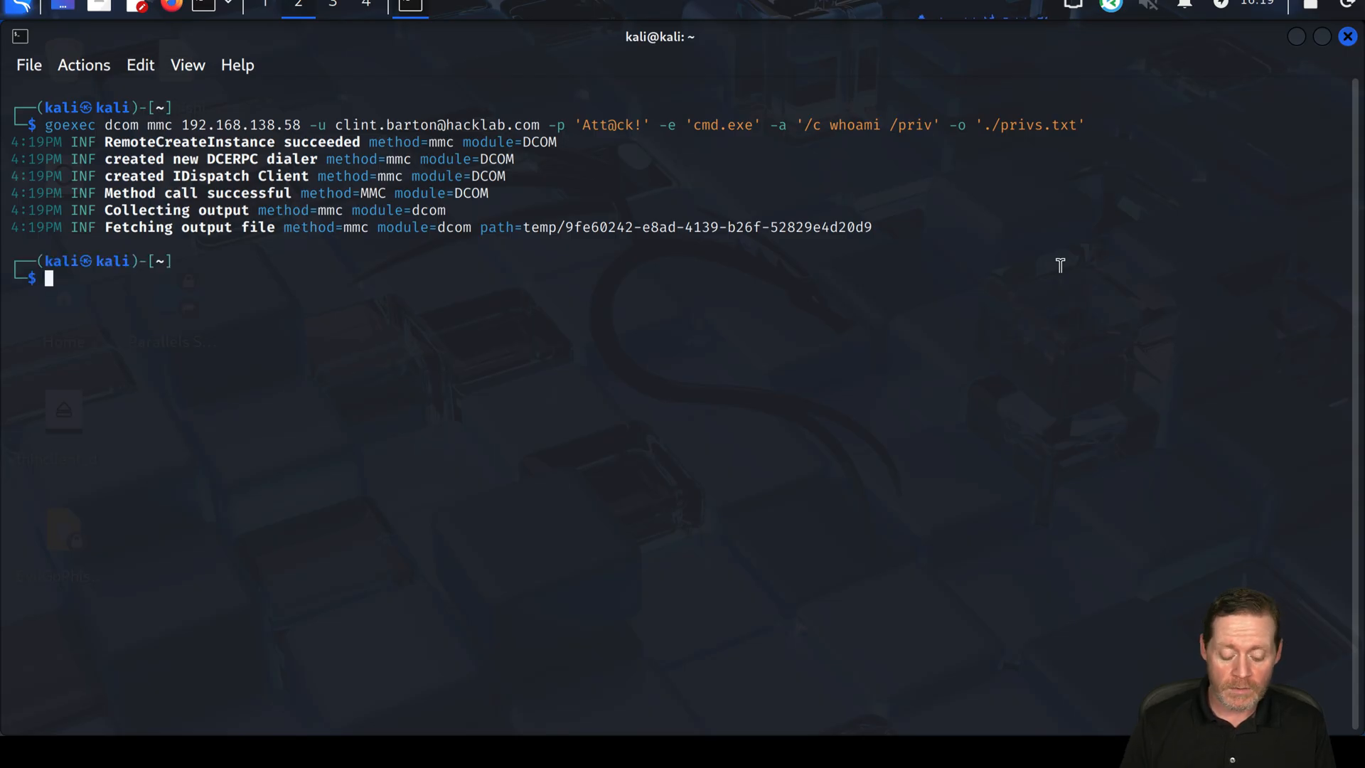
# - Display the retrieved privileges with cat privs.txt
pyautogui.write('cat privs.txt')
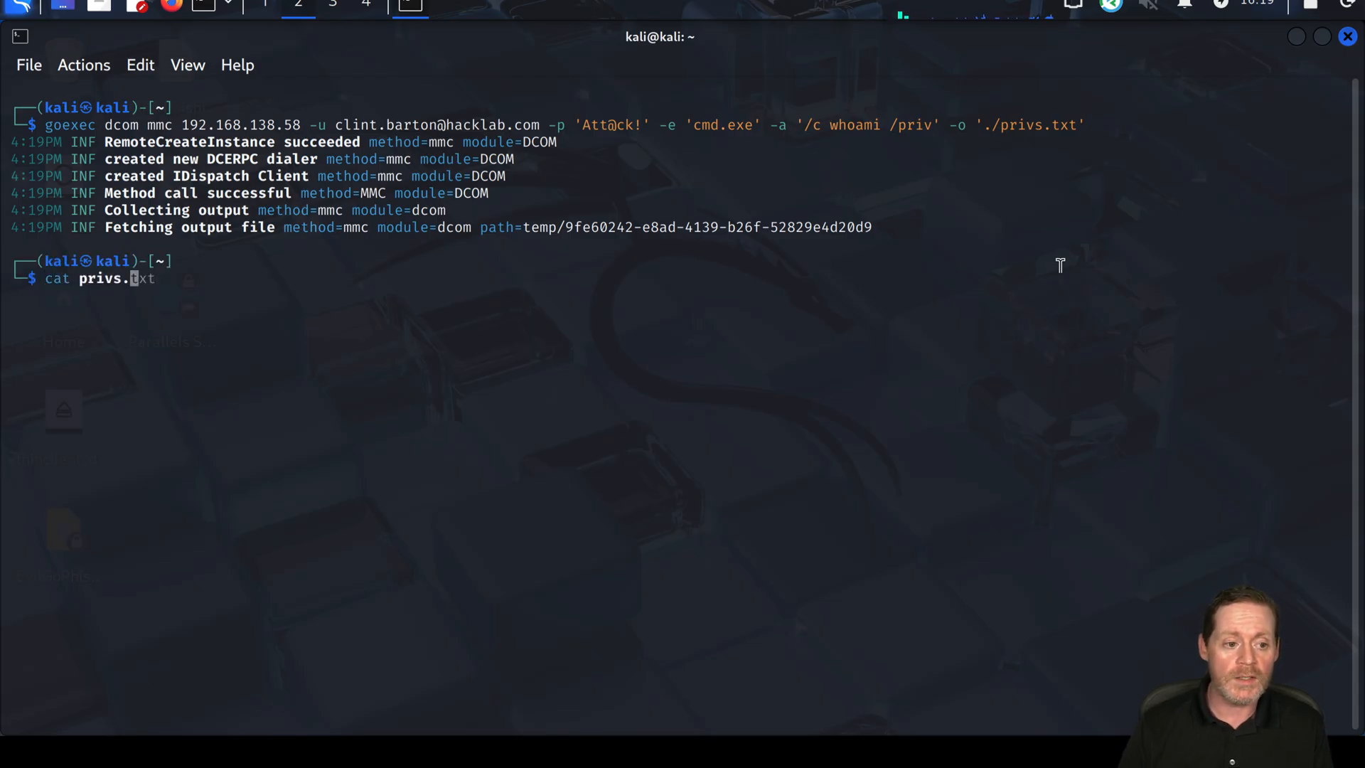
pyautogui.press('Return')
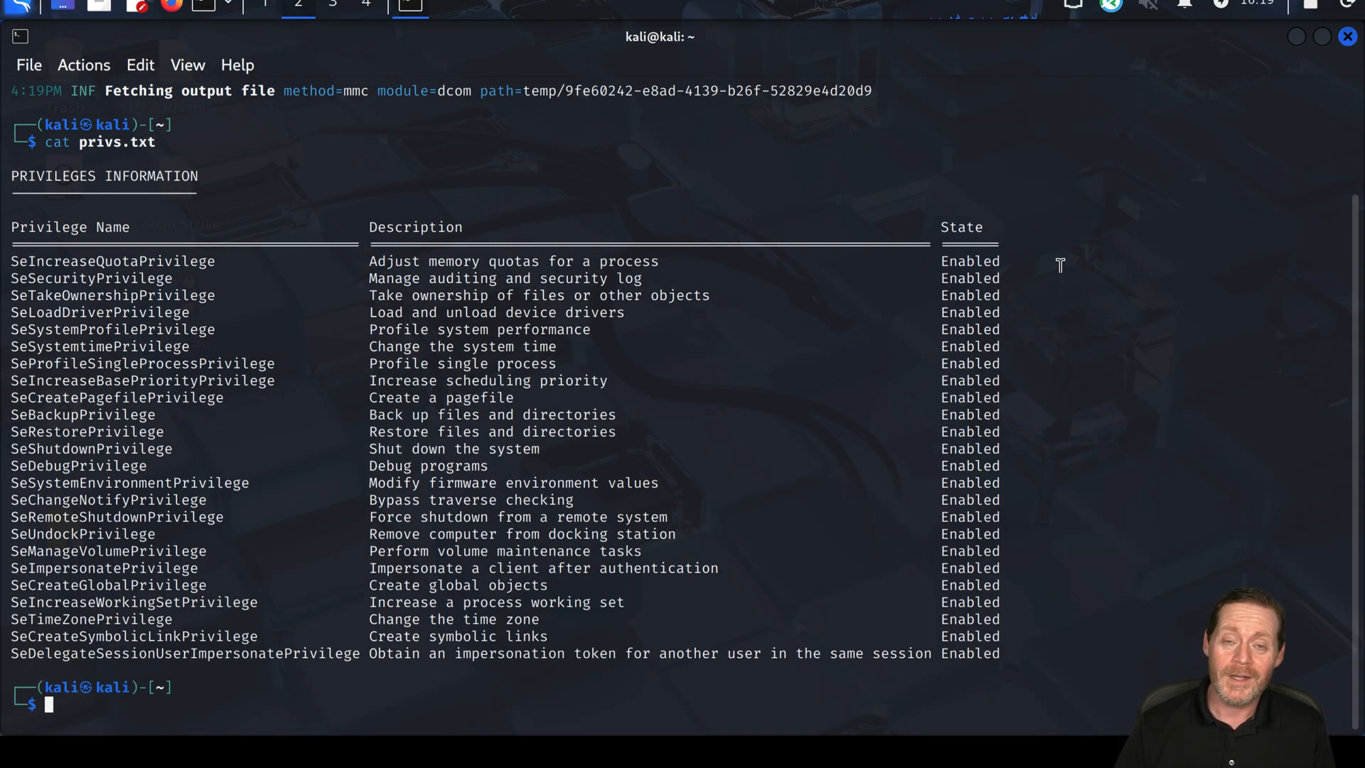
pyautogui.moveTo(433, 137)
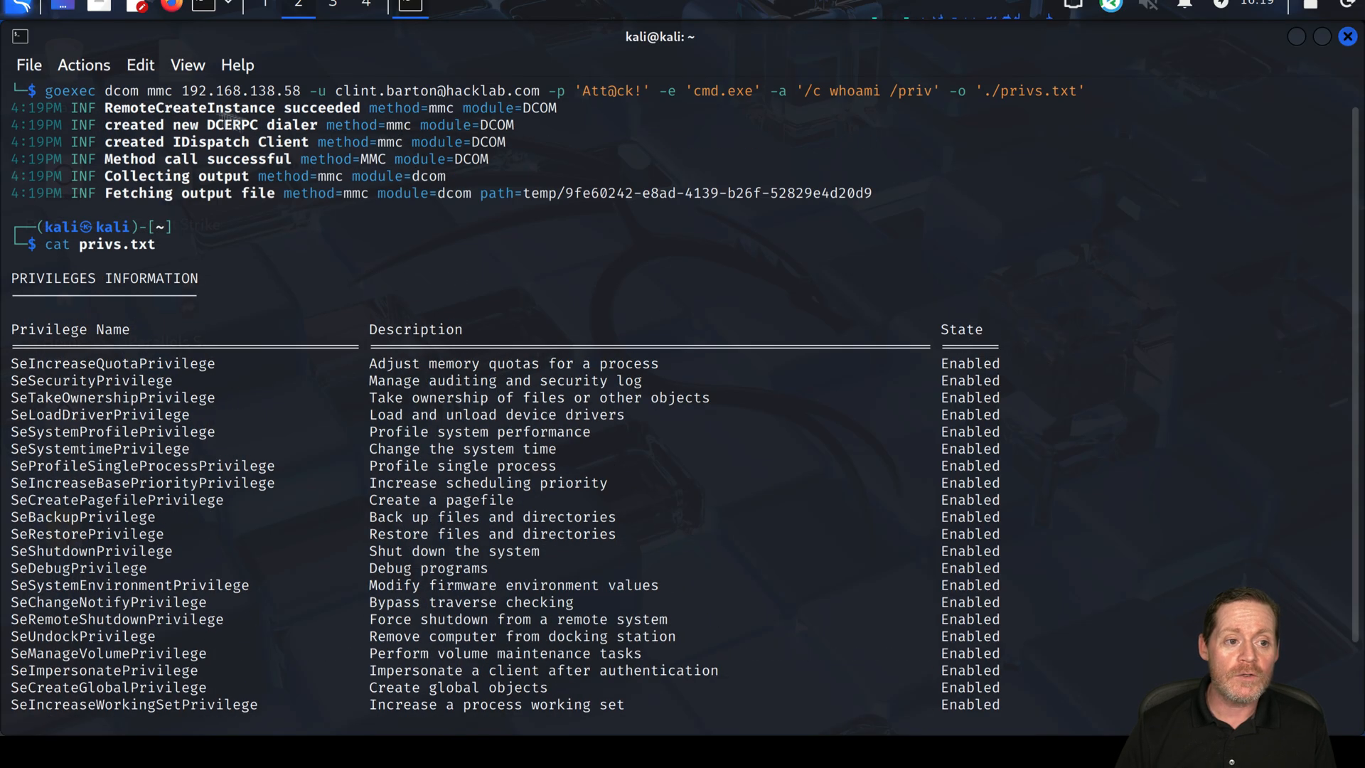
pyautogui.scroll(-3)
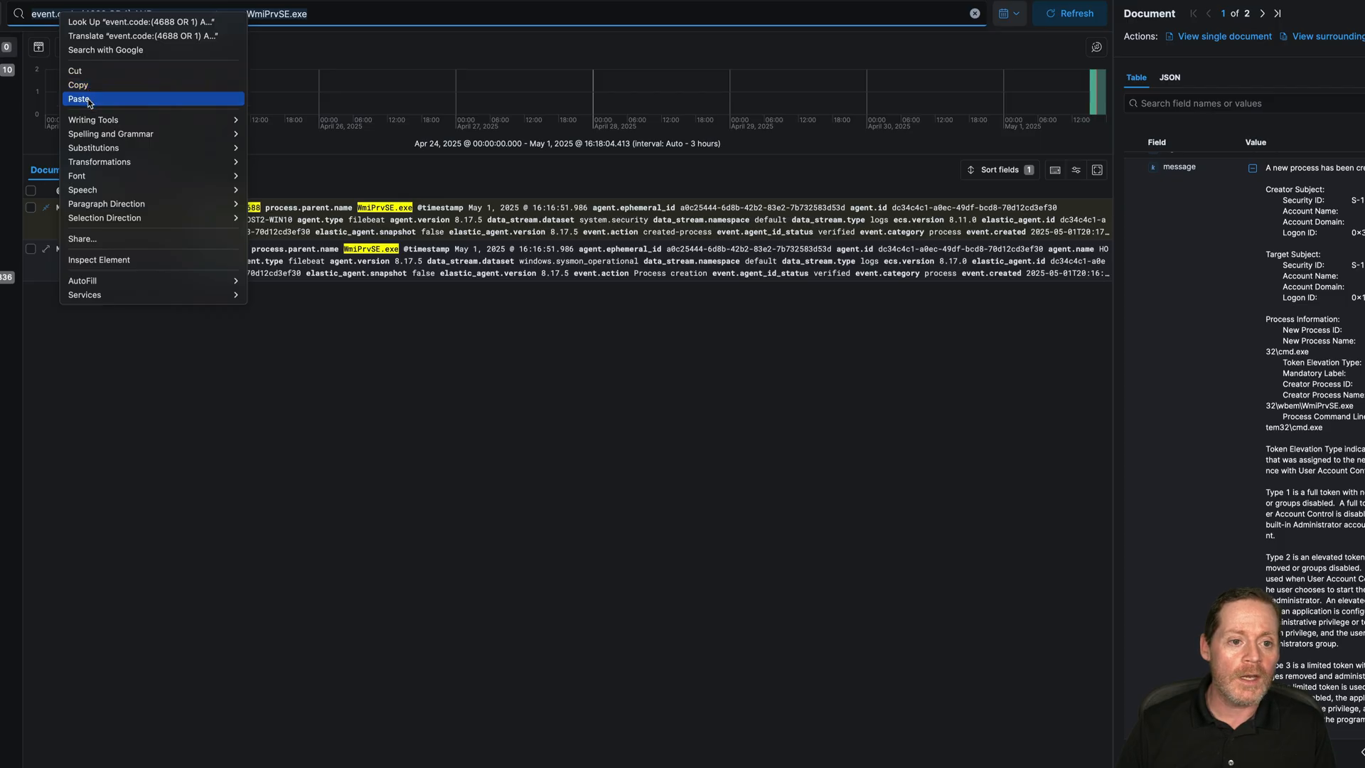
# - Paste the event.code:(4688 OR 1) WmiPrvSE.exe query into the Discover query bar
pyautogui.click(79, 98)
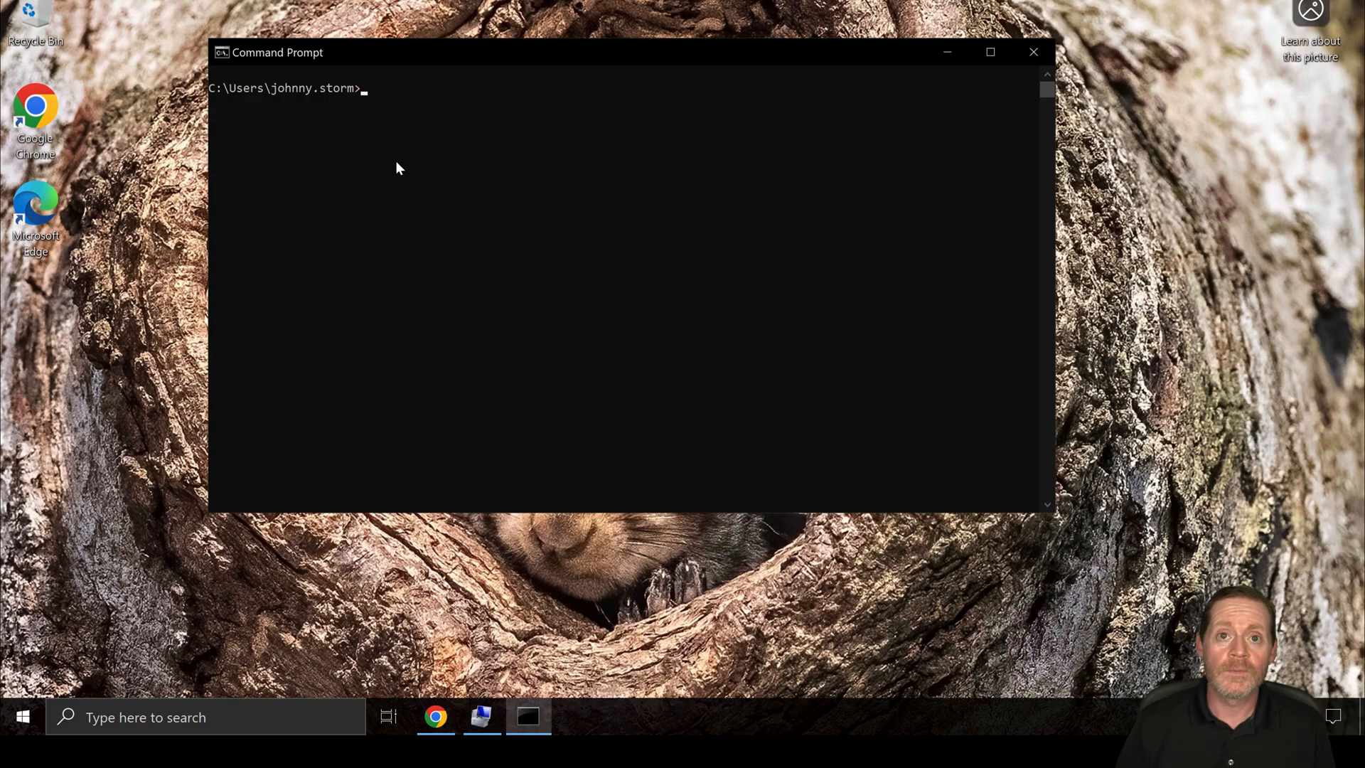
# - Launch powershell from johnny.storm's Command Prompt and get a PS prompt
pyautogui.write('powershell')
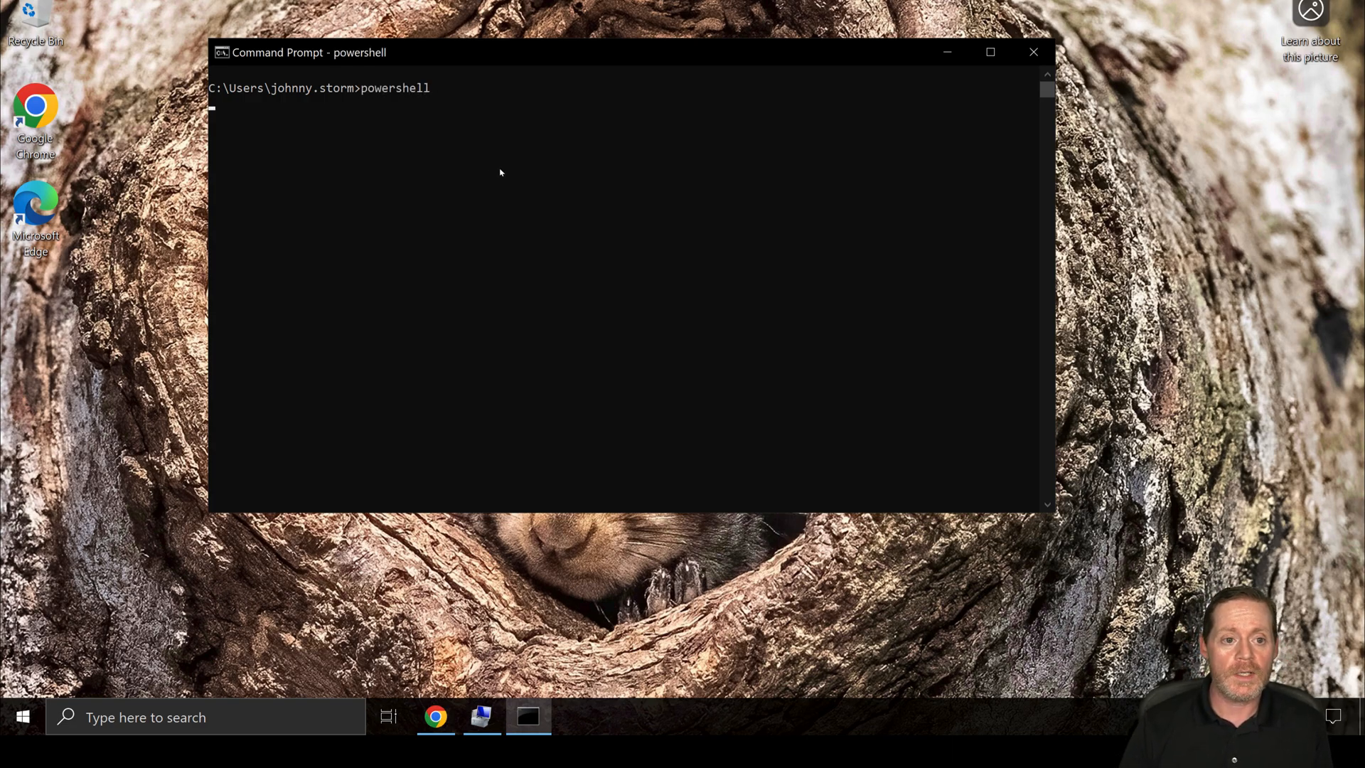
pyautogui.press('Return')
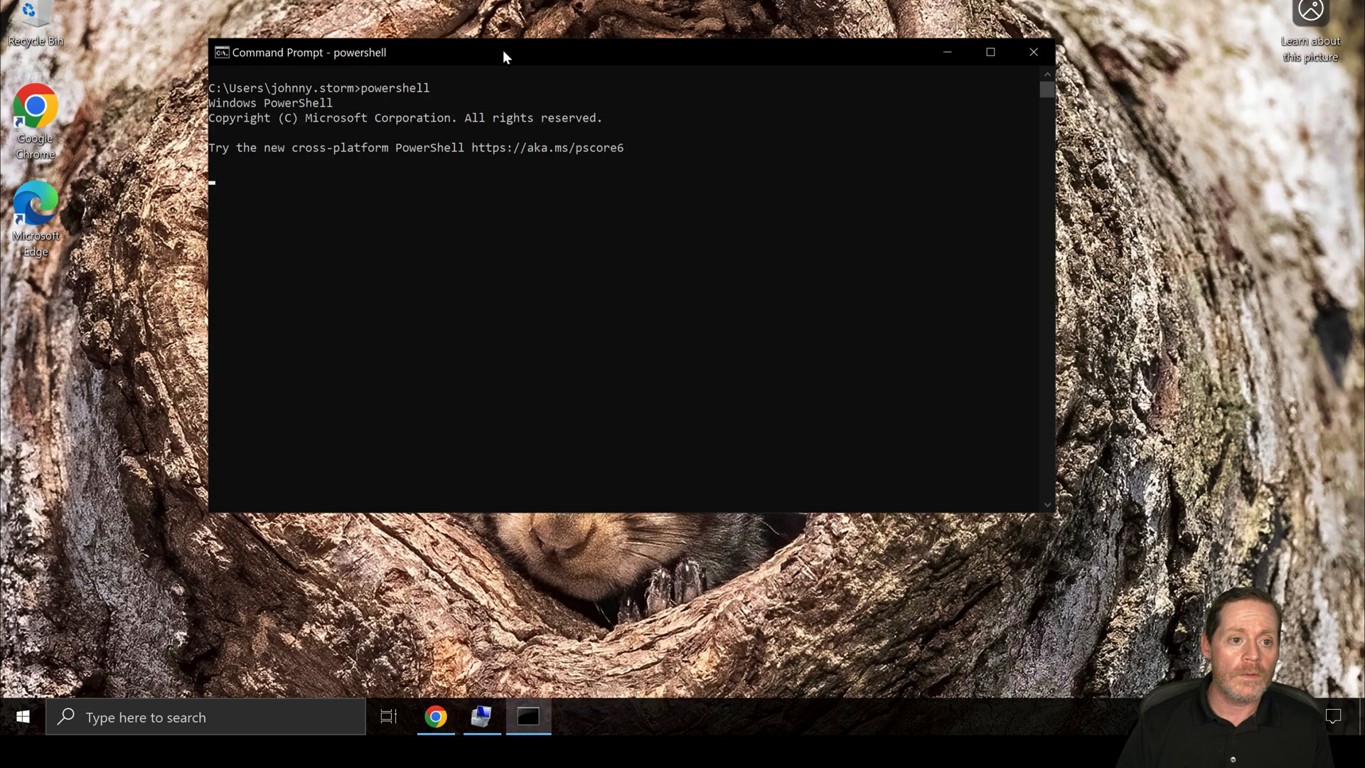
pyautogui.press('Return')
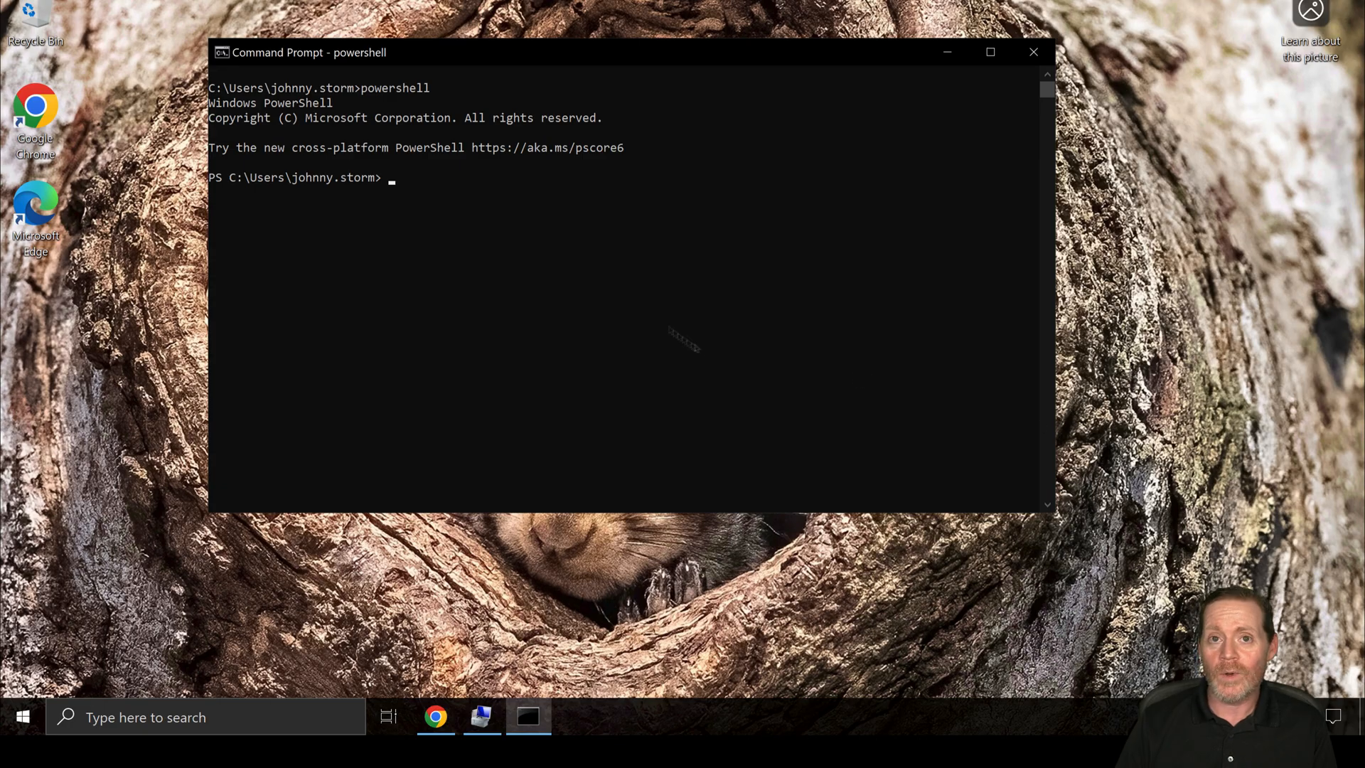
# - Enter-PsSession to HOST2-WIN10.hacklab.com as HACKLAB\clint.barton, then confirm the account with whoami
pyautogui.write('Enter-PsSession -Computername HOST2-WIN10.hacklab.com -Credential HACKLAB\\clint.barton')
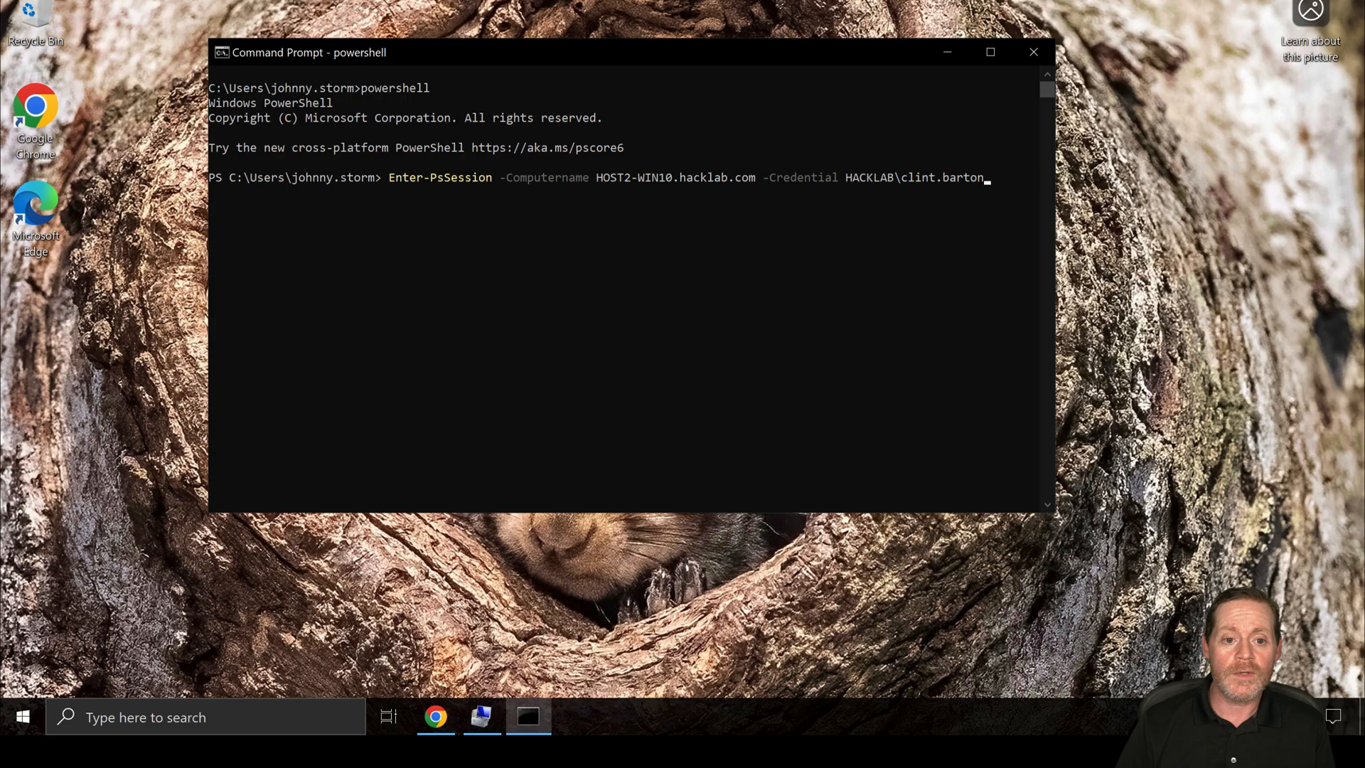
pyautogui.press('Return')
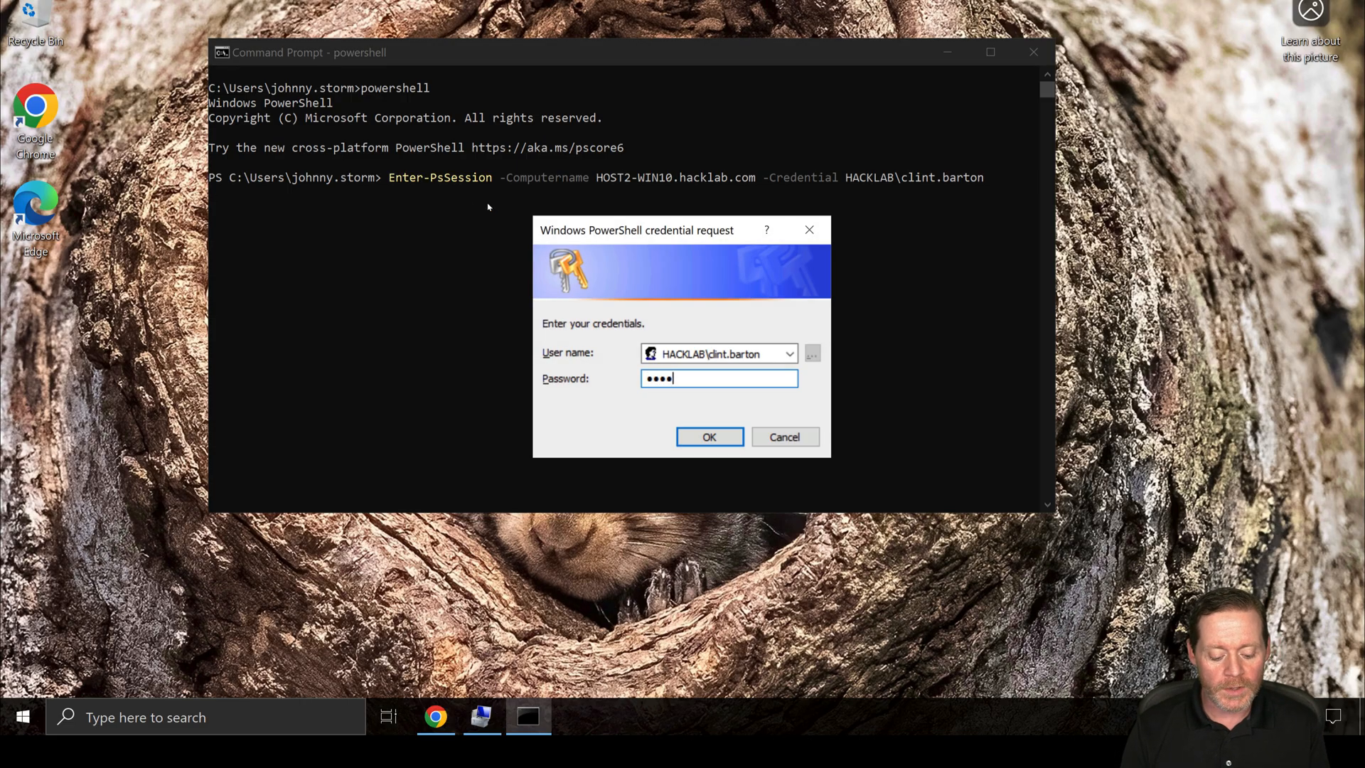
pyautogui.click(709, 436)
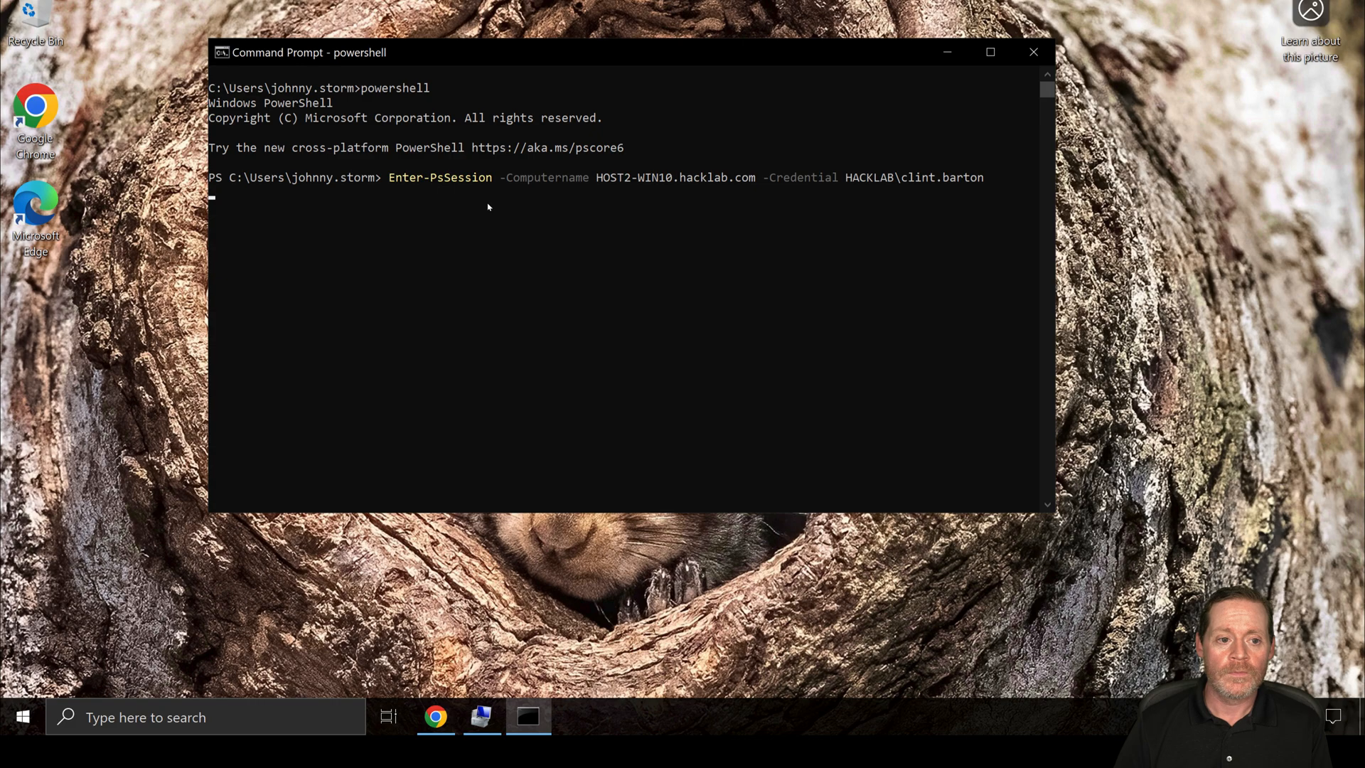
pyautogui.press('Return')
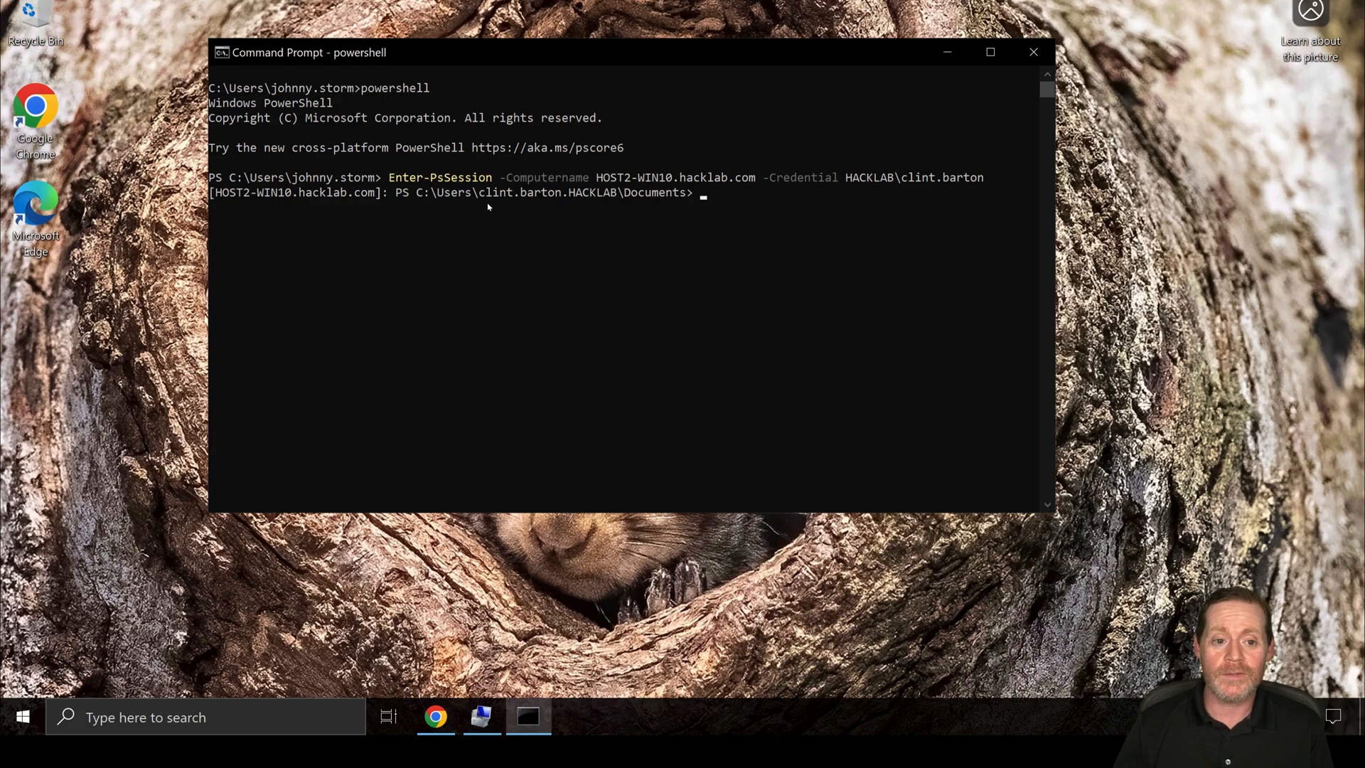
pyautogui.write('w')
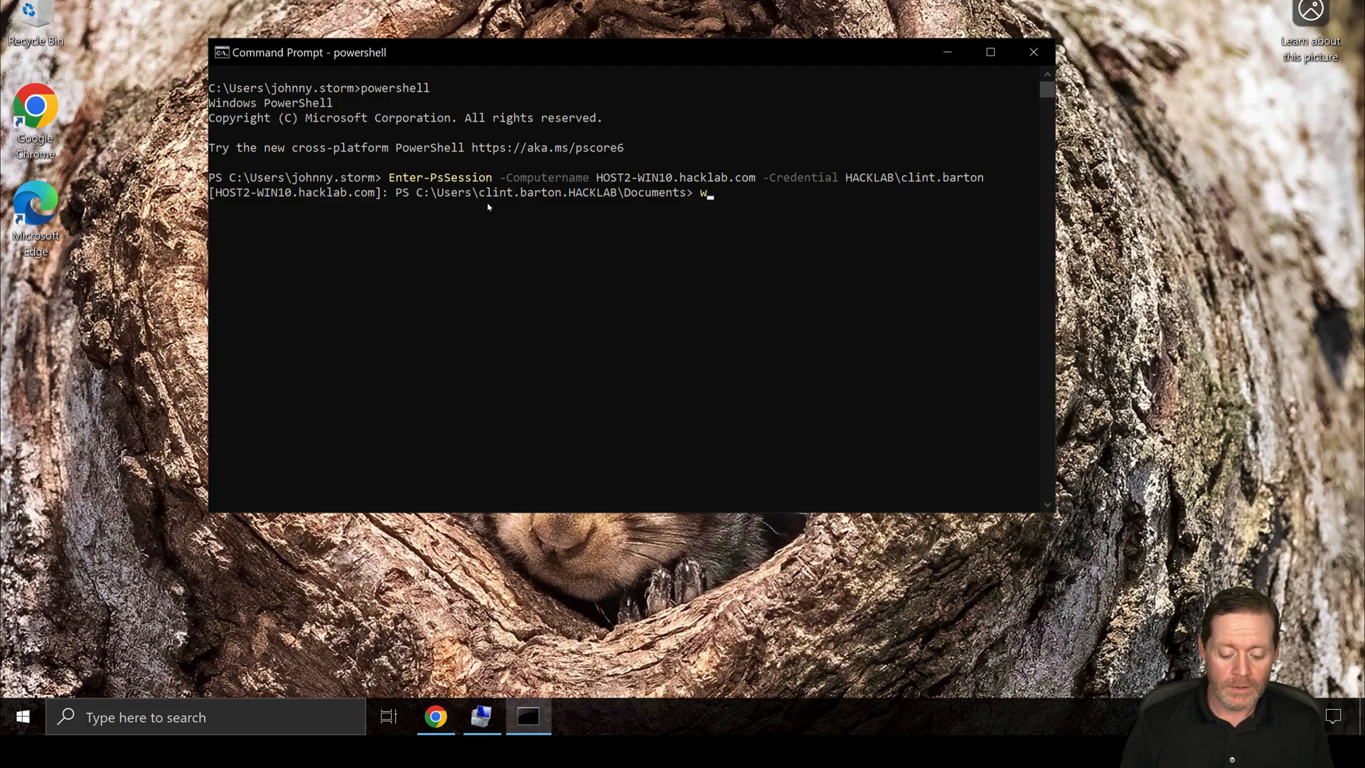
pyautogui.press('Return')
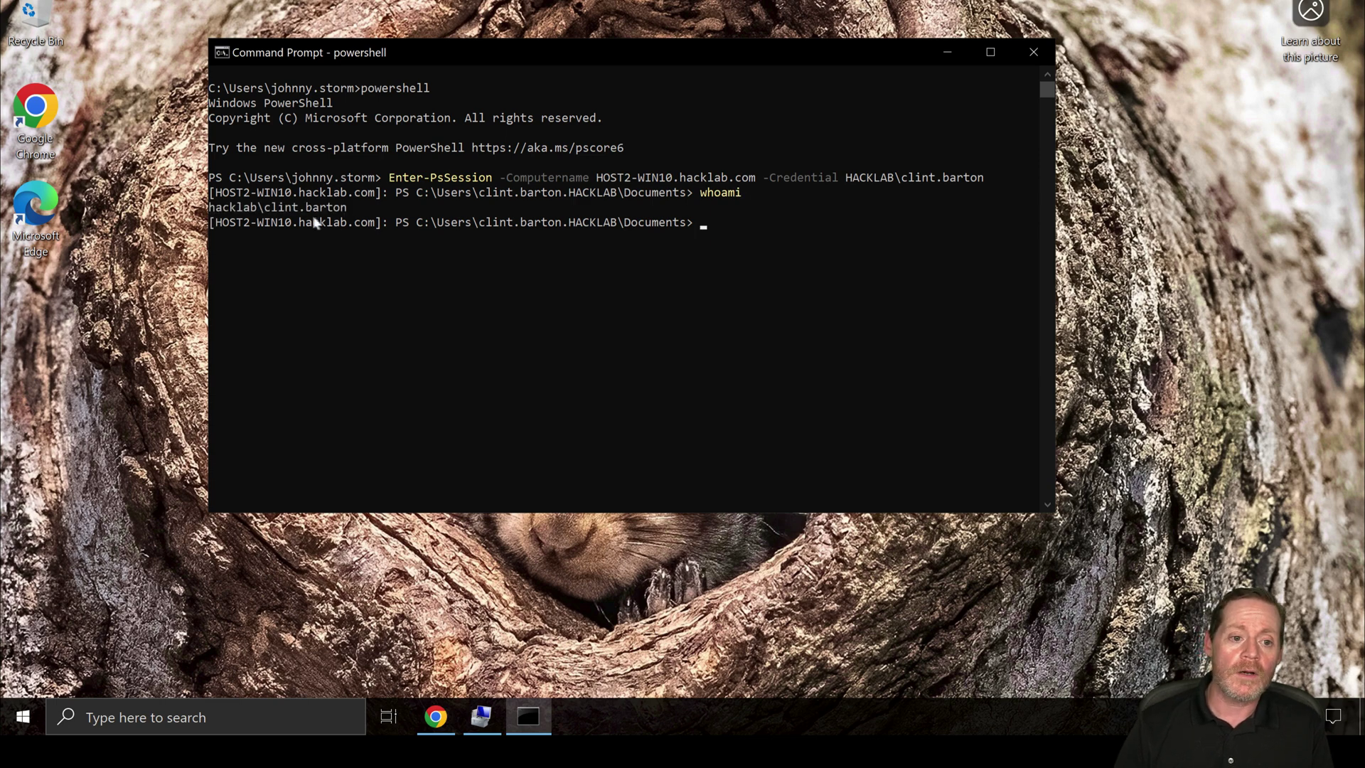
pyautogui.moveTo(453, 247)
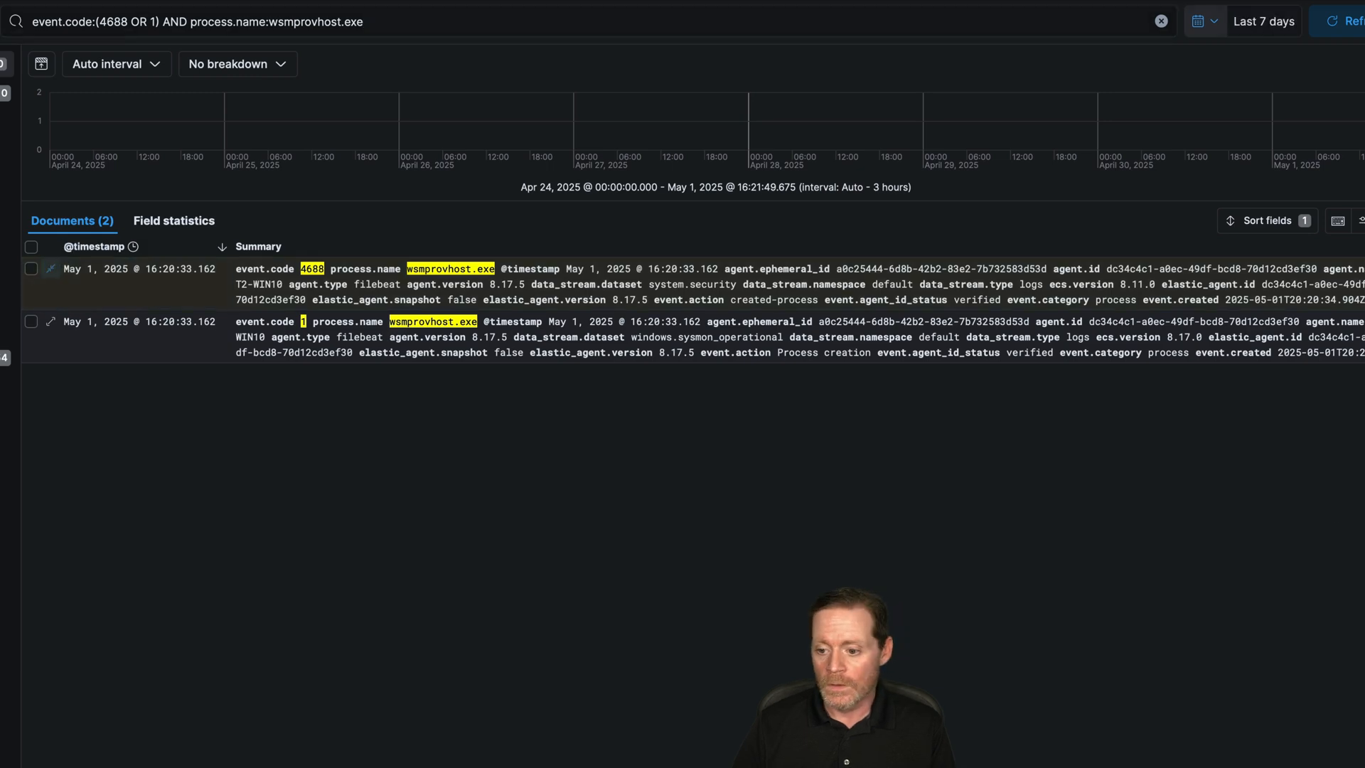
# - Expand the 4688 wsmprovhost.exe event and highlight its -Embedding command-line argument
pyautogui.click(50, 268)
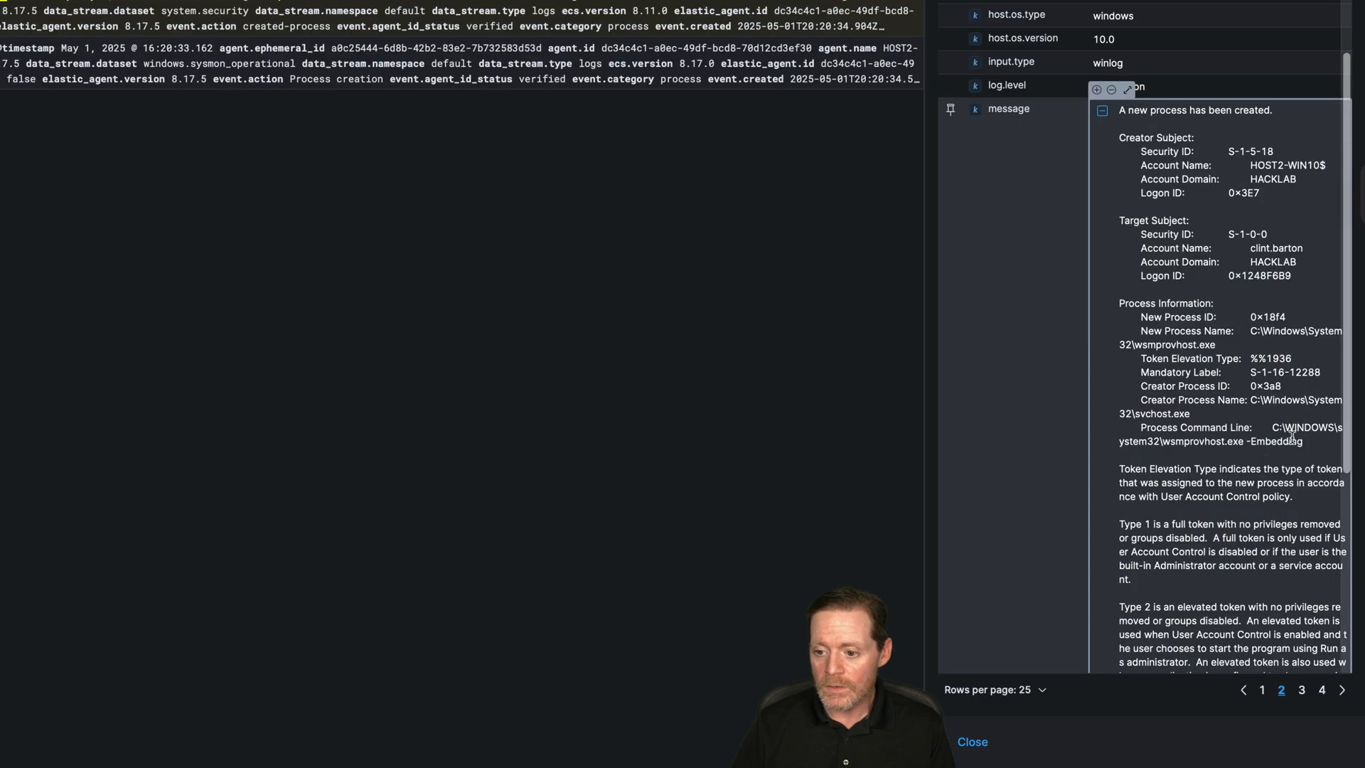
pyautogui.scroll(-3)
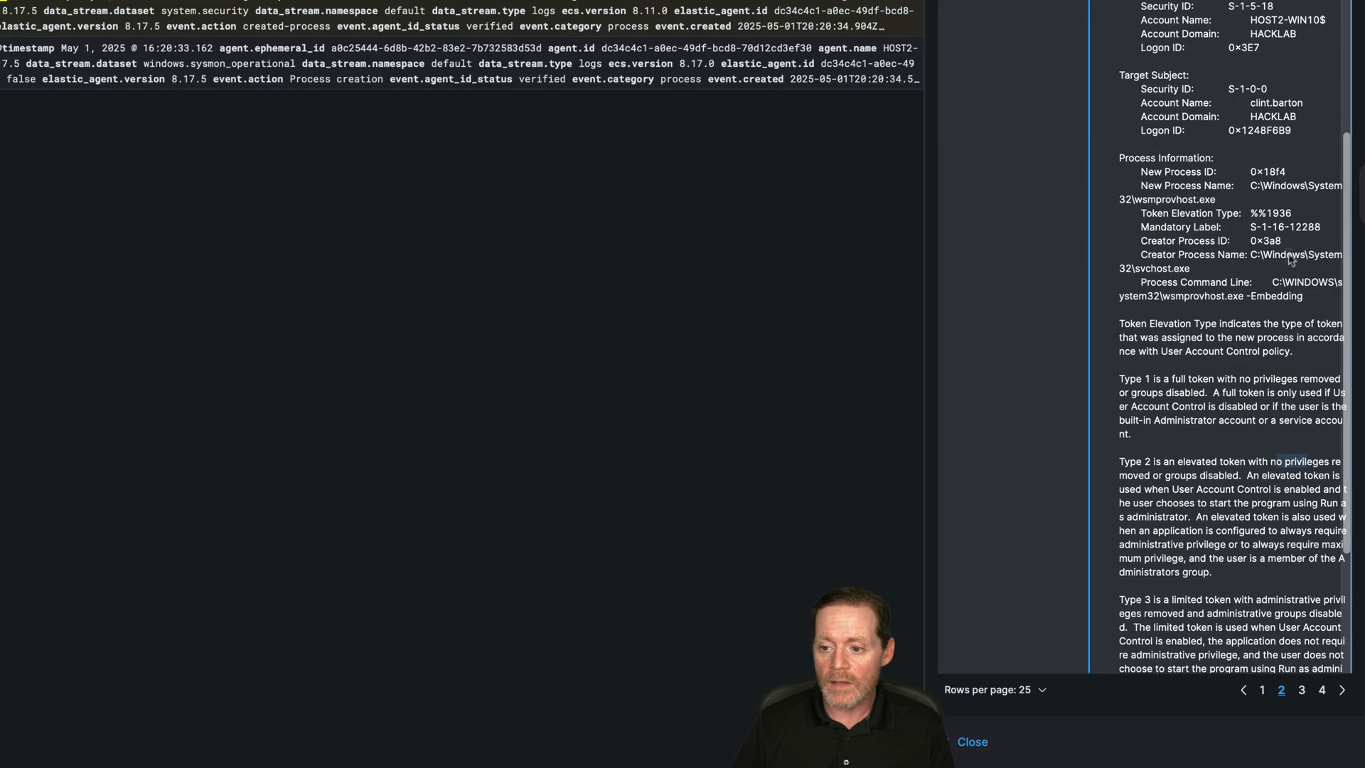
pyautogui.moveTo(1265, 280)
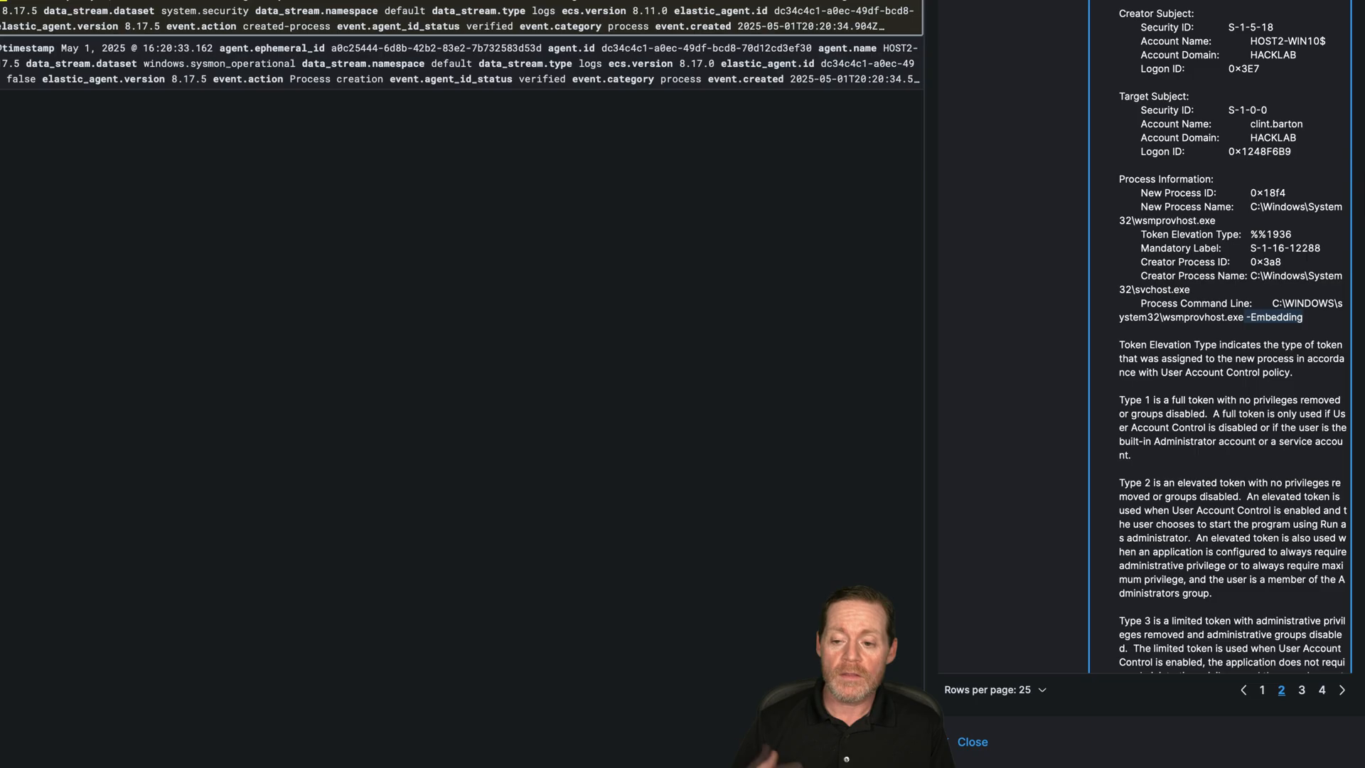
pyautogui.click(970, 741)
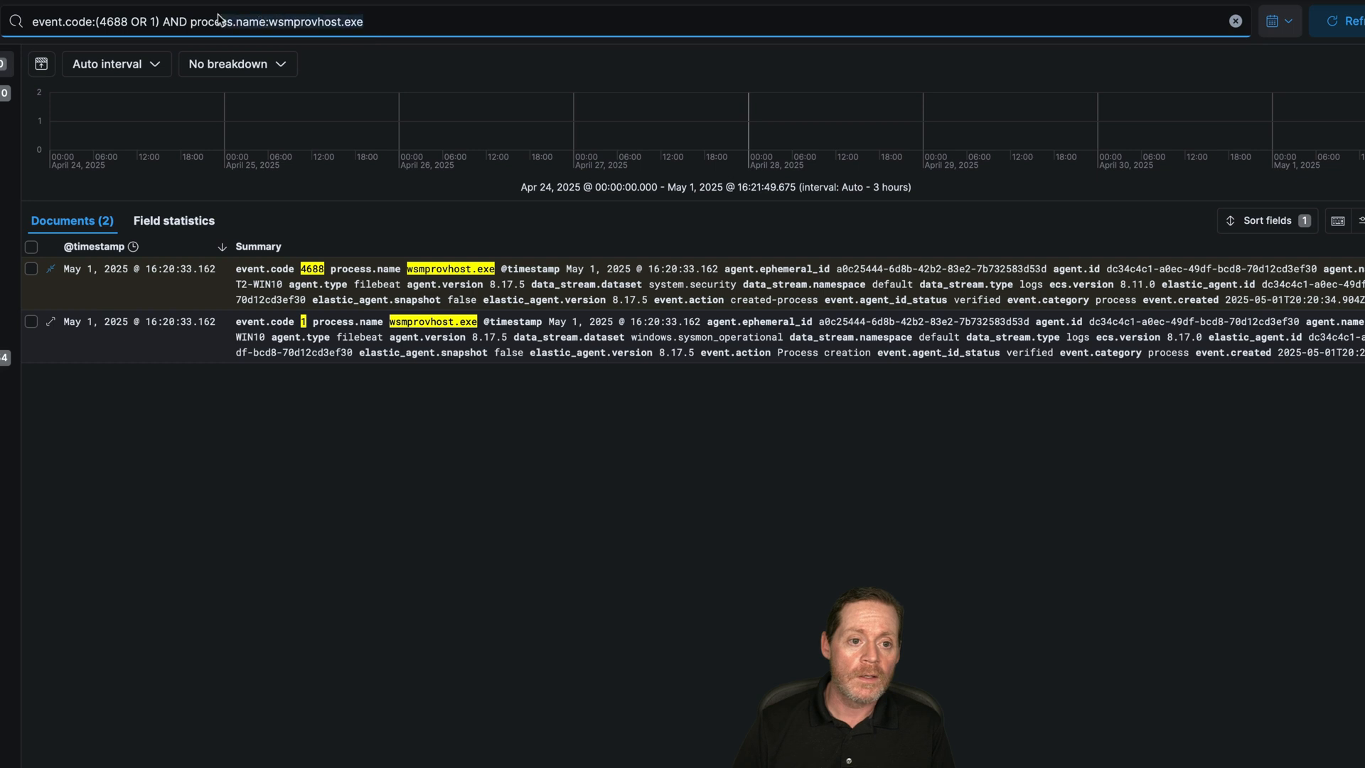
# - Search event.code:(400 OR 403) ServerRemoteHost and expand the single event 400 result
pyautogui.rightClick(191, 21)
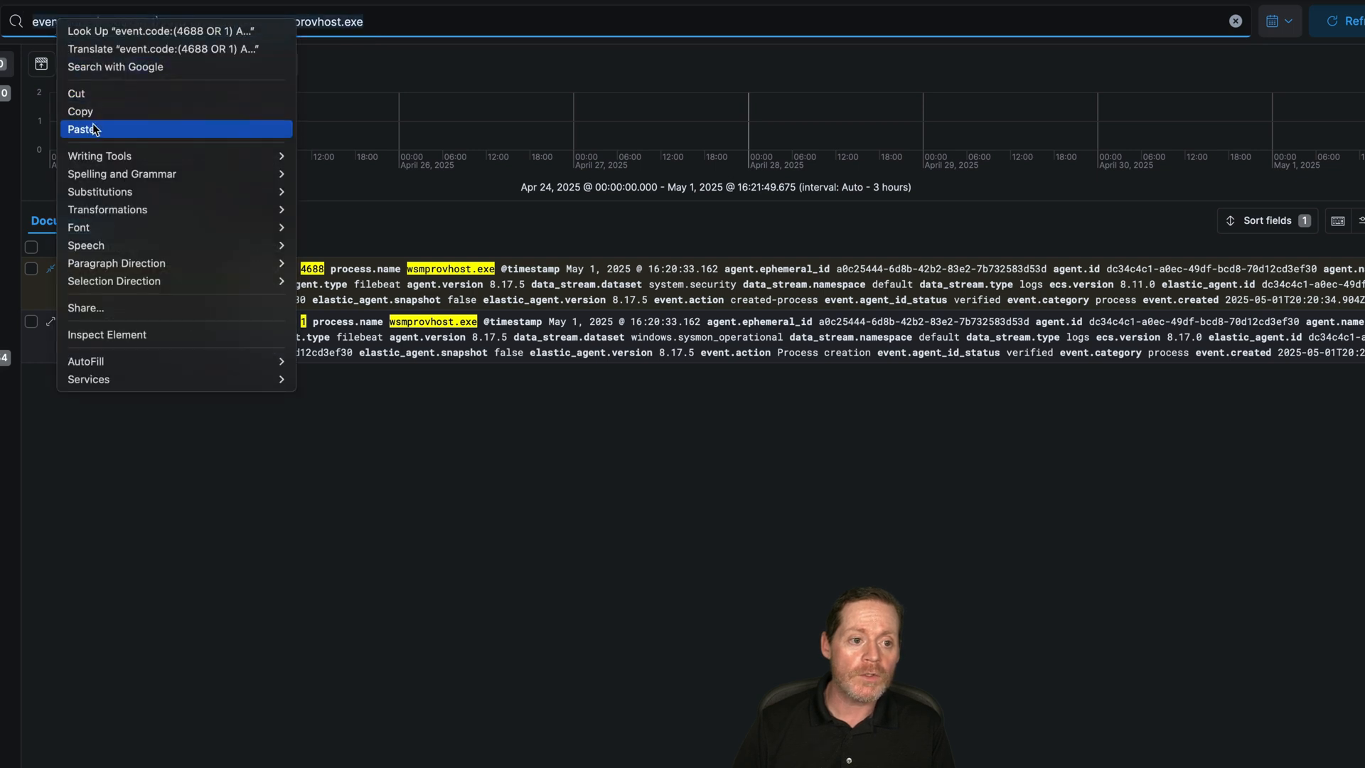
pyautogui.click(81, 128)
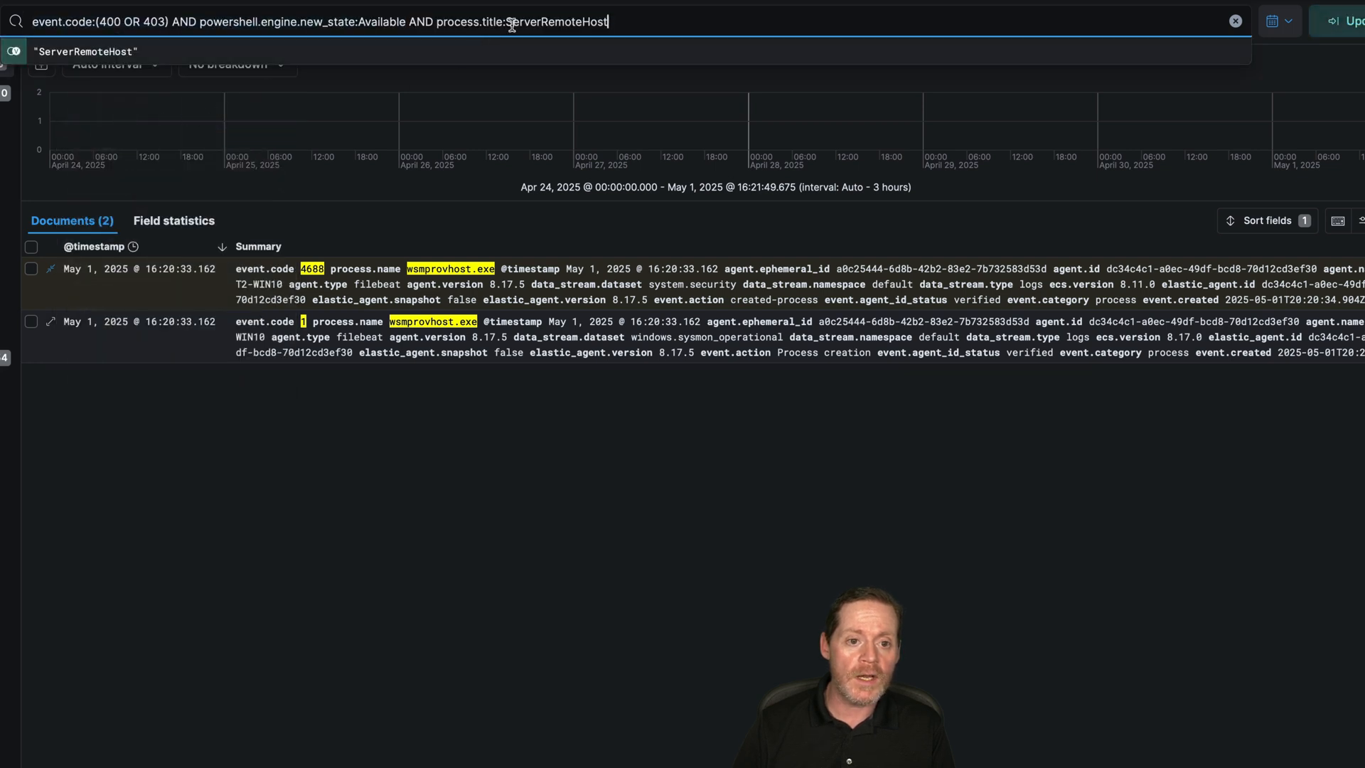
pyautogui.moveTo(781, 46)
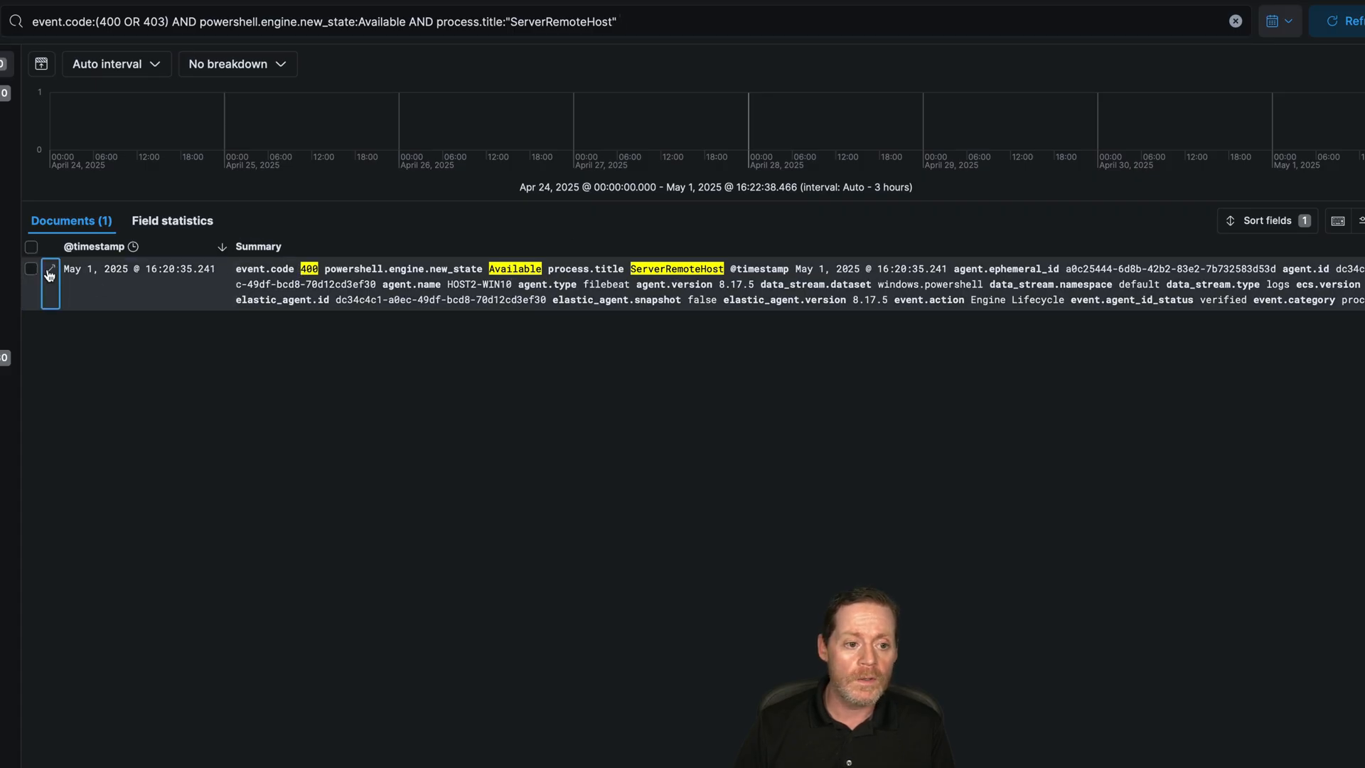
pyautogui.click(50, 276)
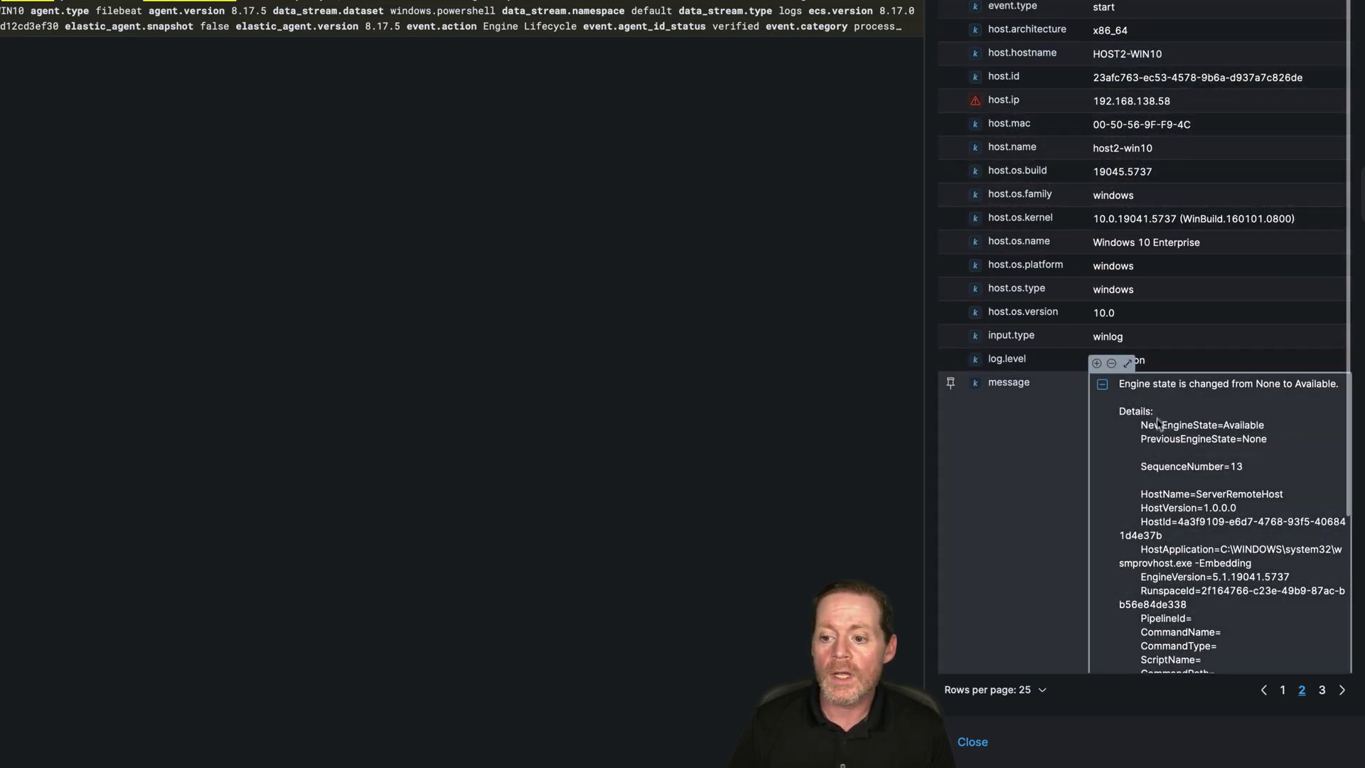
# - Page through the event's field table, showing HostApplication wsmprovhost.exe -Embedding
pyautogui.scroll(-3)
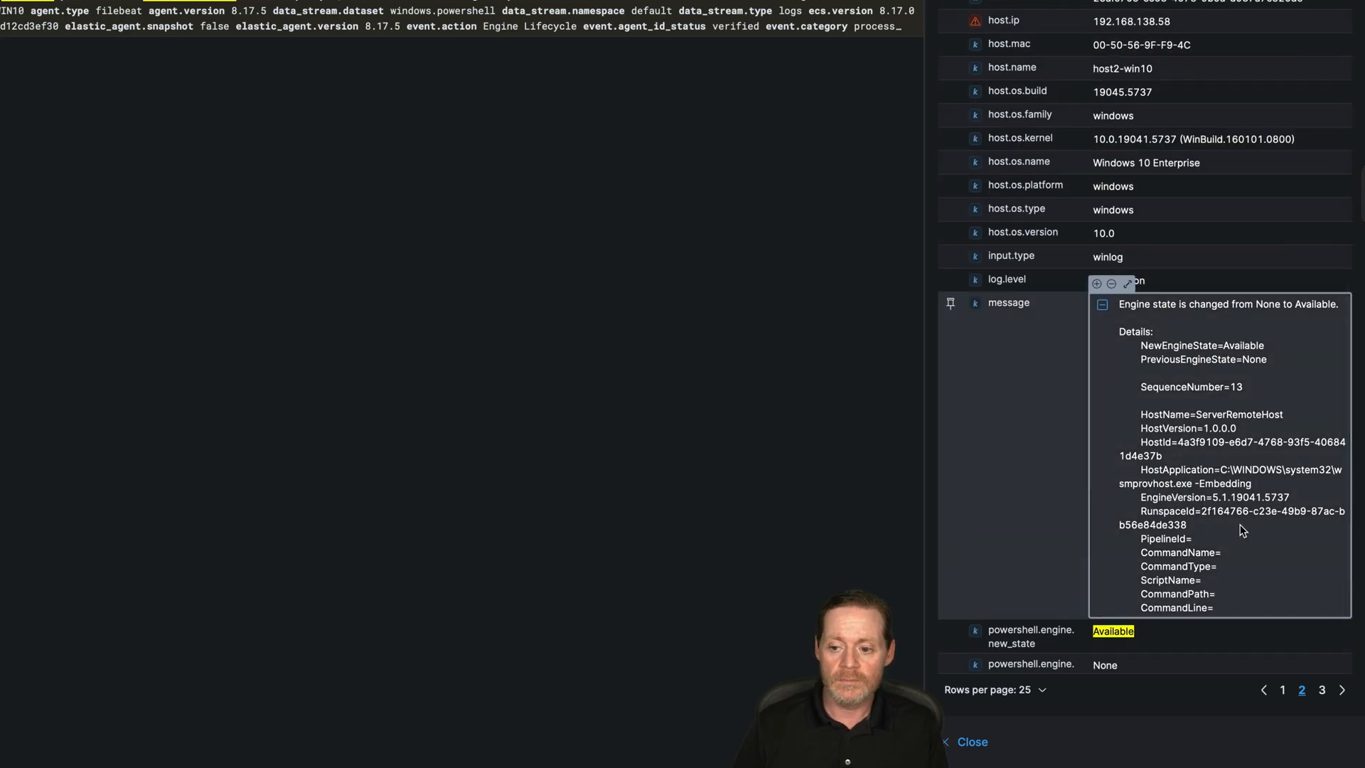
pyautogui.scroll(-3)
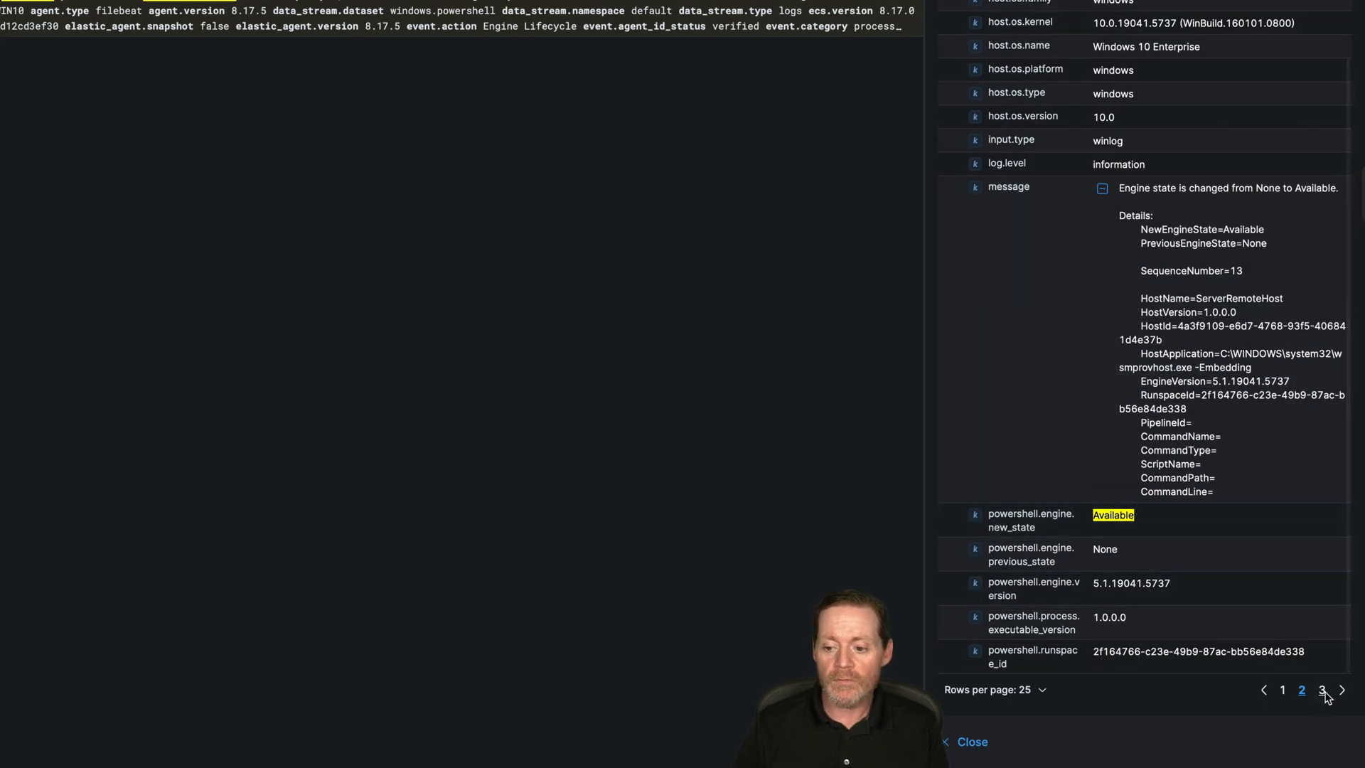
pyautogui.click(1321, 689)
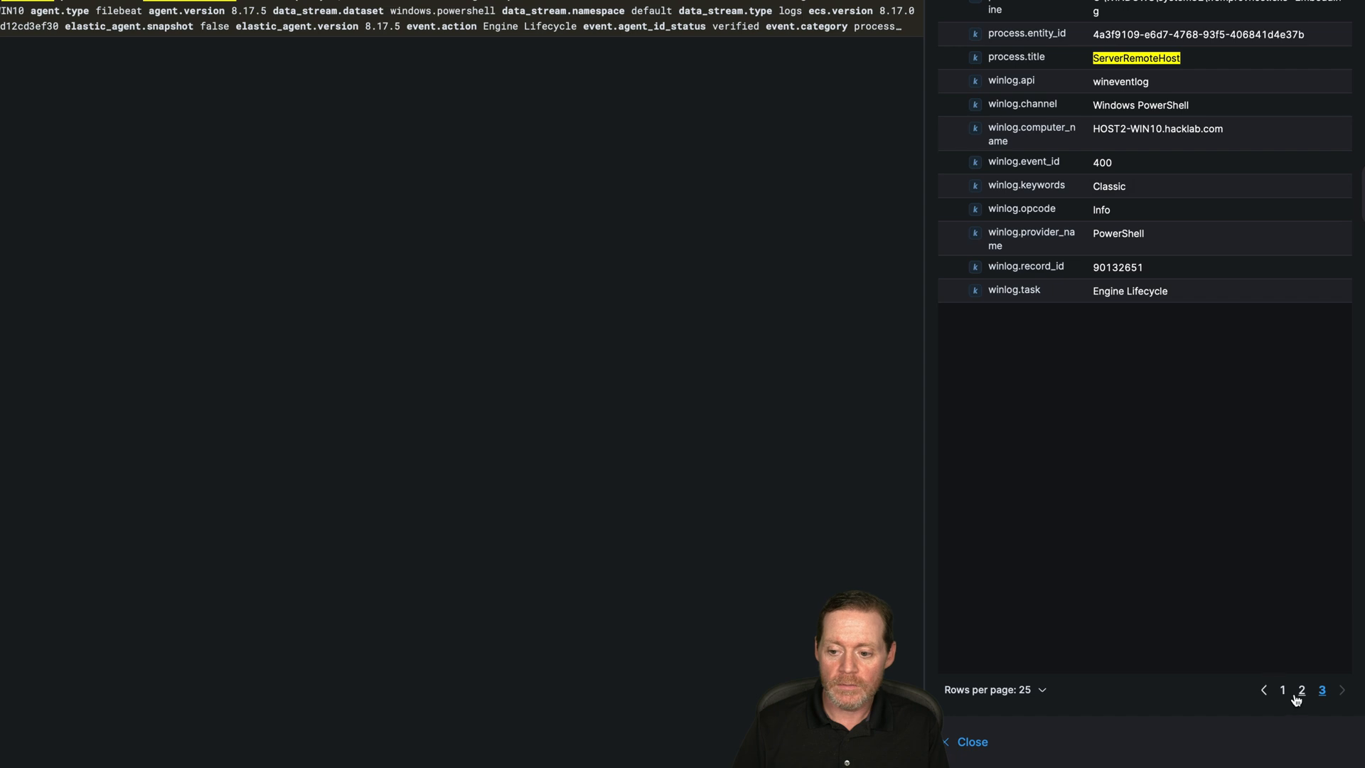
pyautogui.click(1283, 689)
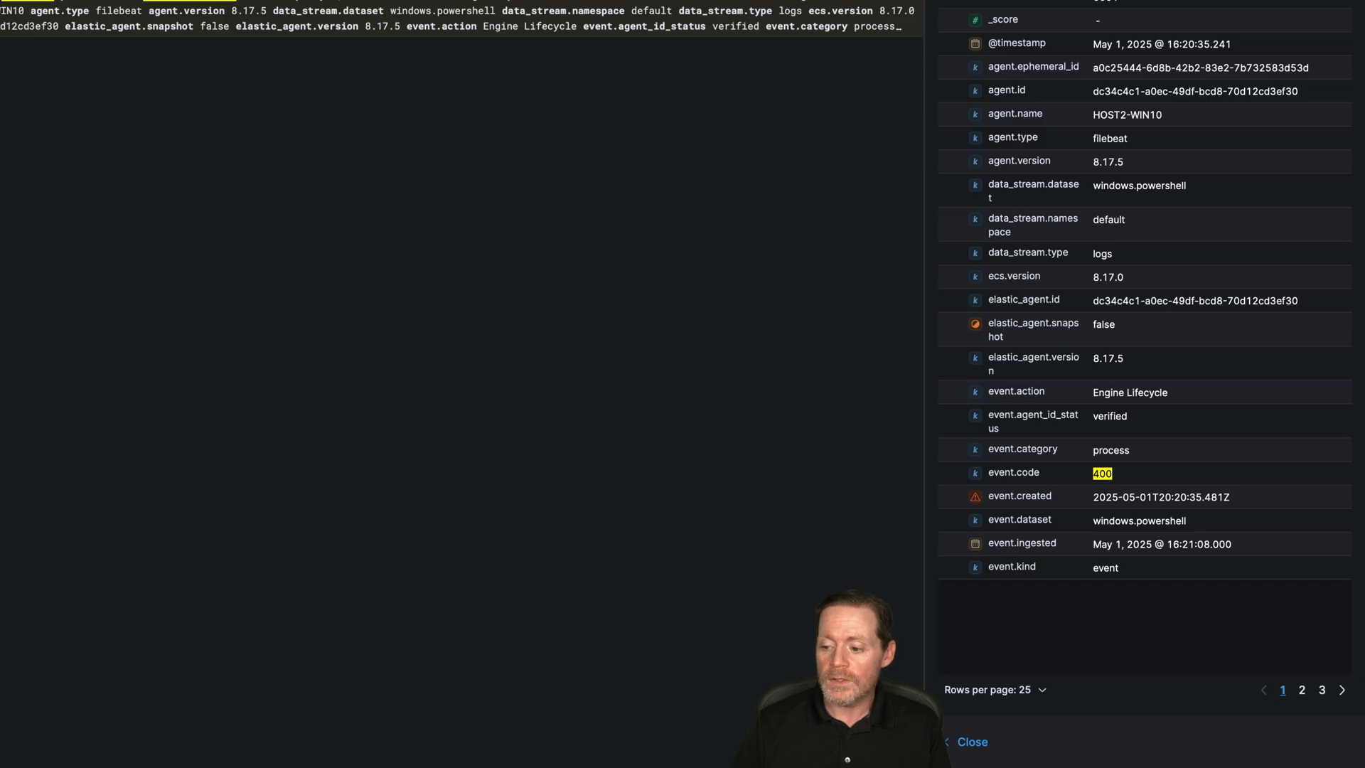
pyautogui.click(965, 741)
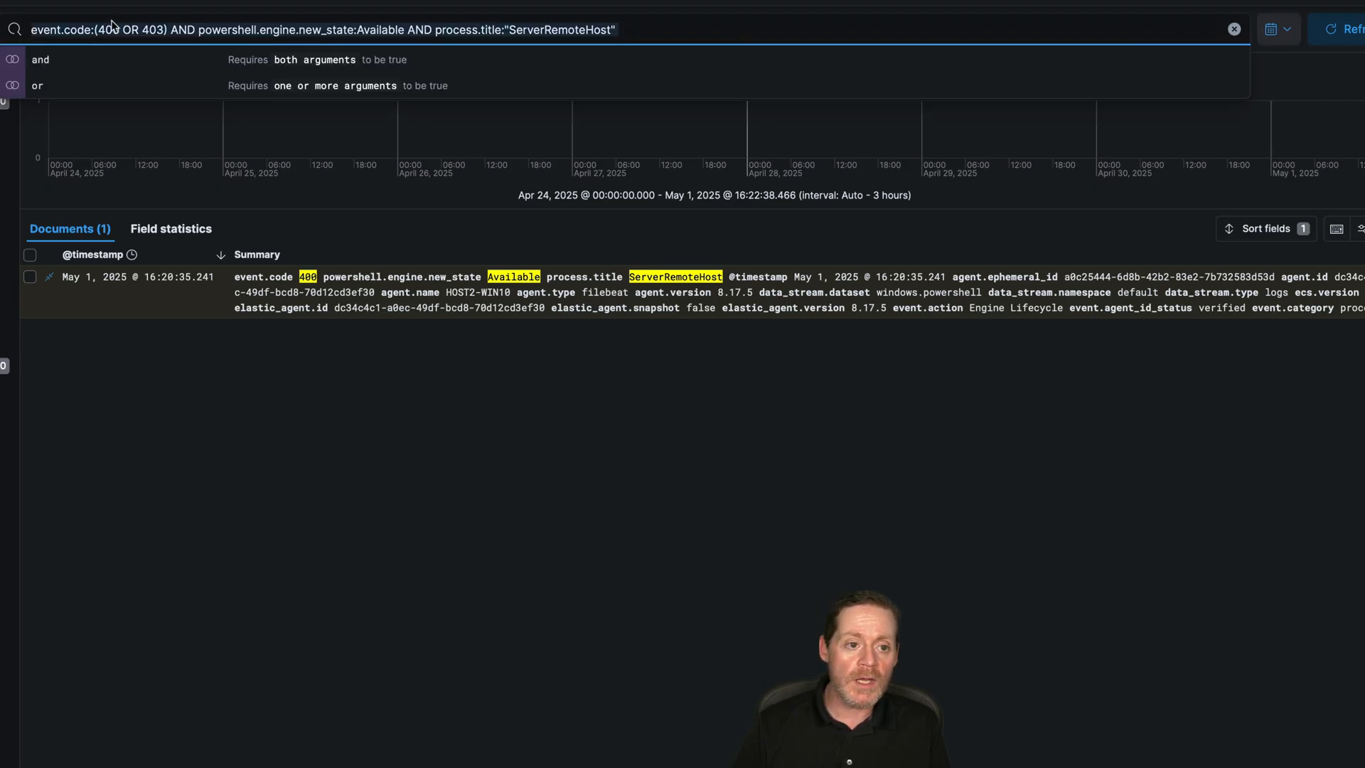
# - Search for wsmprovhost.exe child processes and scroll to whoami.exe run by clint.barton
pyautogui.rightClick(104, 29)
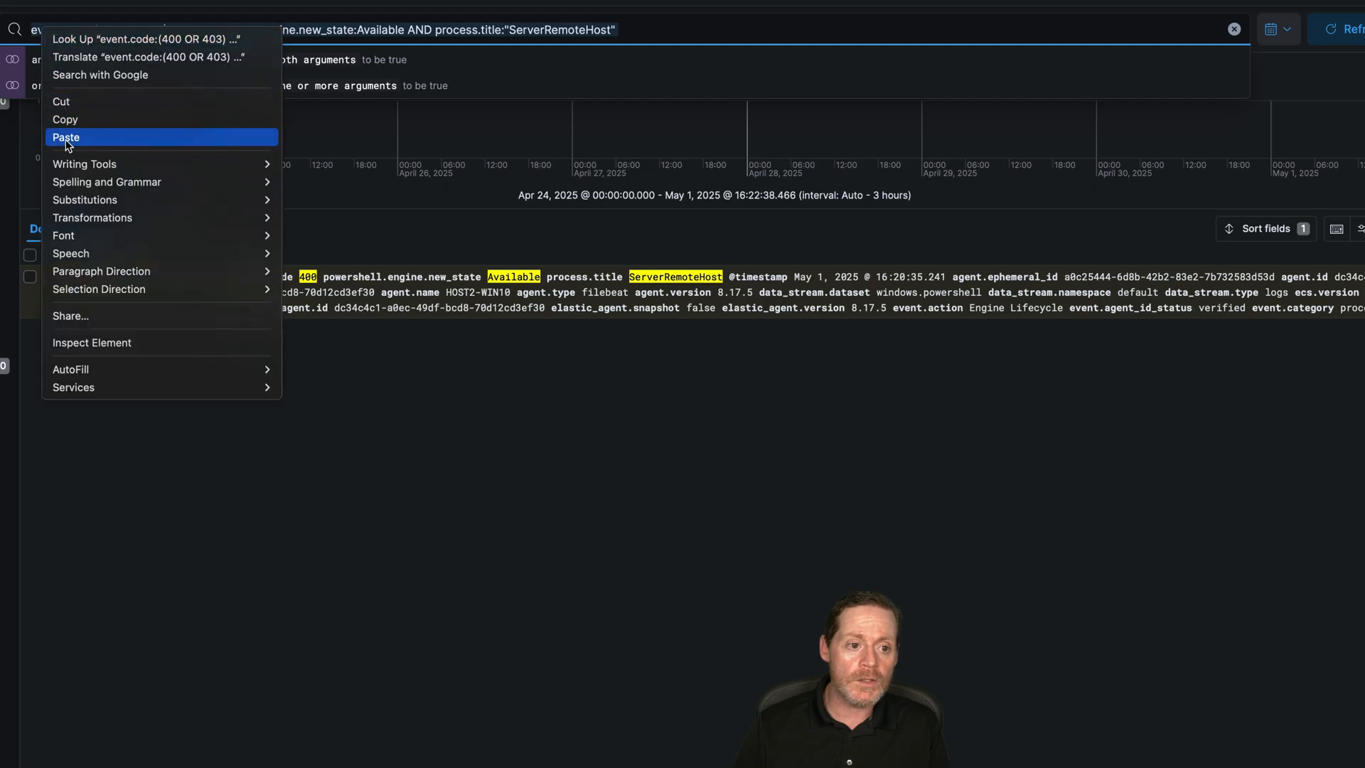
pyautogui.click(65, 137)
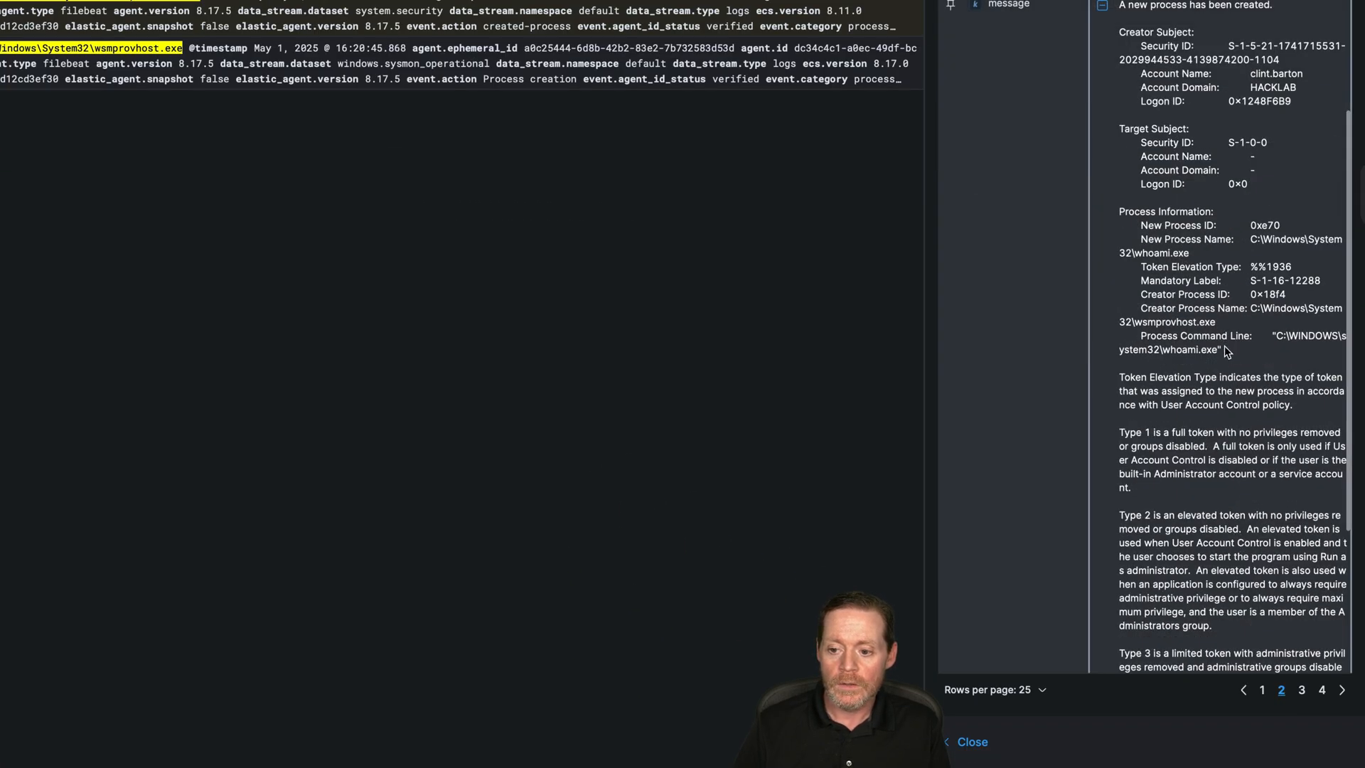
pyautogui.scroll(-3)
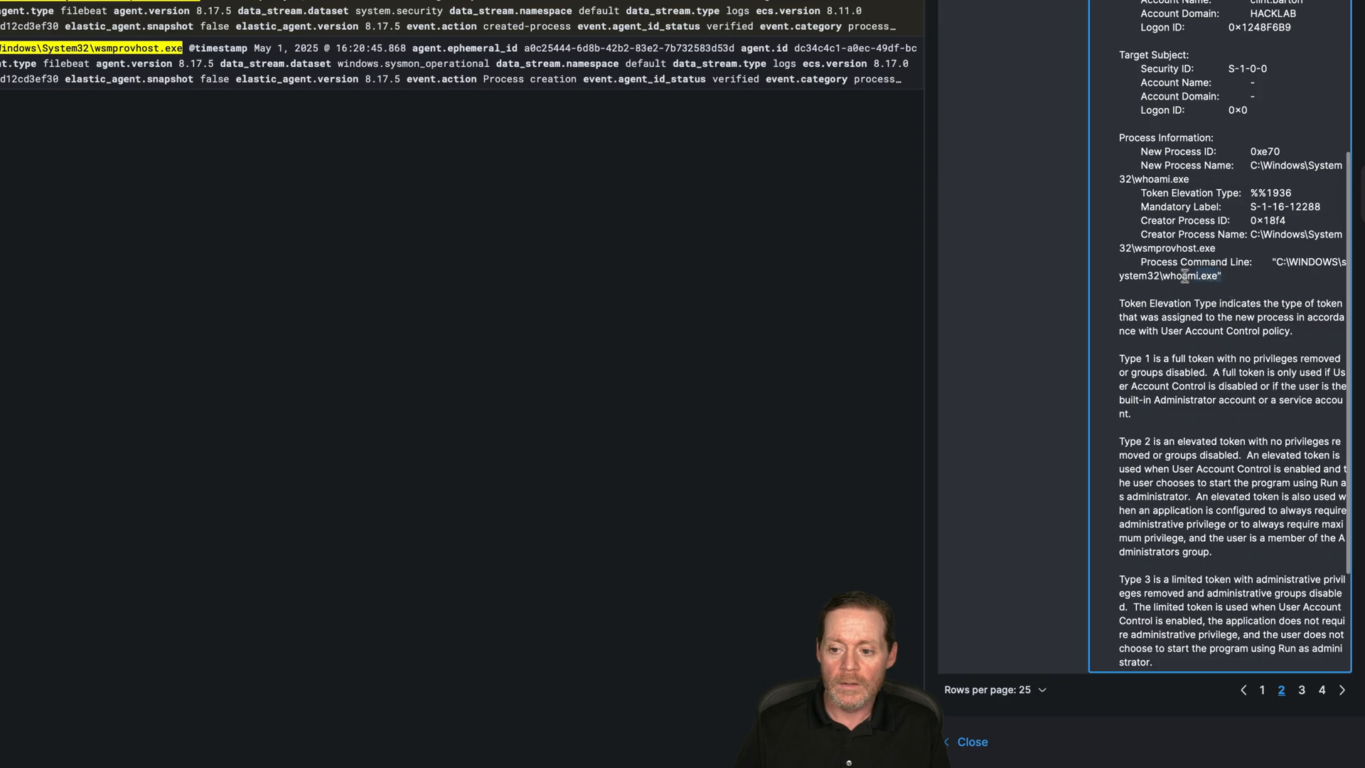